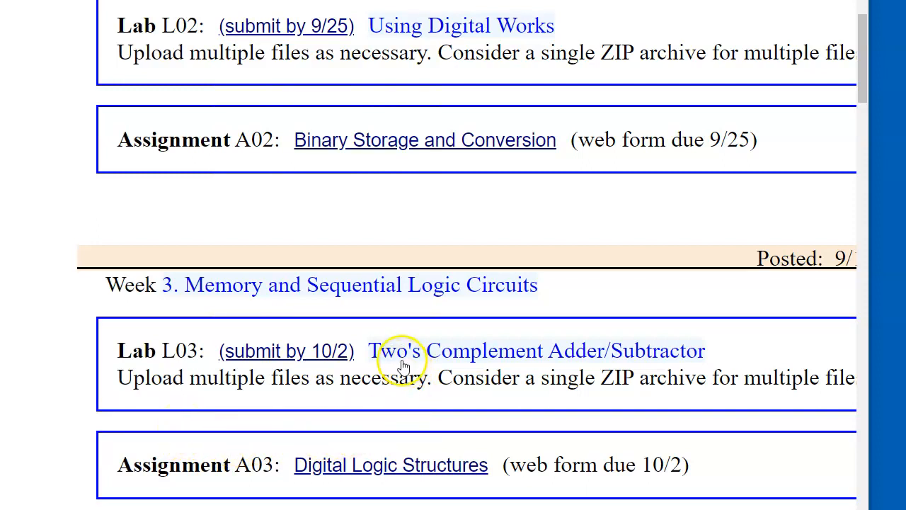
{"action": "mouse_move", "coordinate": [664, 351]}
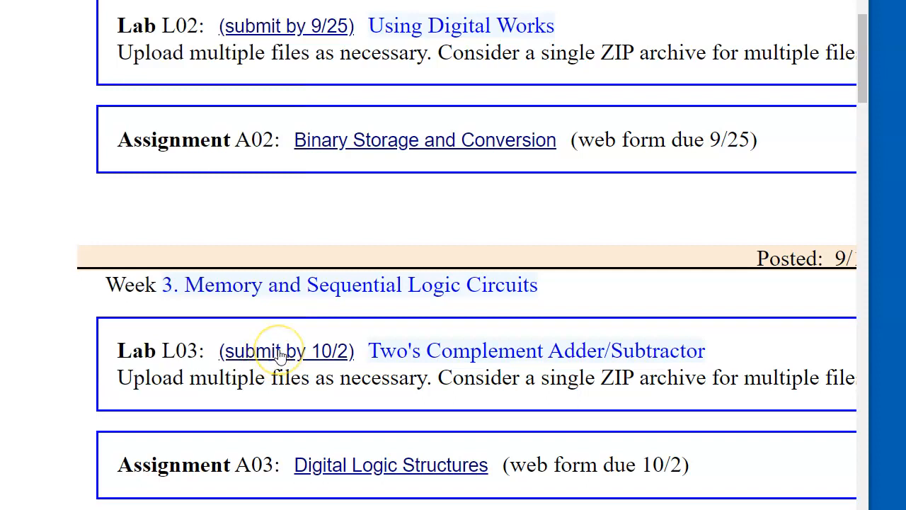
{"action": "mouse_move", "coordinate": [276, 352]}
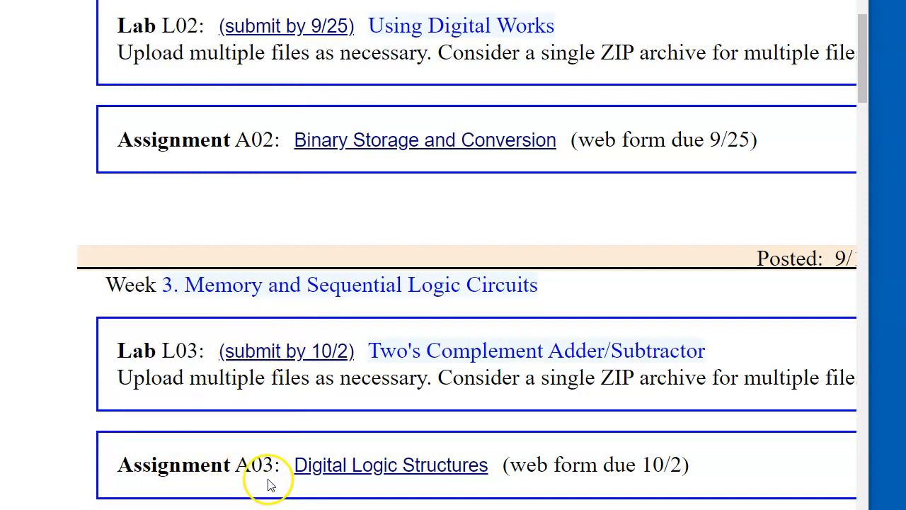
{"action": "mouse_move", "coordinate": [417, 478]}
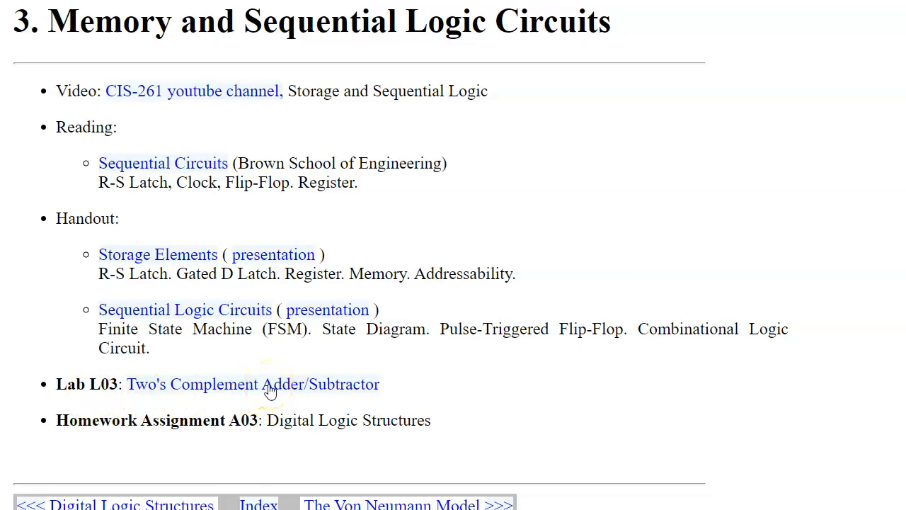
Follow the Two's Complement Adder/Subtractor Lab L03 link on the Week 3 page
{"action": "left_click", "coordinate": [252, 384]}
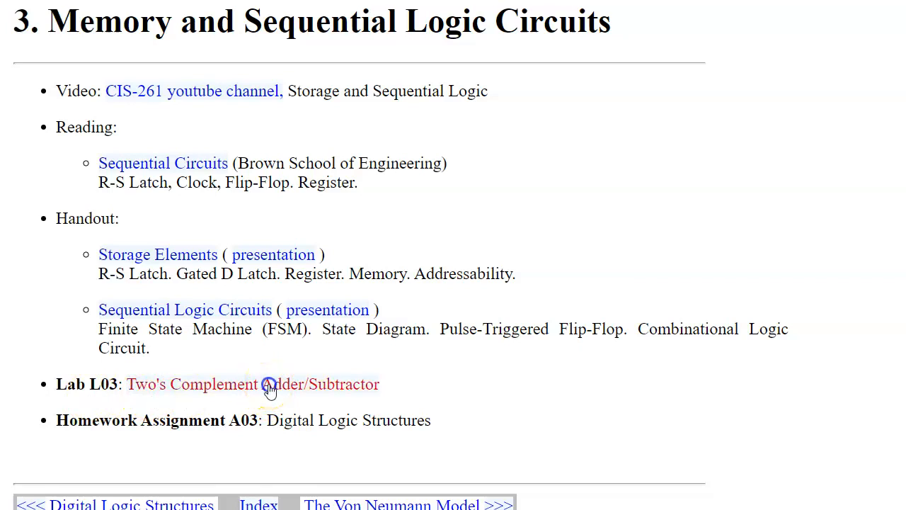
Read through the Lab L03 handout introduction in the browser
{"action": "left_click", "coordinate": [252, 383]}
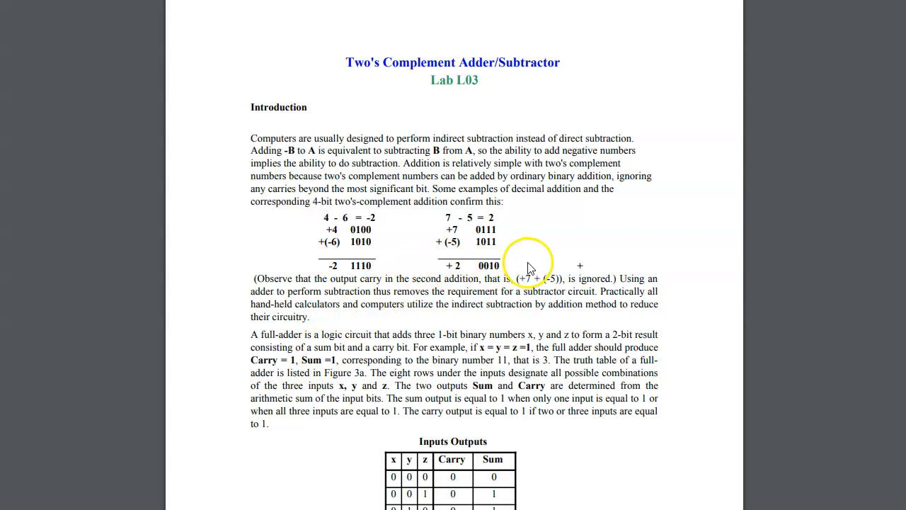
{"action": "mouse_move", "coordinate": [555, 266]}
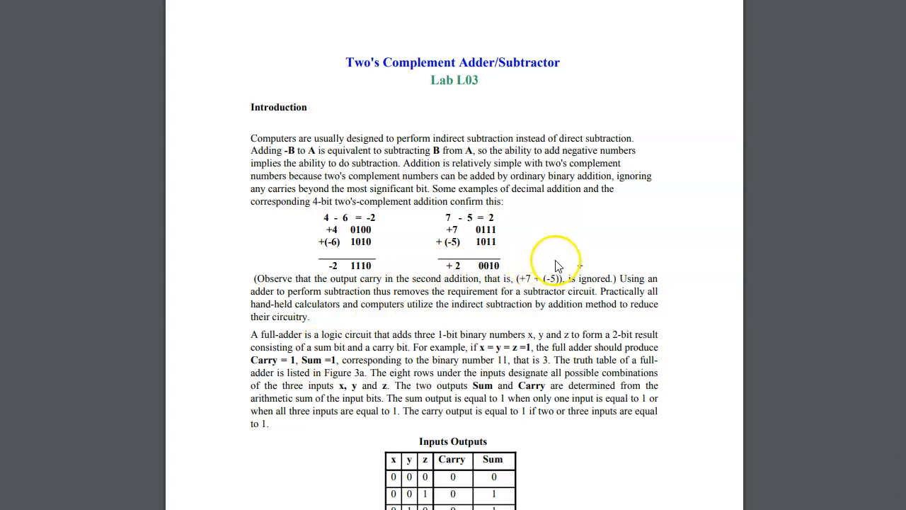
{"action": "scroll", "scroll_direction": "down", "scroll_amount": 3}
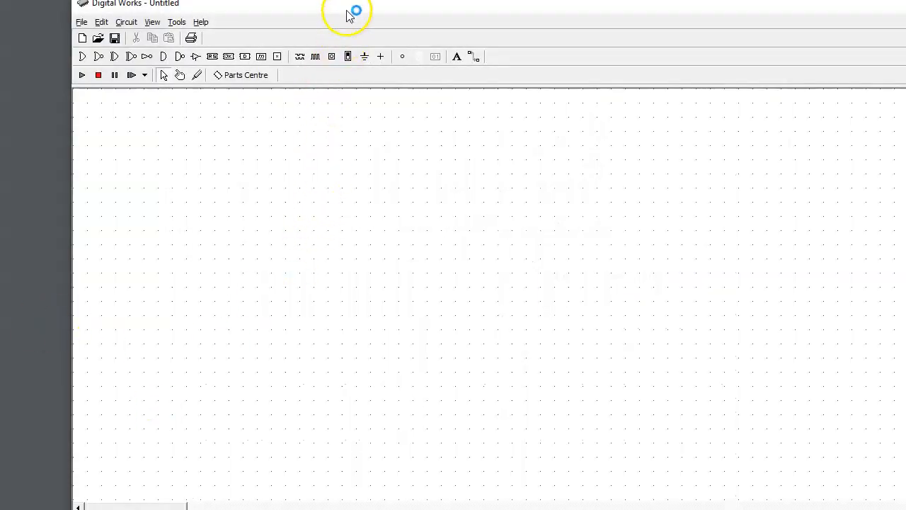
Reposition the Digital Works window beside the handout
{"action": "left_click_drag", "start_coordinate": [347, 13], "coordinate": [322, 37]}
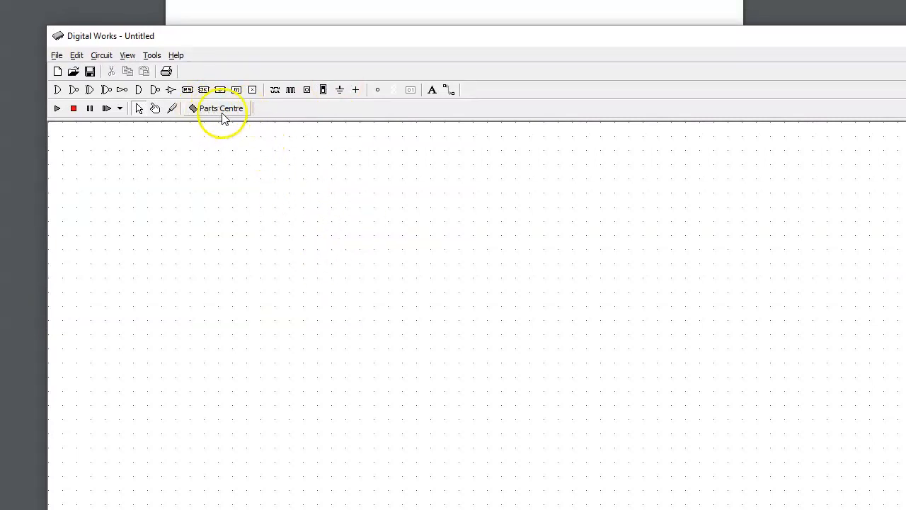
{"action": "mouse_move", "coordinate": [223, 108]}
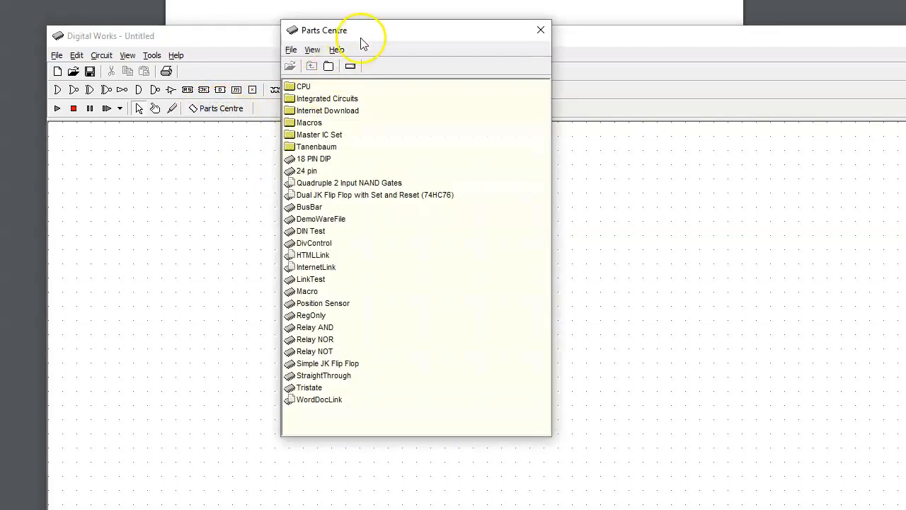
Move the parts library aside and pick the Binary Full Adder part for the canvas
{"action": "left_click_drag", "start_coordinate": [361, 30], "coordinate": [511, 78]}
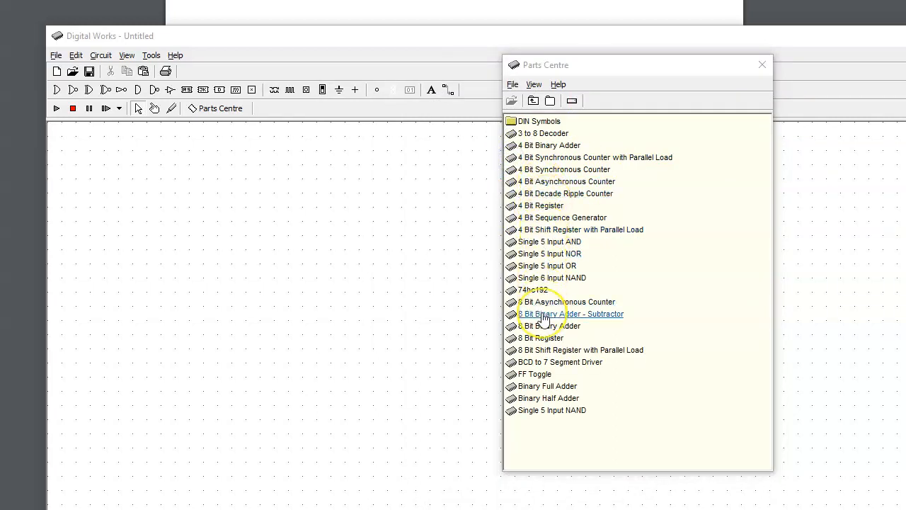
{"action": "mouse_move", "coordinate": [548, 385]}
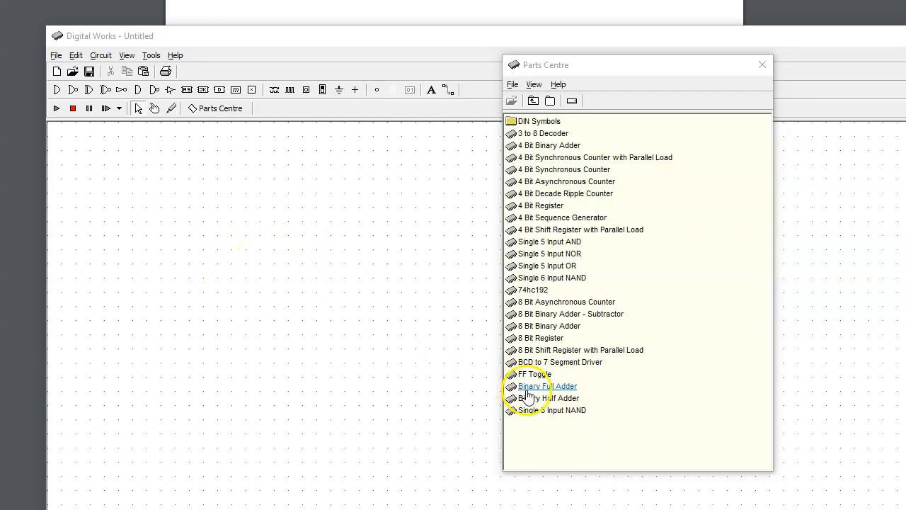
{"action": "left_click", "coordinate": [547, 385]}
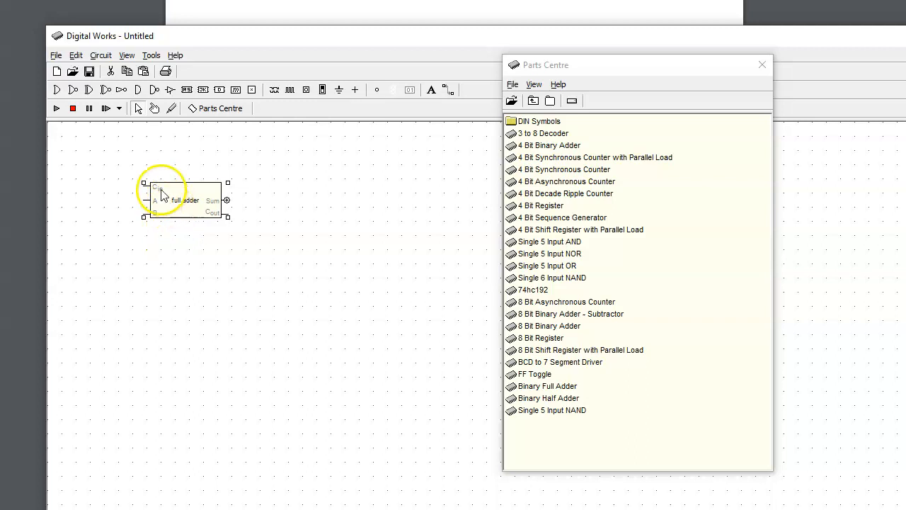
{"action": "mouse_move", "coordinate": [159, 225]}
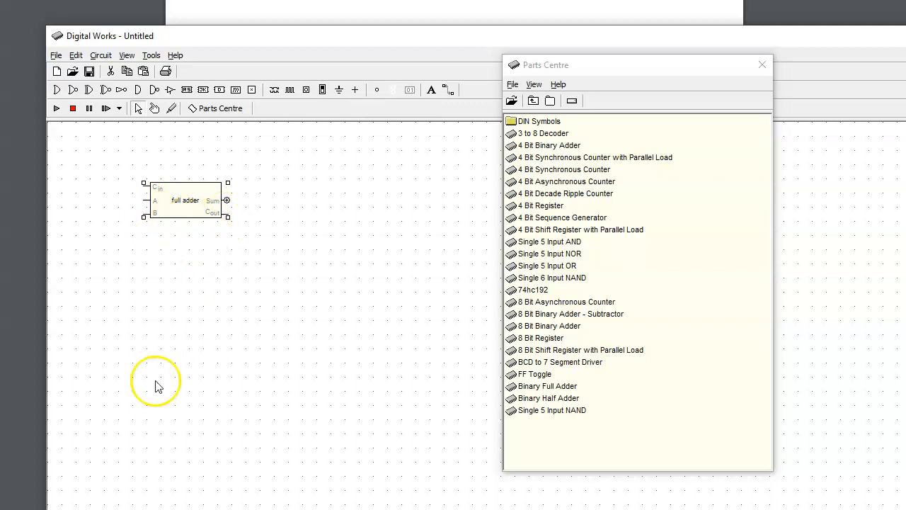
{"action": "mouse_move", "coordinate": [150, 404]}
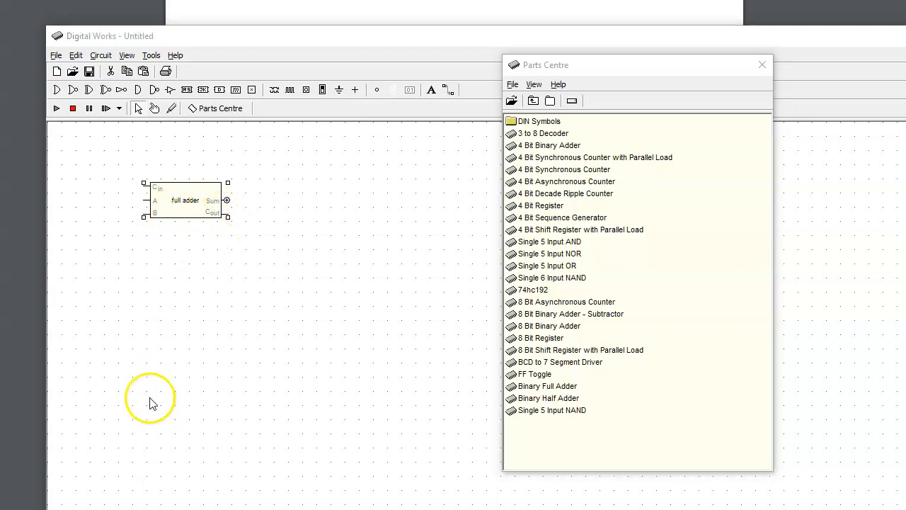
{"action": "mouse_move", "coordinate": [256, 348]}
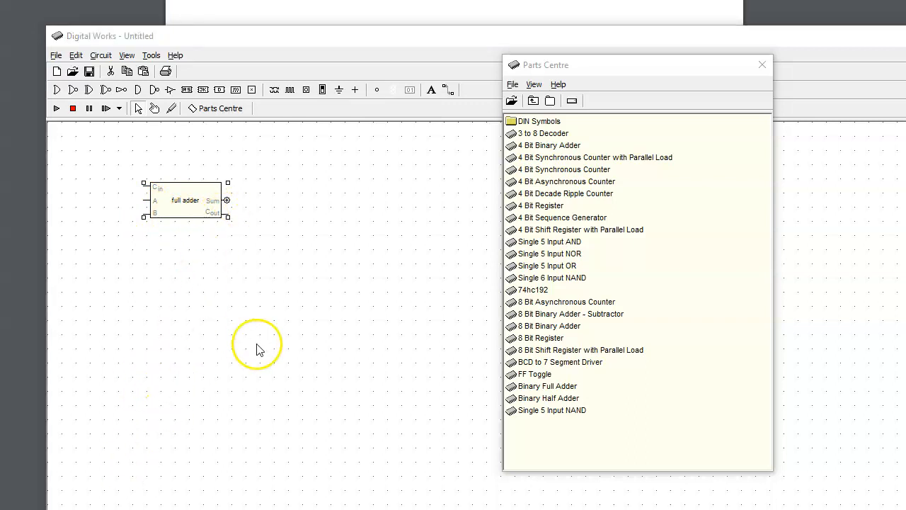
{"action": "mouse_move", "coordinate": [521, 78]}
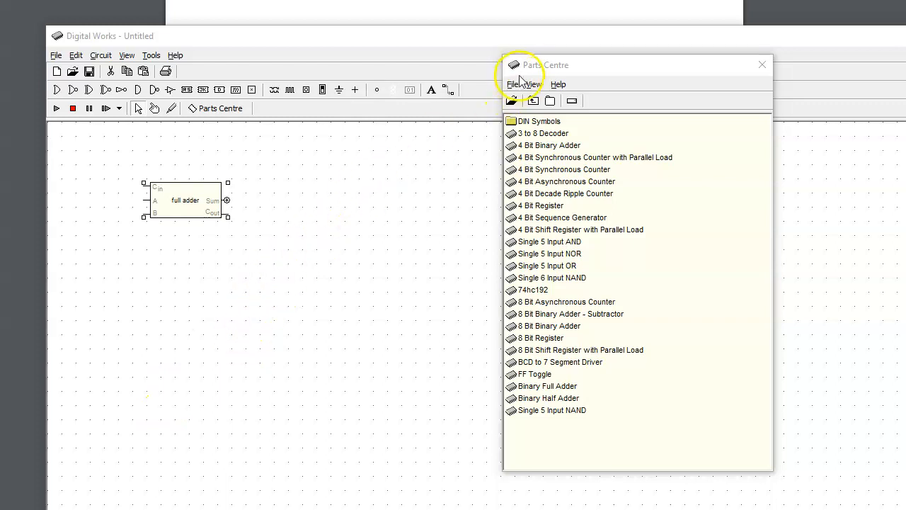
Close the parts library and copy the full adder into a vertical column of four
{"action": "left_click", "coordinate": [546, 385]}
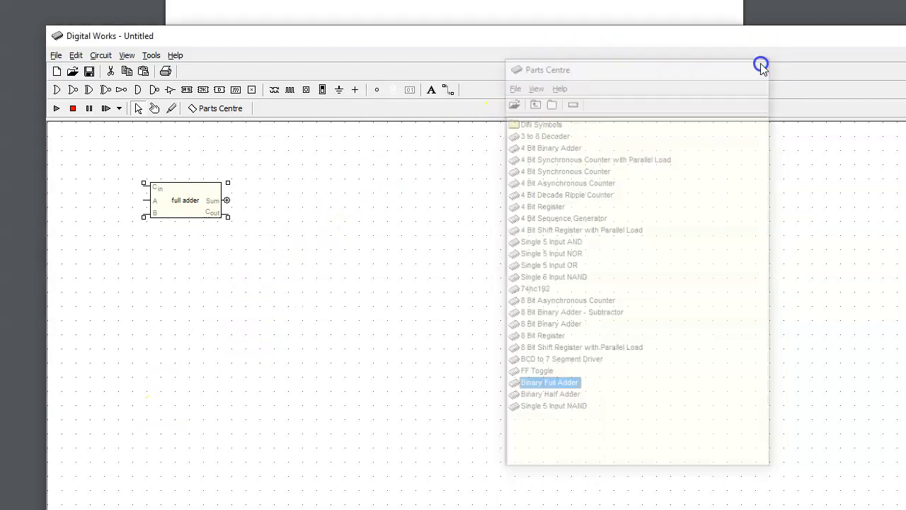
{"action": "left_click", "coordinate": [761, 65]}
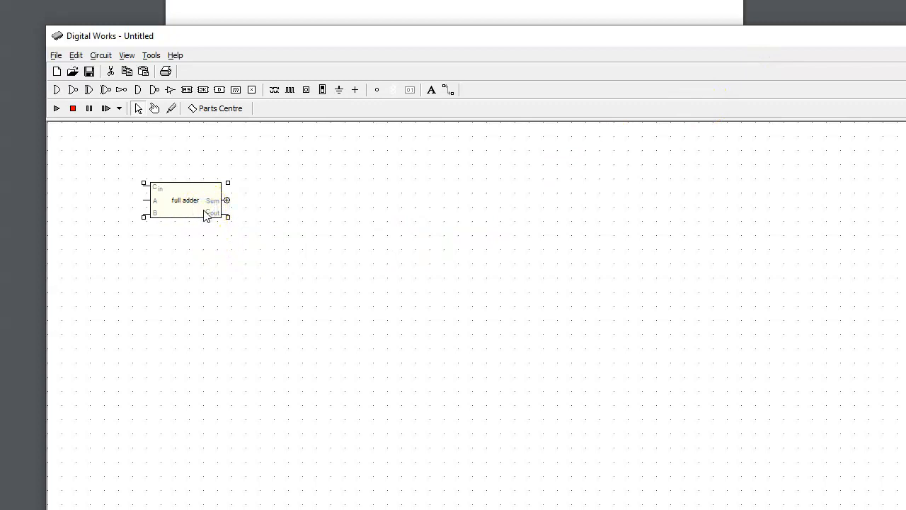
{"action": "right_click", "coordinate": [205, 212]}
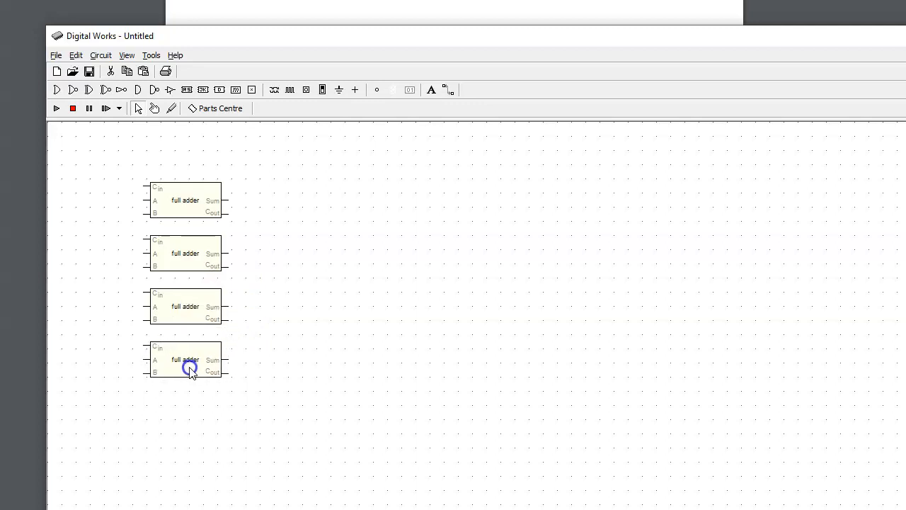
{"action": "left_click", "coordinate": [190, 359]}
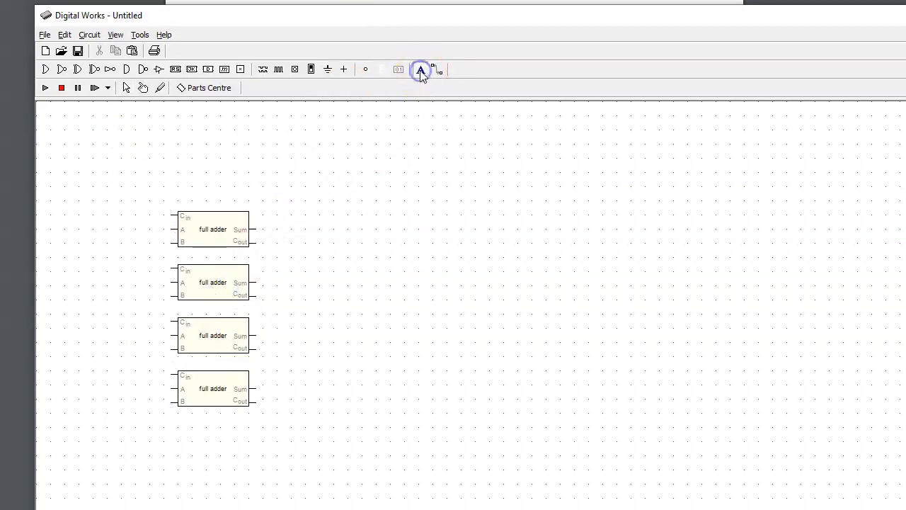
{"action": "mouse_move", "coordinate": [422, 69]}
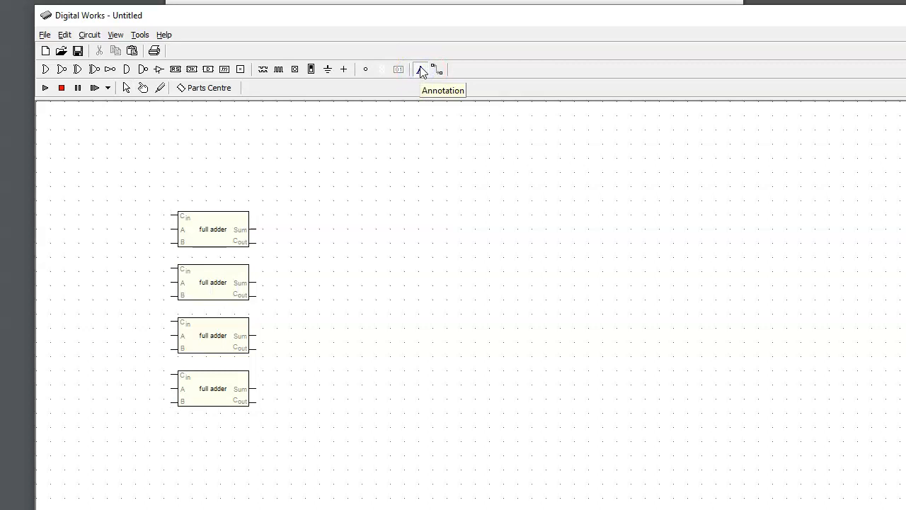
Add the title label '4-bit full adder / subtractor' and position it above the adders
{"action": "left_click", "coordinate": [421, 67]}
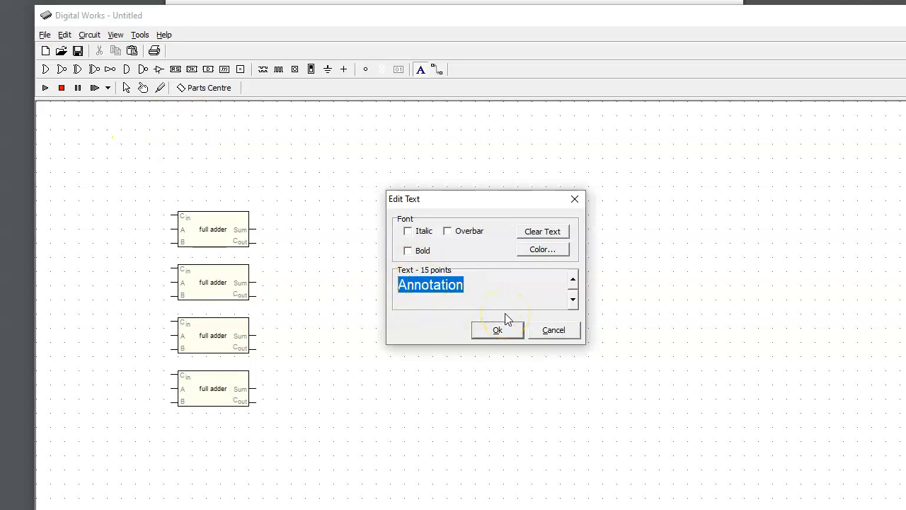
{"action": "type", "text": "4-"}
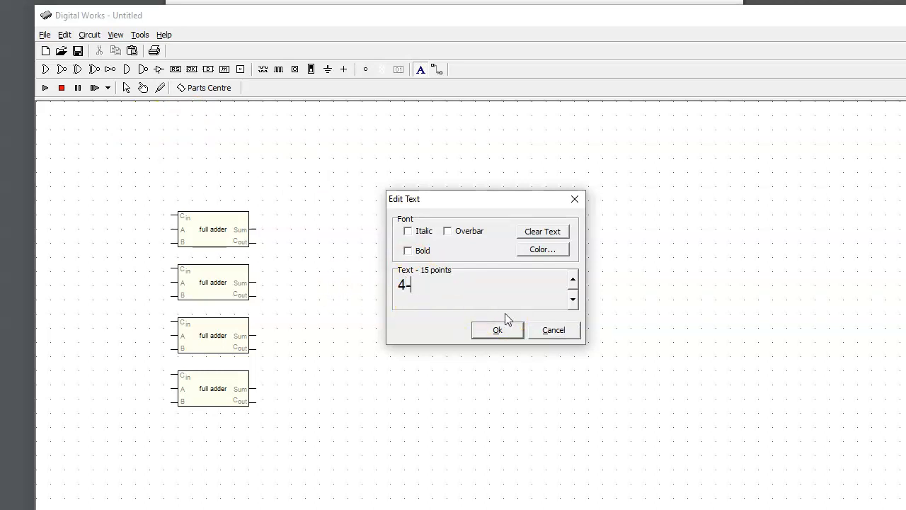
{"action": "type", "text": "bit full a"}
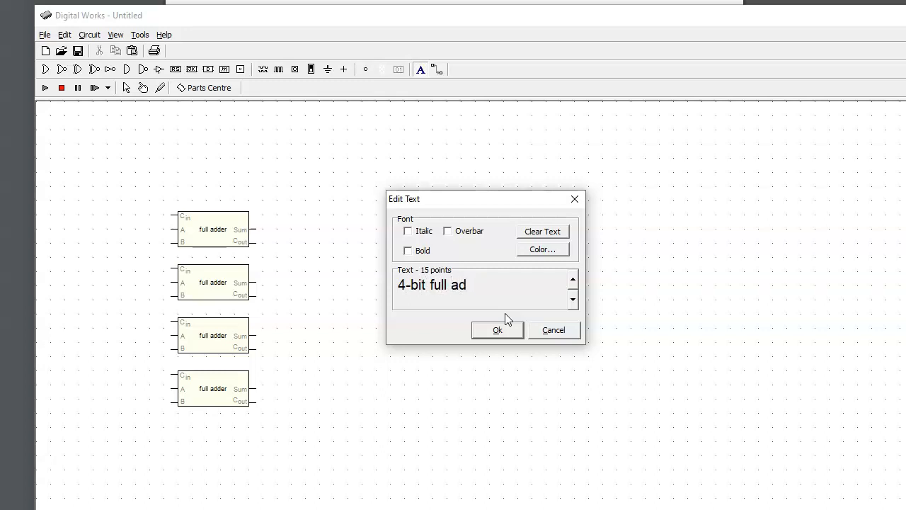
{"action": "type", "text": "der"}
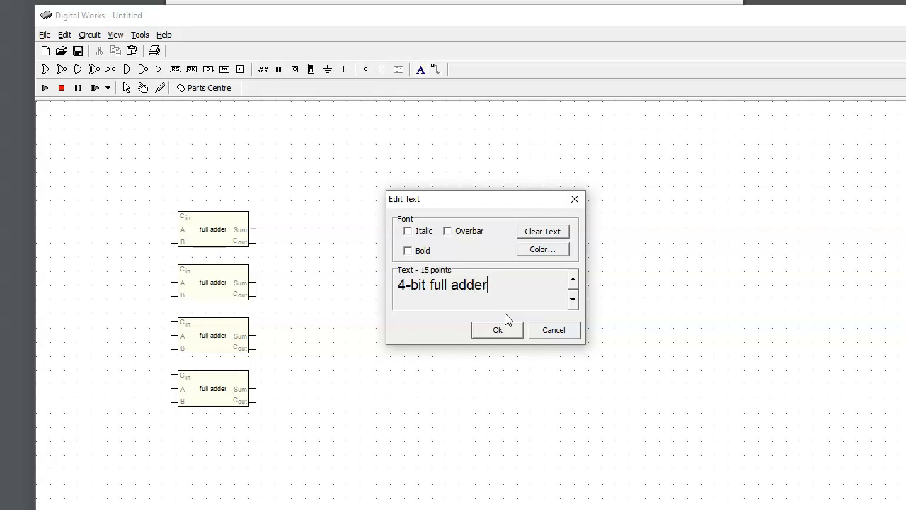
{"action": "type", "text": "/"}
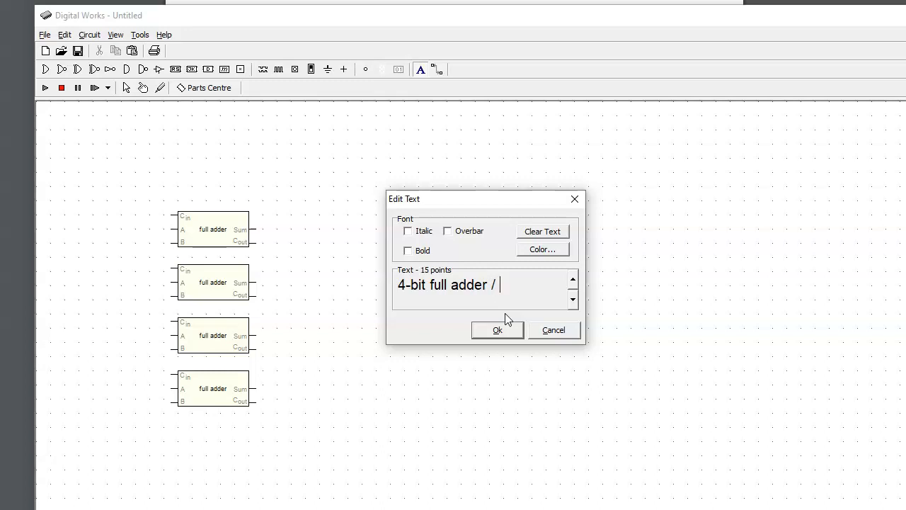
{"action": "type", "text": "subtrac"}
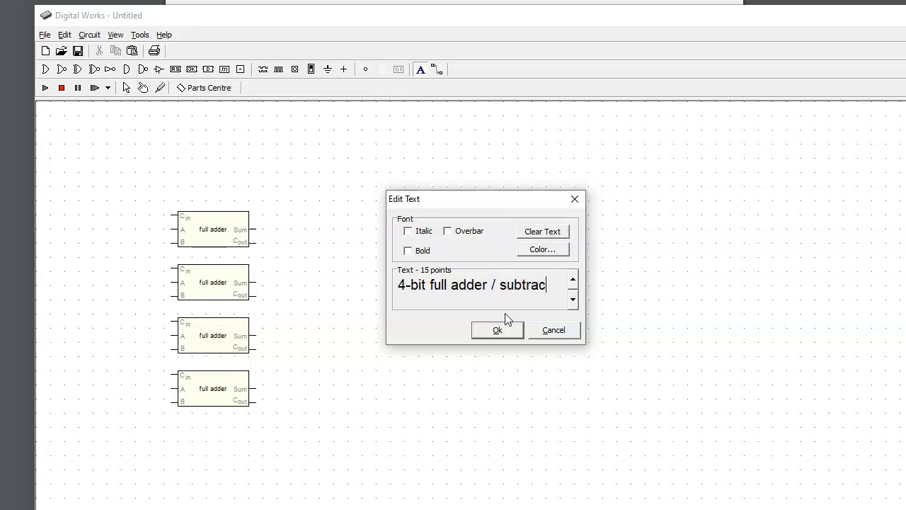
{"action": "type", "text": "tor"}
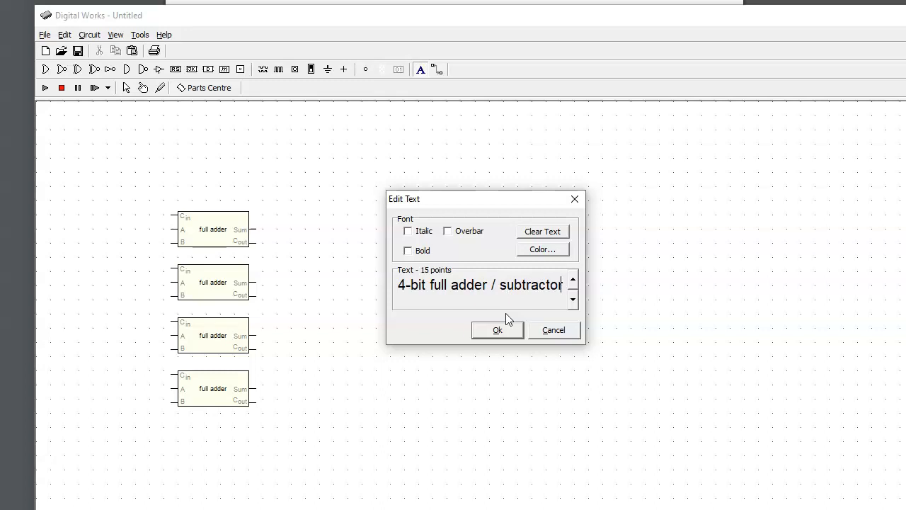
{"action": "left_click", "coordinate": [497, 329]}
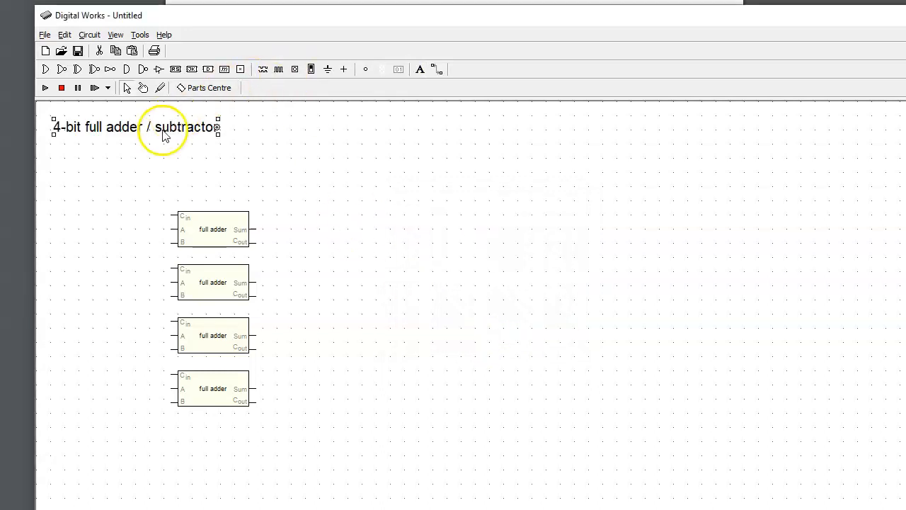
{"action": "left_click_drag", "start_coordinate": [163, 128], "coordinate": [182, 130]}
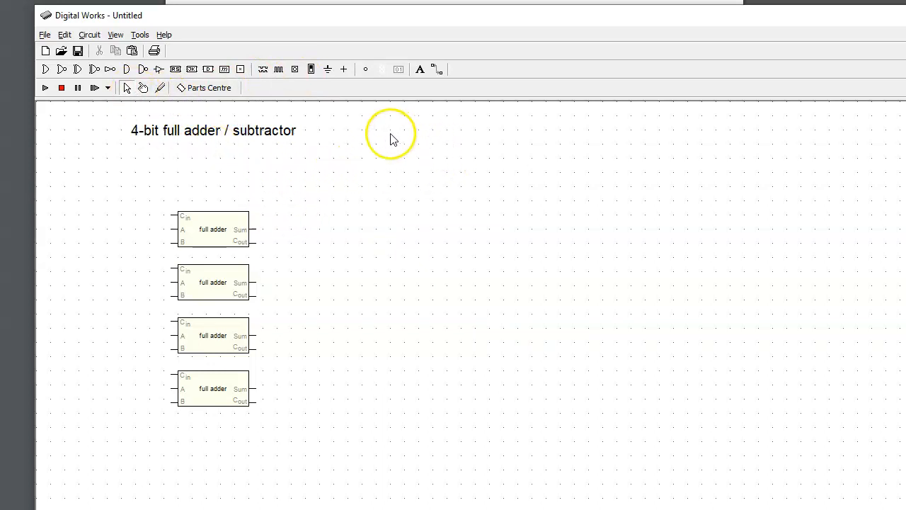
{"action": "mouse_move", "coordinate": [294, 93]}
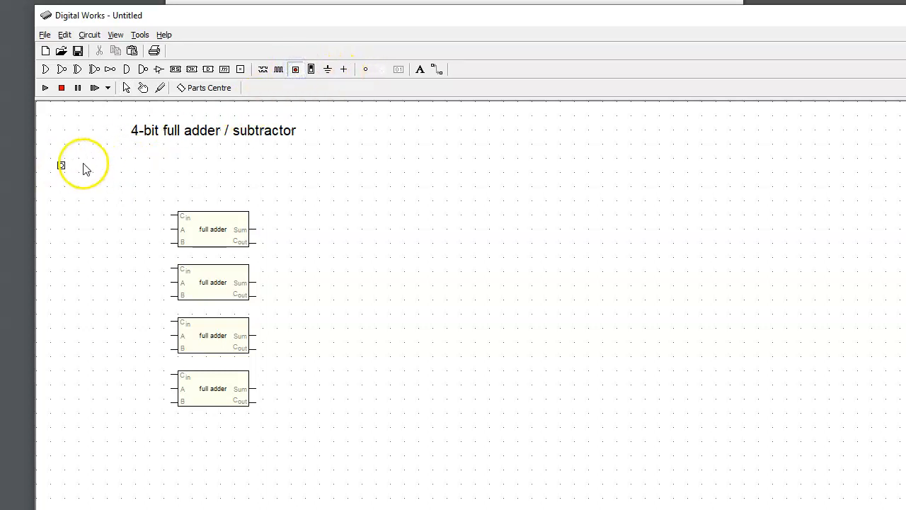
Place the row of four input switches and label it 'A'
{"action": "left_click", "coordinate": [297, 68]}
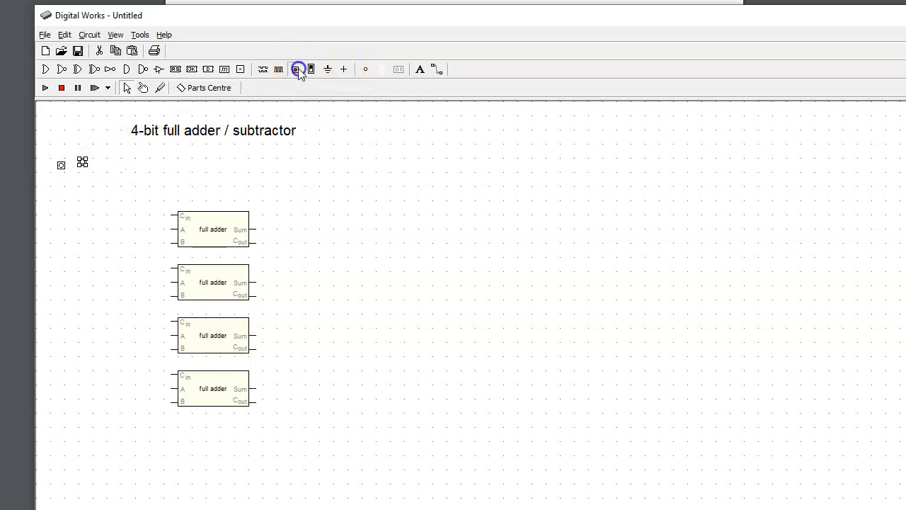
{"action": "left_click", "coordinate": [294, 67]}
{"action": "type", "text": "A"}
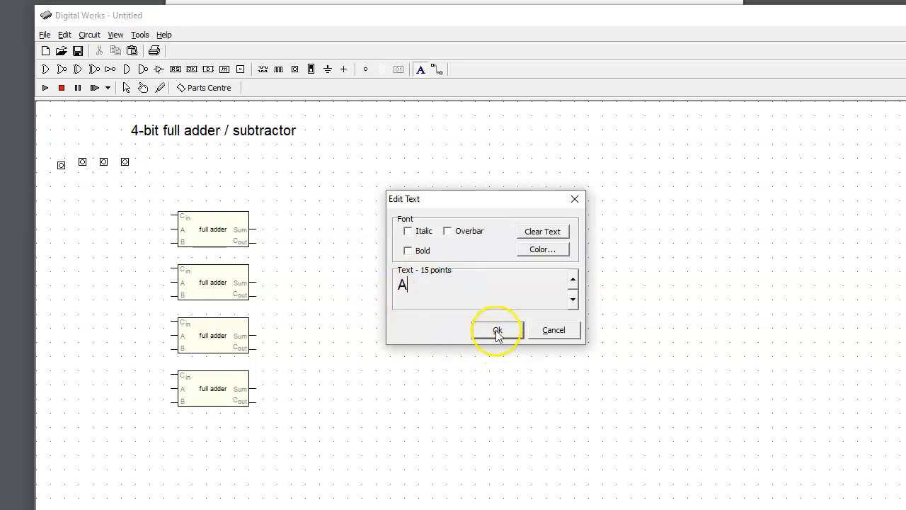
{"action": "left_click", "coordinate": [497, 330]}
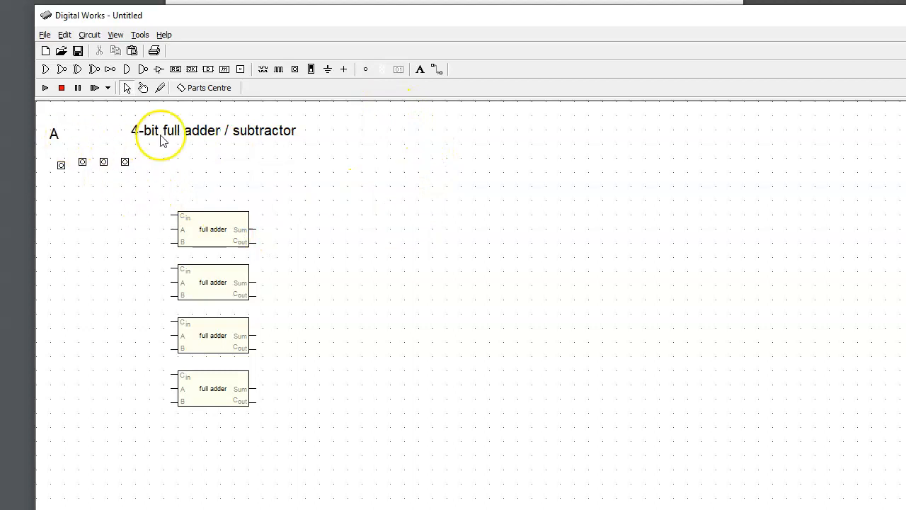
{"action": "mouse_move", "coordinate": [68, 133]}
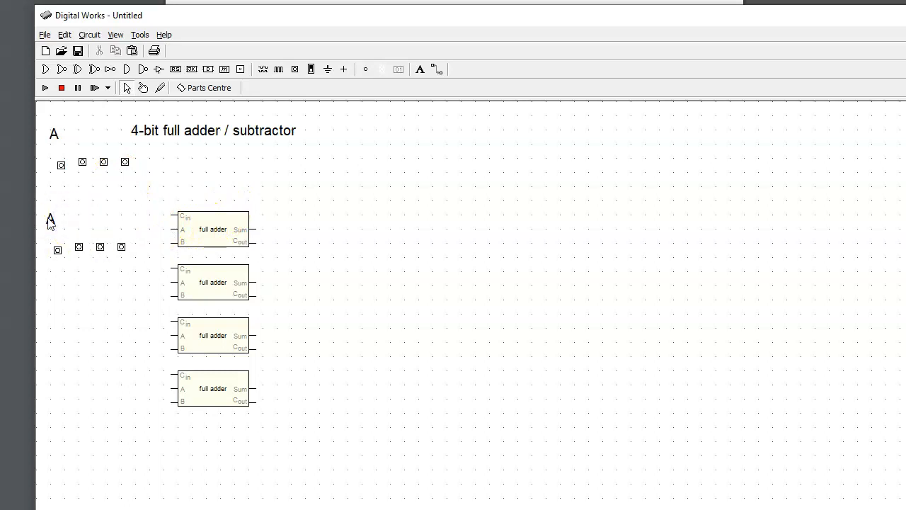
Relabel the copied group of switches from 'A' to 'B'
{"action": "right_click", "coordinate": [49, 220]}
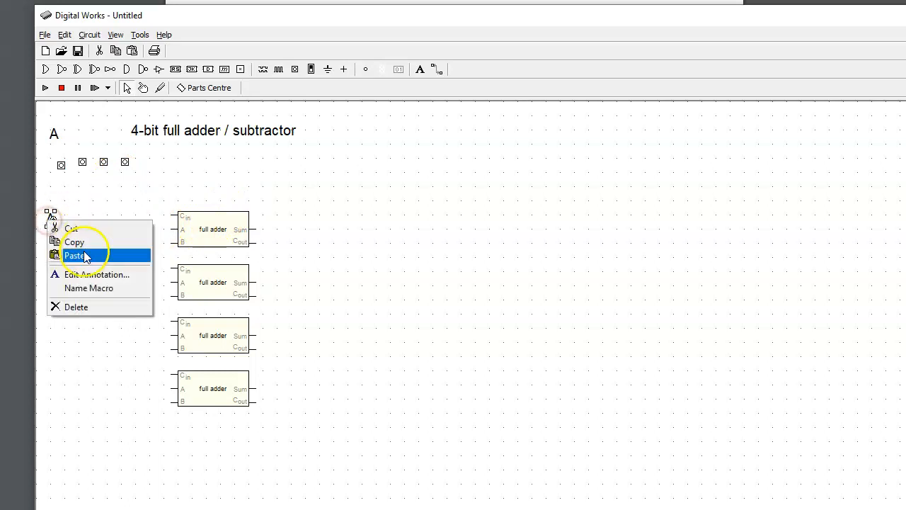
{"action": "left_click", "coordinate": [96, 275]}
{"action": "type", "text": "B"}
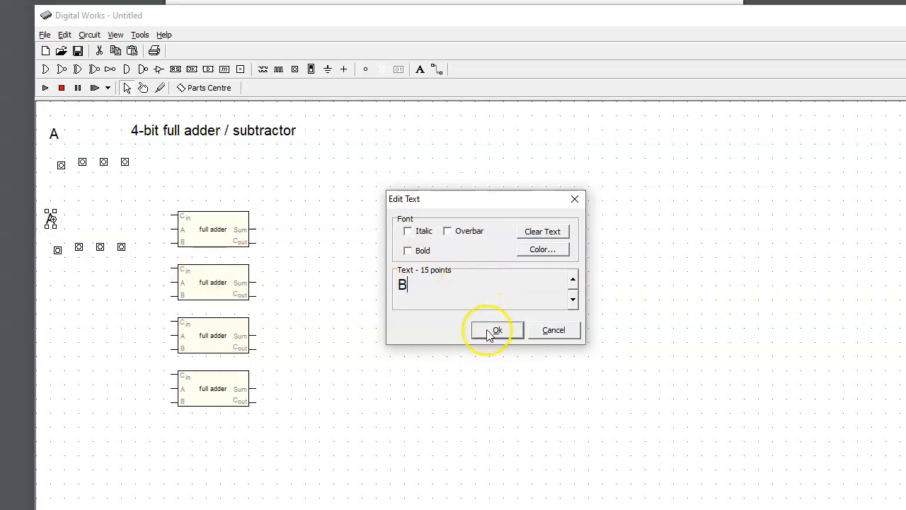
{"action": "left_click", "coordinate": [495, 330]}
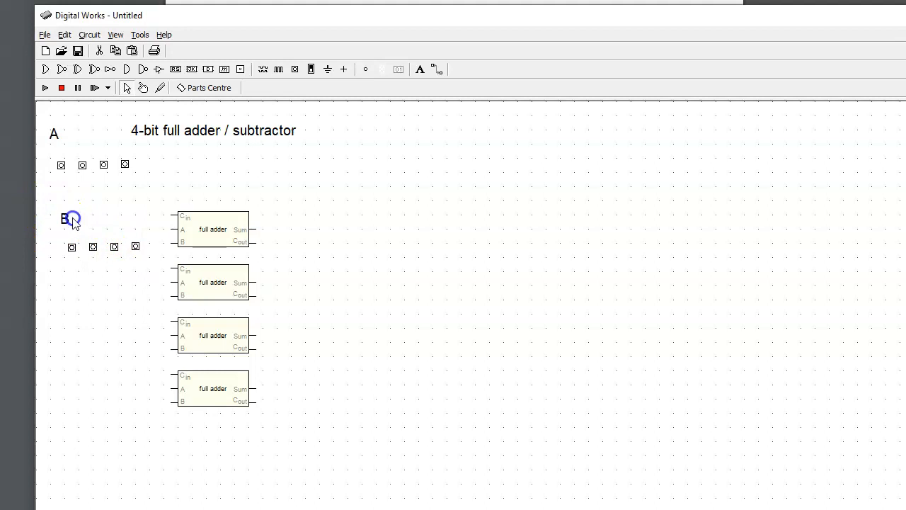
Move the B group right and wire each A switch to its full adder's A input
{"action": "left_click_drag", "start_coordinate": [71, 218], "coordinate": [391, 152]}
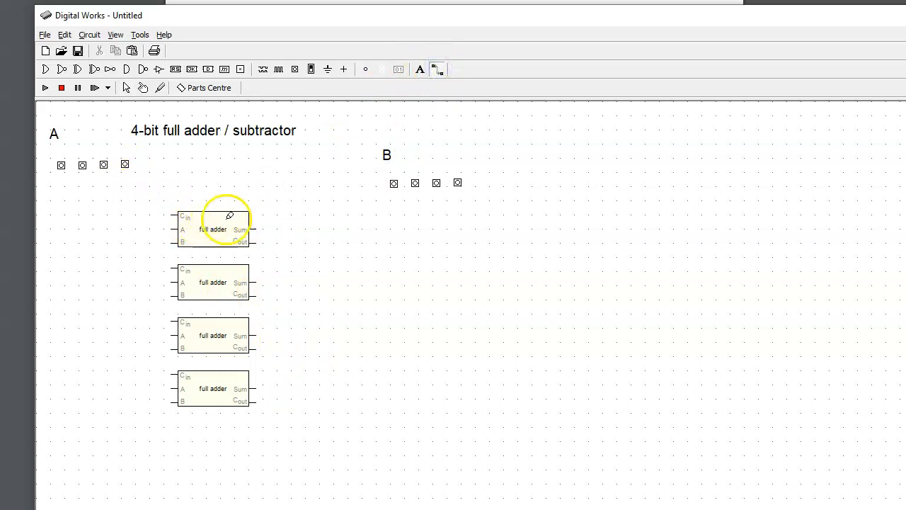
{"action": "mouse_move", "coordinate": [334, 239]}
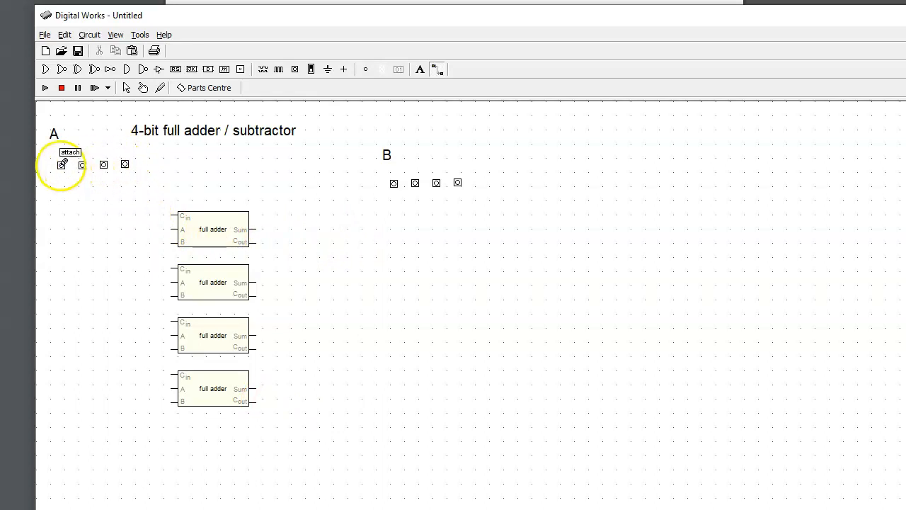
{"action": "mouse_move", "coordinate": [70, 172]}
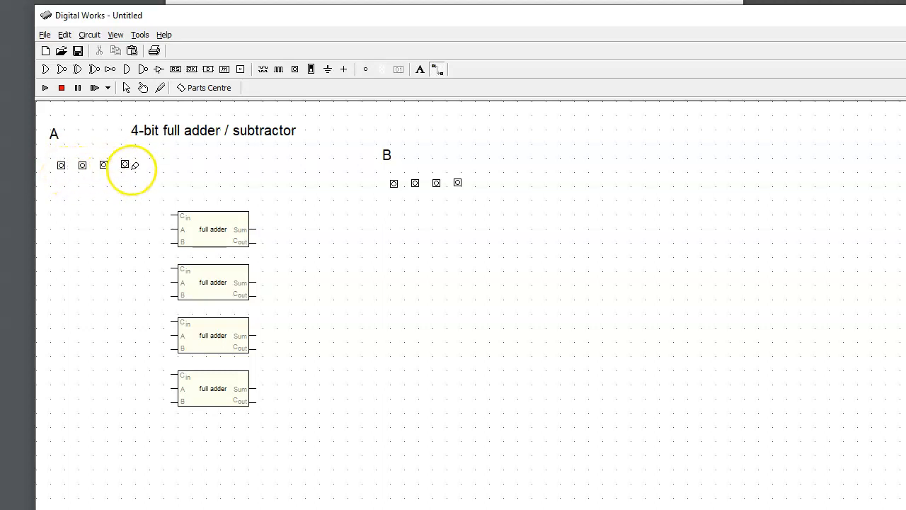
{"action": "left_click_drag", "start_coordinate": [125, 164], "coordinate": [124, 221]}
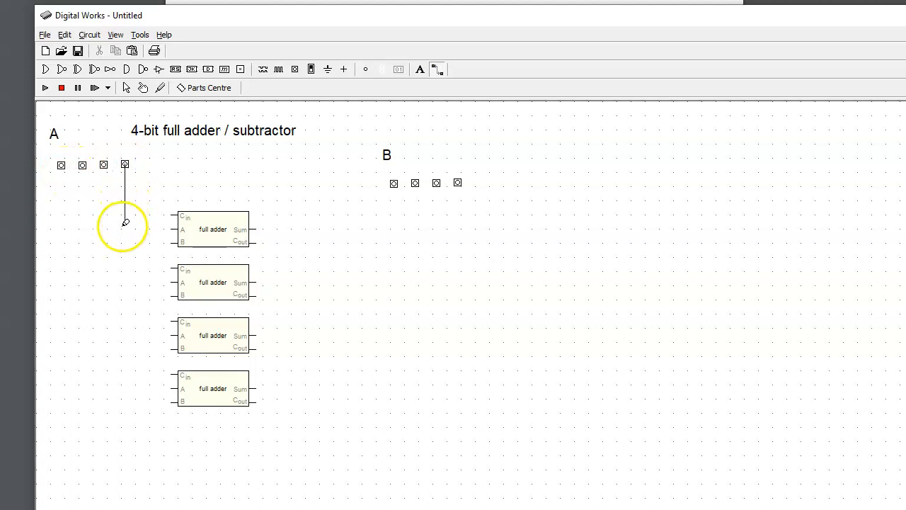
{"action": "left_click_drag", "start_coordinate": [125, 164], "coordinate": [169, 227]}
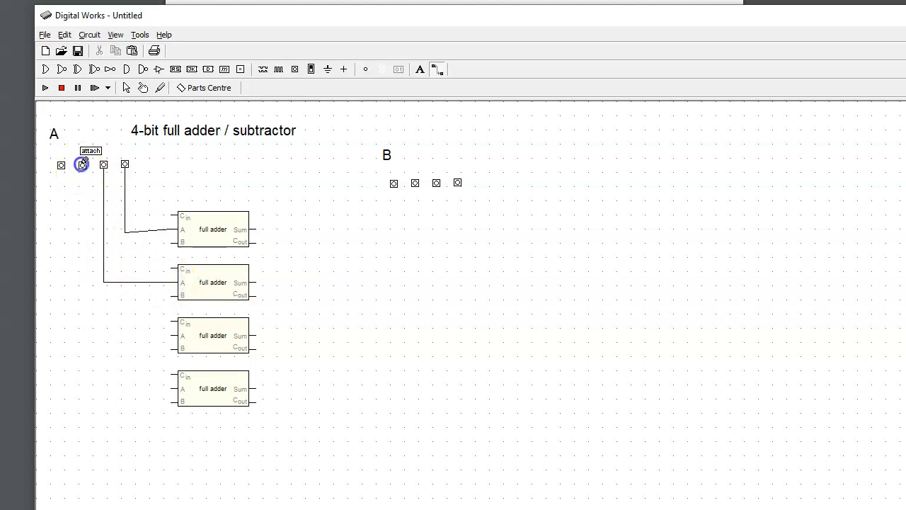
{"action": "left_click_drag", "start_coordinate": [82, 164], "coordinate": [82, 332]}
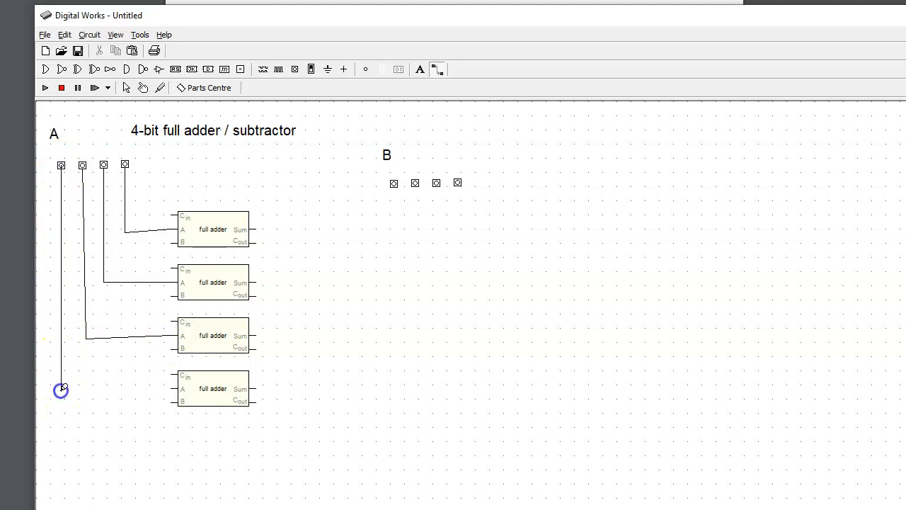
{"action": "left_click_drag", "start_coordinate": [62, 389], "coordinate": [173, 388]}
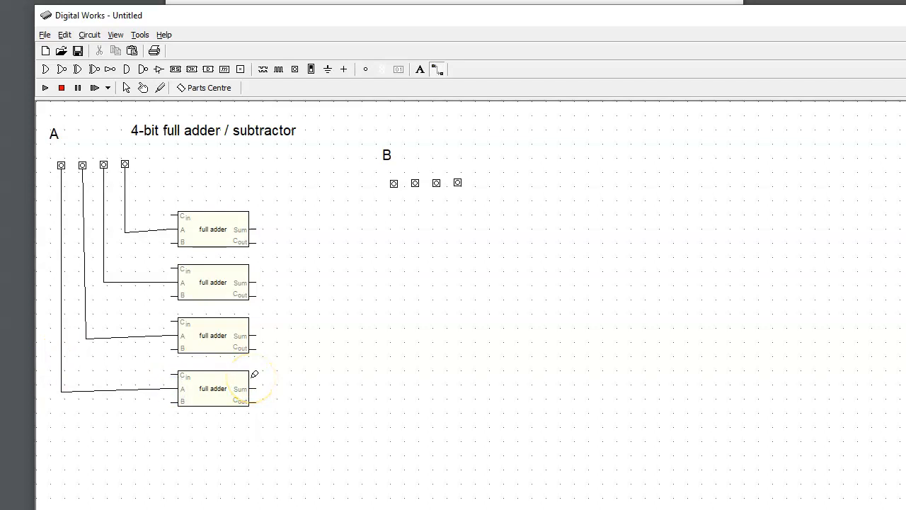
{"action": "mouse_move", "coordinate": [339, 340]}
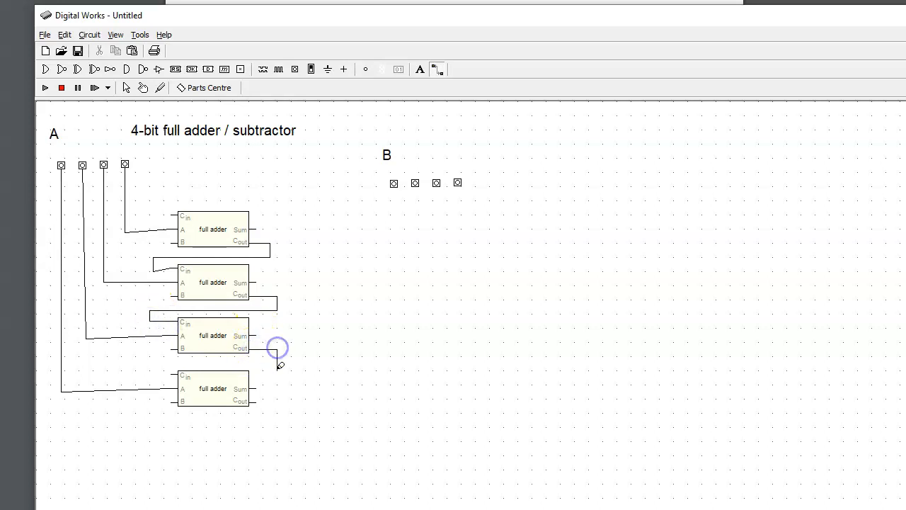
Wire the third adder's carry-out into the bottom adder's carry-in
{"action": "left_click_drag", "start_coordinate": [276, 357], "coordinate": [149, 363]}
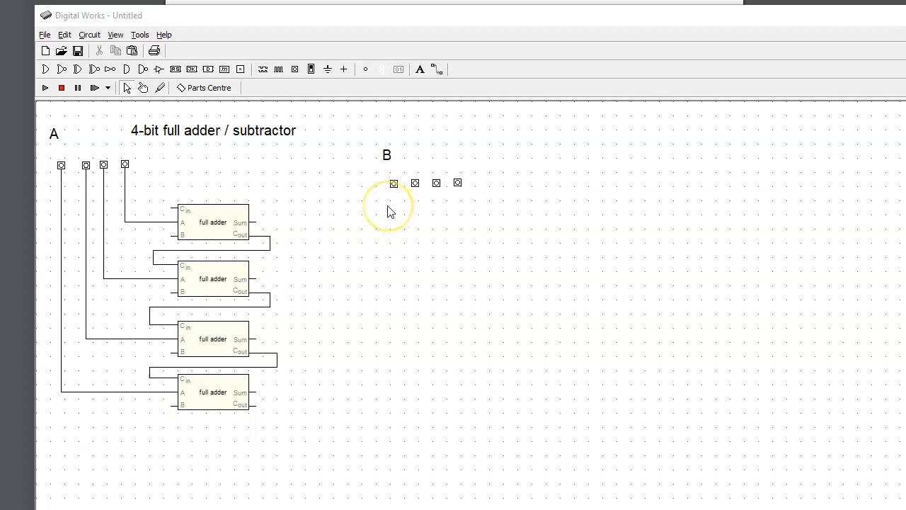
{"action": "mouse_move", "coordinate": [442, 201]}
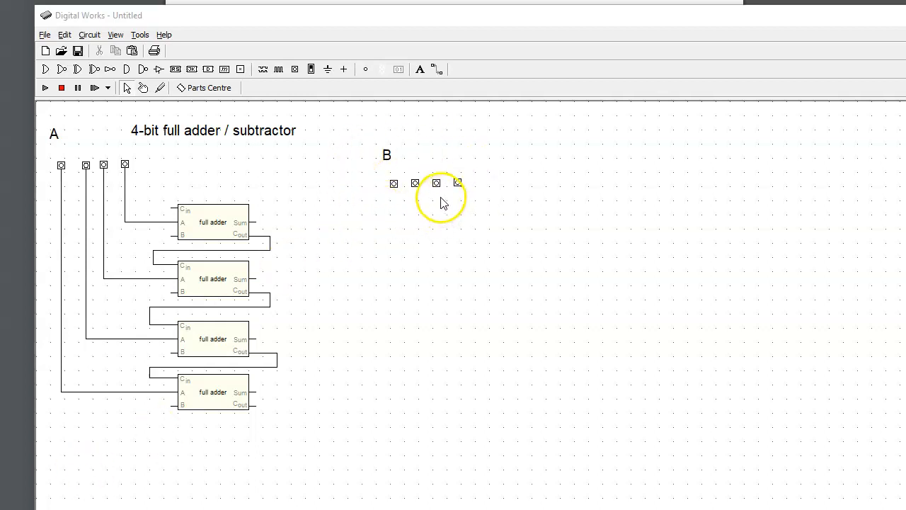
{"action": "mouse_move", "coordinate": [187, 272]}
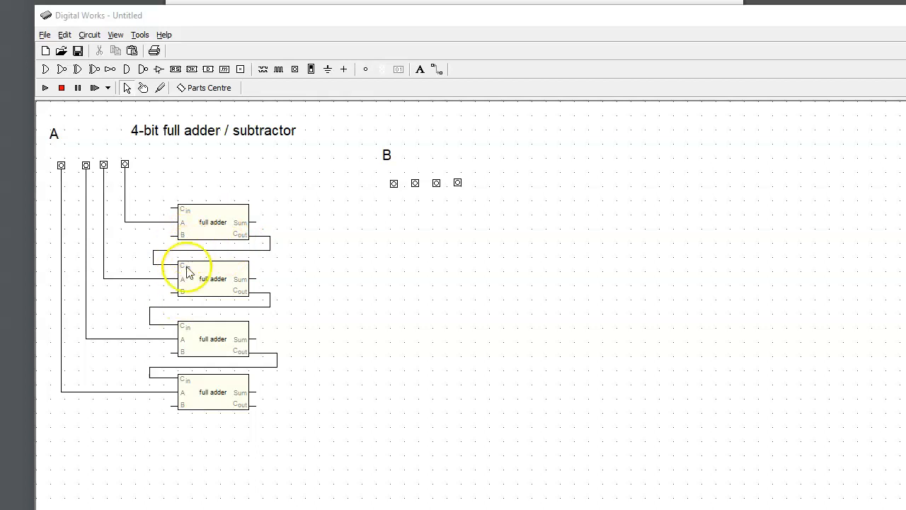
{"action": "mouse_move", "coordinate": [209, 413]}
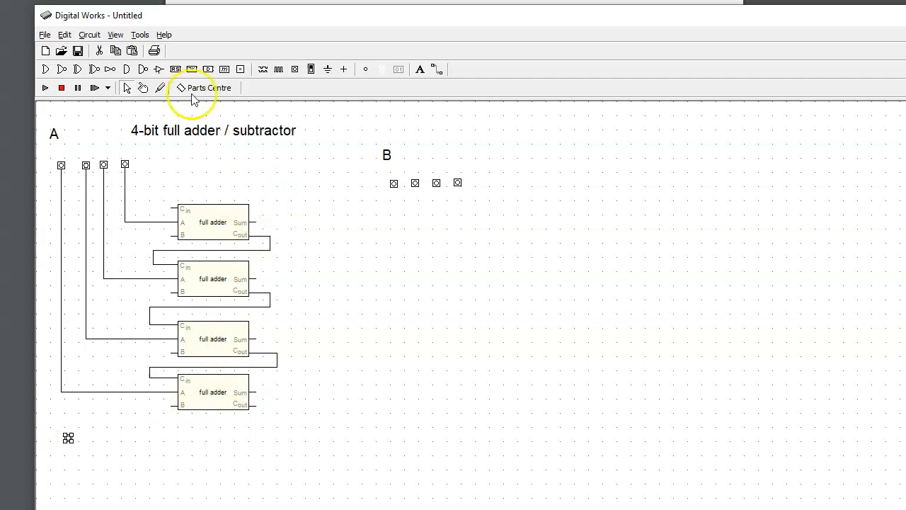
Place the sign switch below the adders with the caption 'Sign 0=+ 1=-'
{"action": "left_click", "coordinate": [419, 69]}
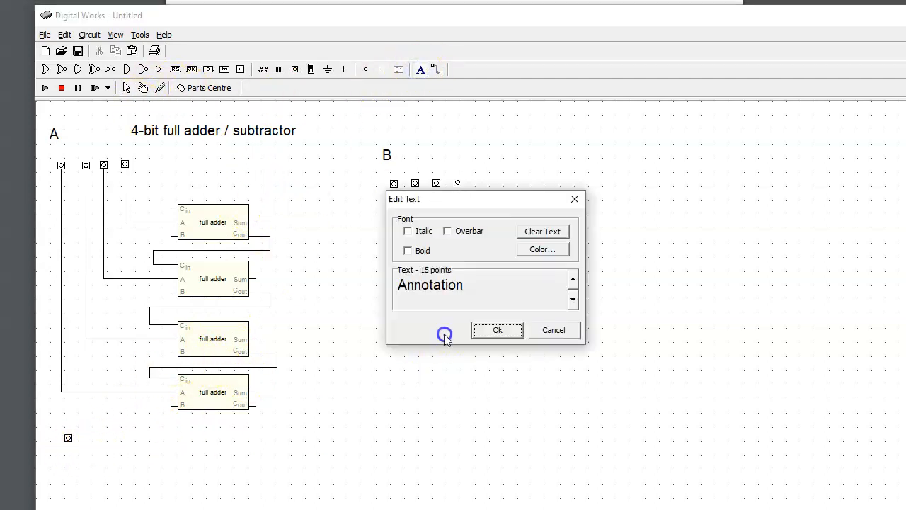
{"action": "type", "text": "Si"}
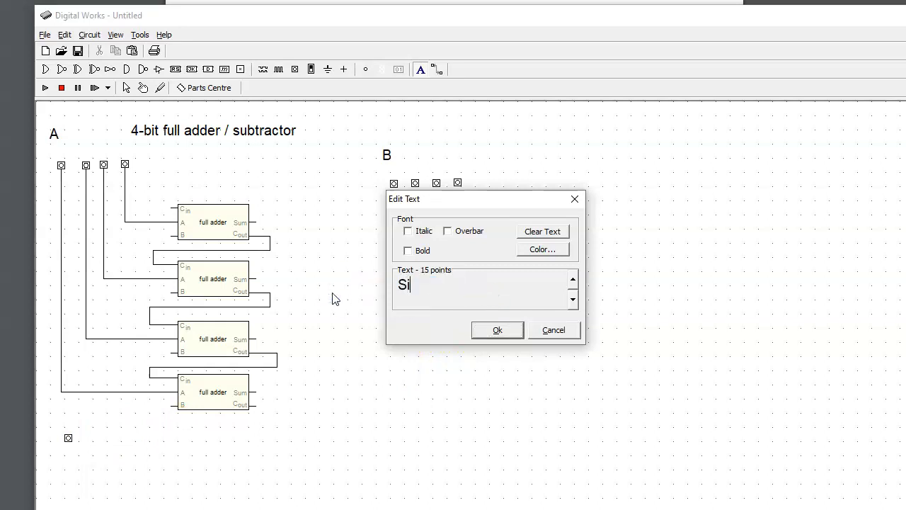
{"action": "type", "text": "gn 0"}
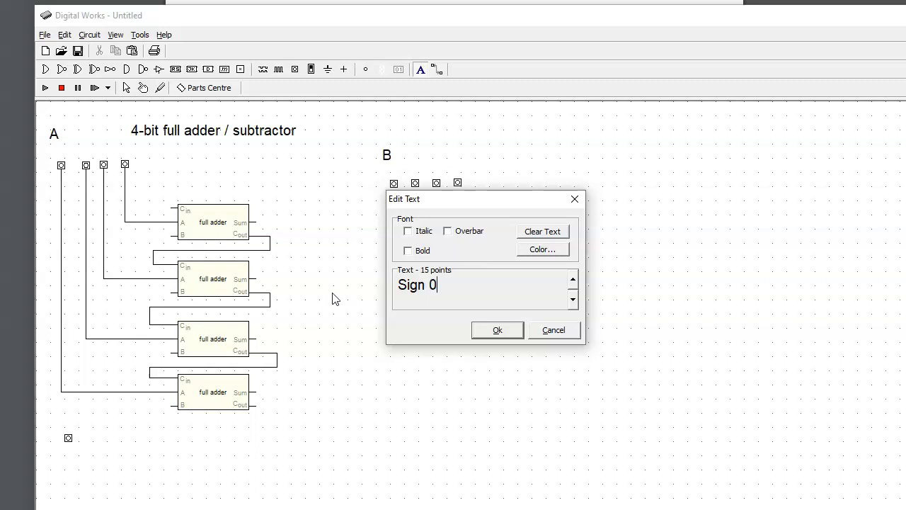
{"action": "type", "text": "="}
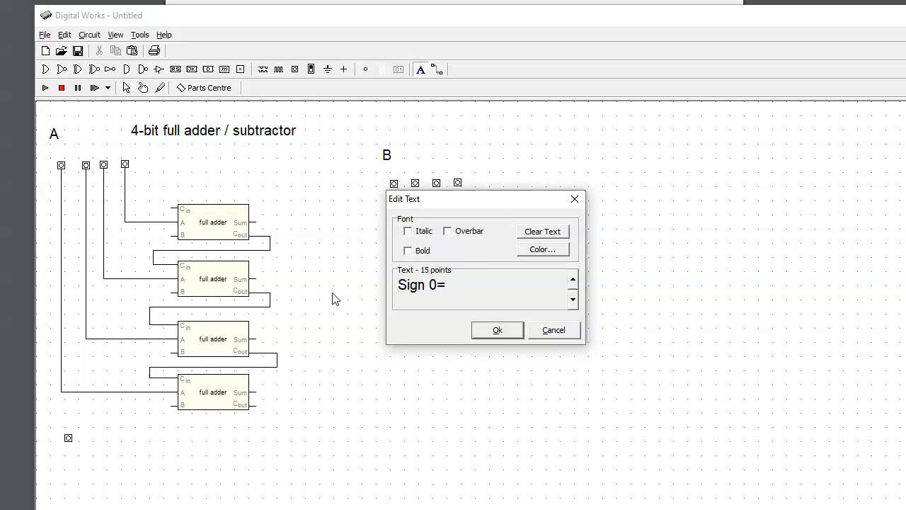
{"action": "type", "text": "+"}
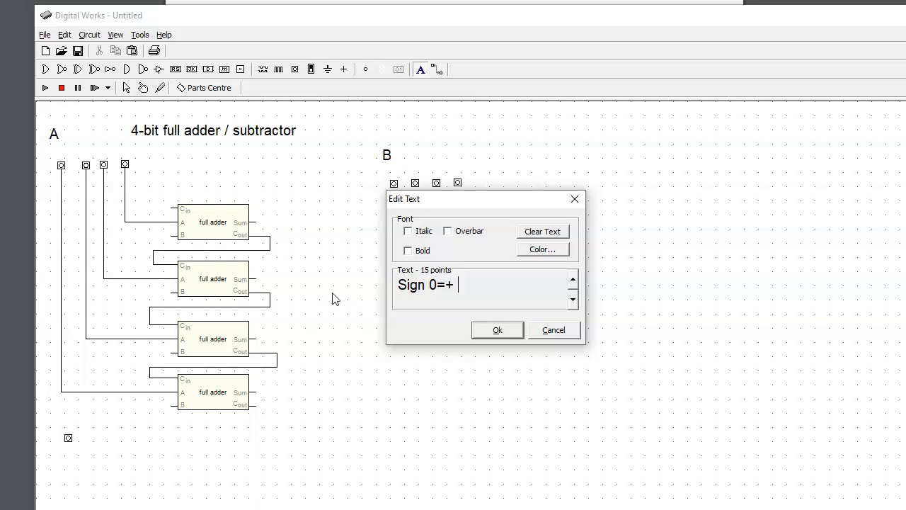
{"action": "type", "text": "1="}
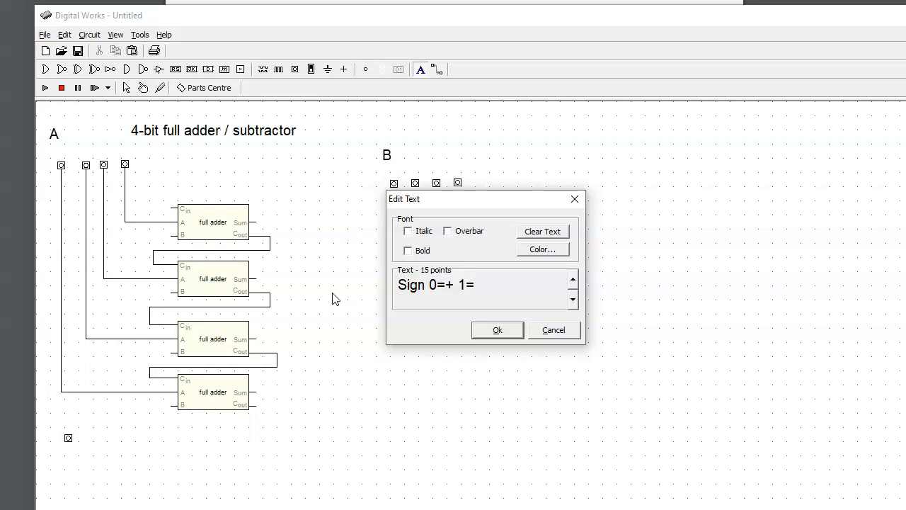
{"action": "type", "text": "-"}
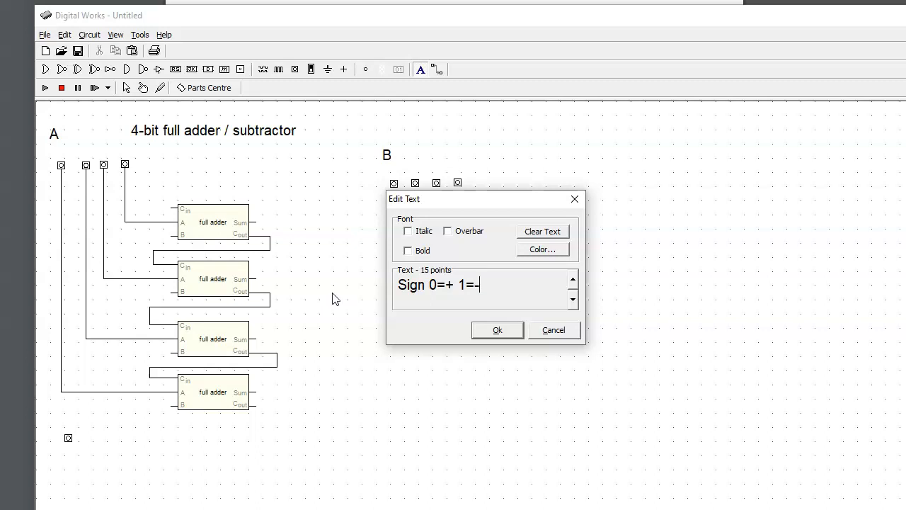
{"action": "left_click", "coordinate": [497, 329]}
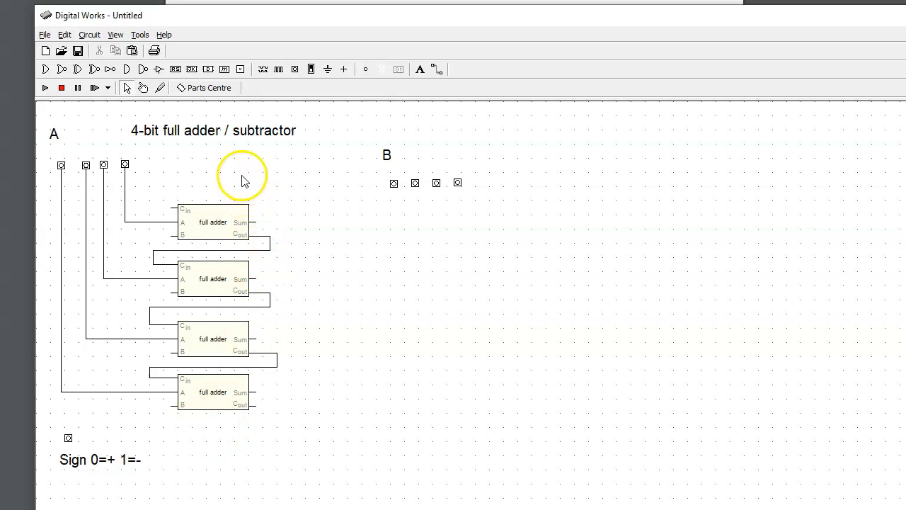
{"action": "mouse_move", "coordinate": [201, 130]}
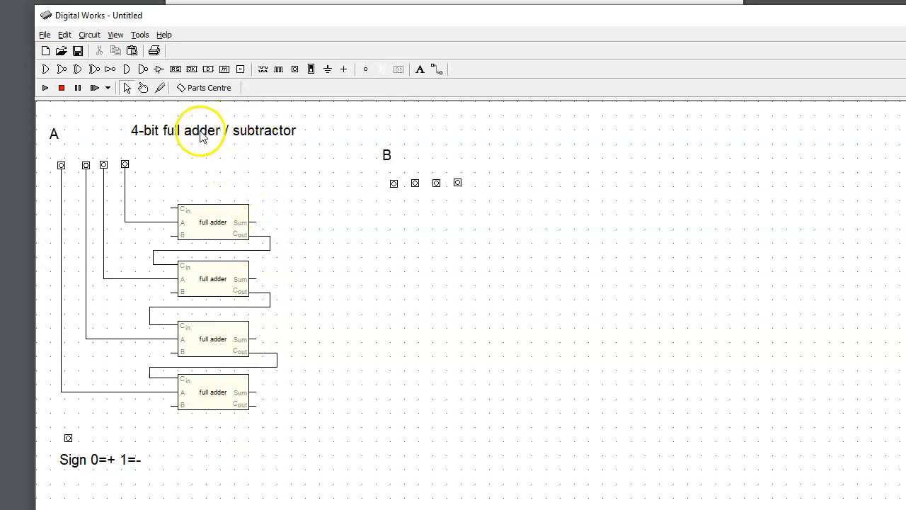
{"action": "mouse_move", "coordinate": [120, 416]}
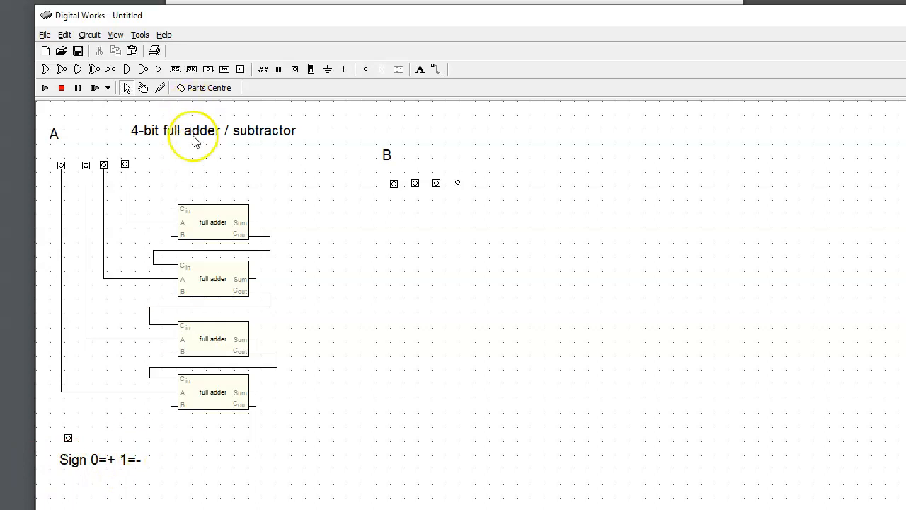
{"action": "mouse_move", "coordinate": [122, 129]}
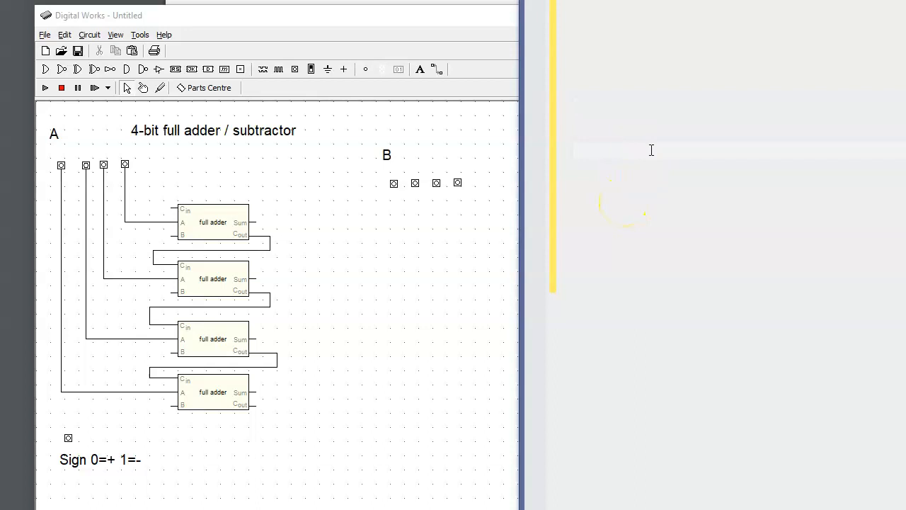
Write the note lines 'A - B' and 'A + (-B)' in the text editor
{"action": "type", "text": "A -"}
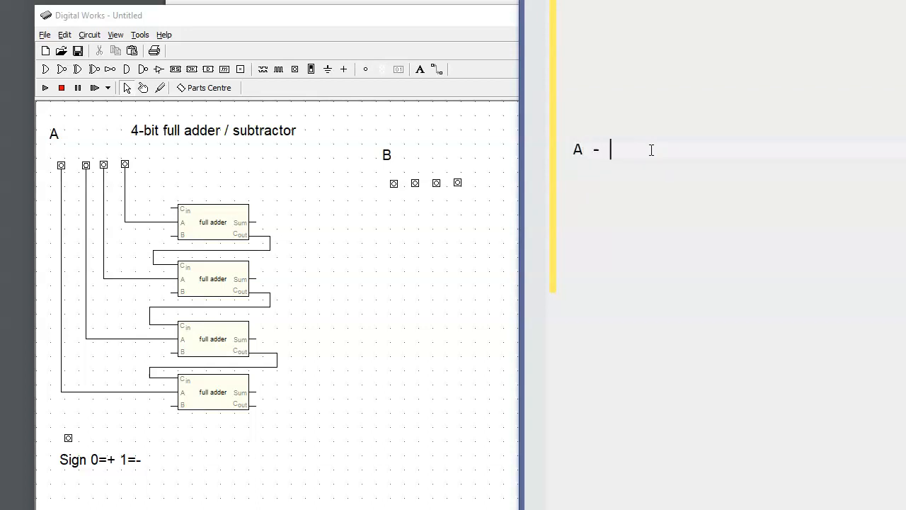
{"action": "type", "text": "B"}
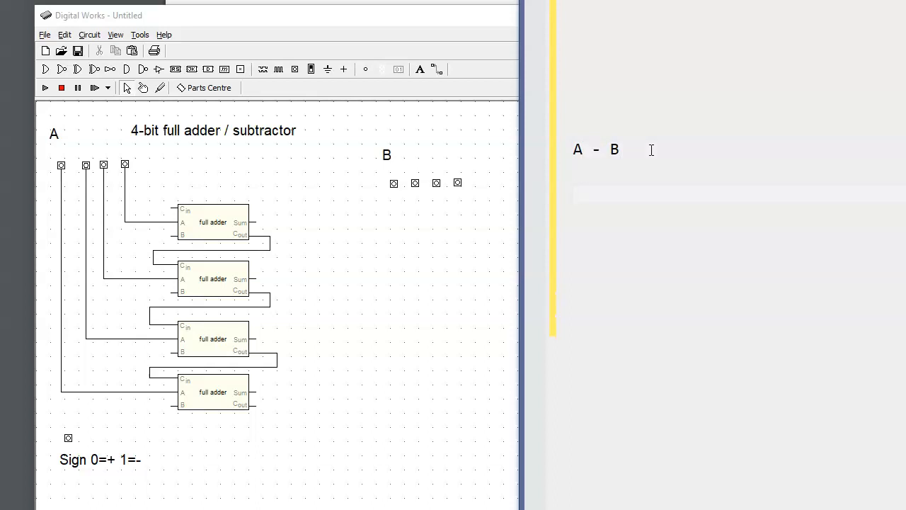
{"action": "type", "text": "A +"}
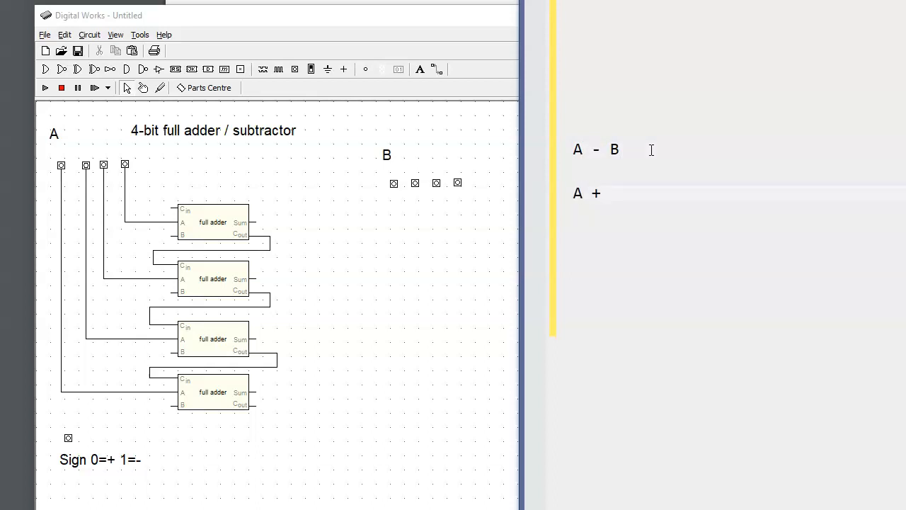
{"action": "type", "text": "(0"}
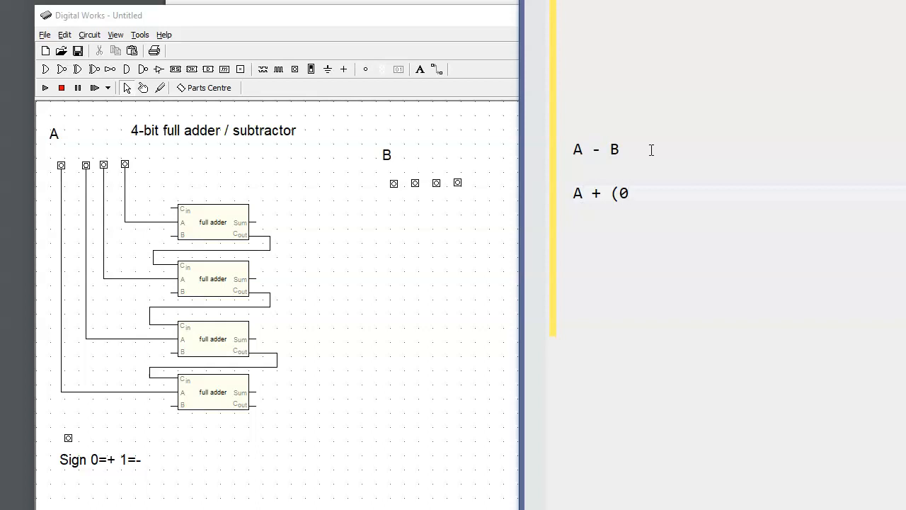
{"action": "type", "text": "-B"}
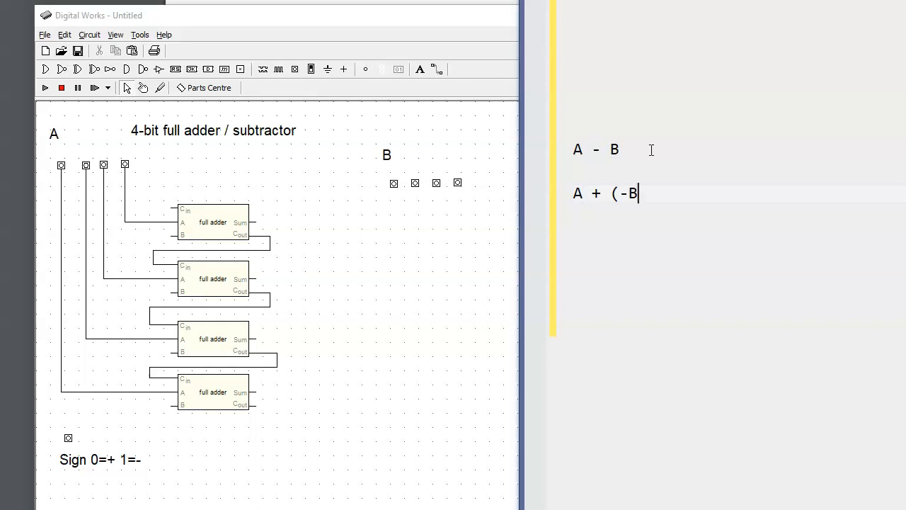
{"action": "type", "text": ")"}
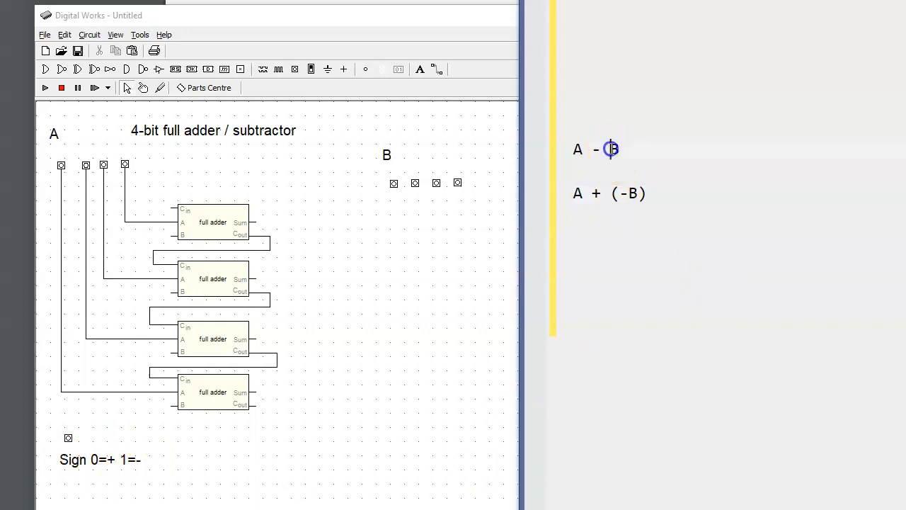
{"action": "double_click", "coordinate": [615, 150]}
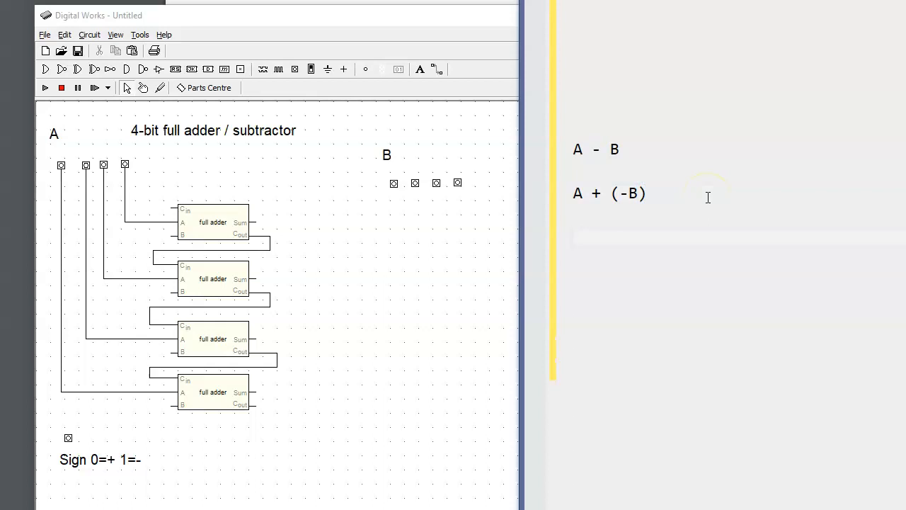
Write the numbered list '1. flip all bits' and '2. add 1'
{"action": "type", "text": "1"}
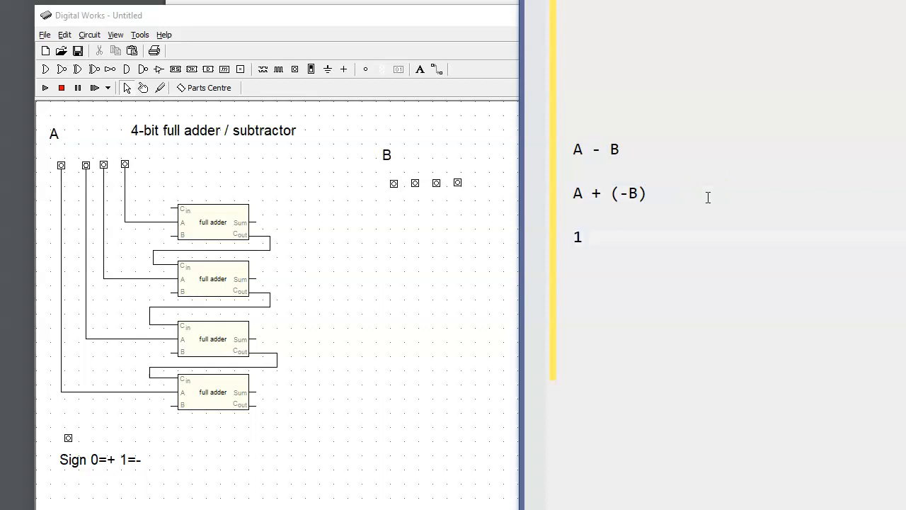
{"action": "type", "text": "."}
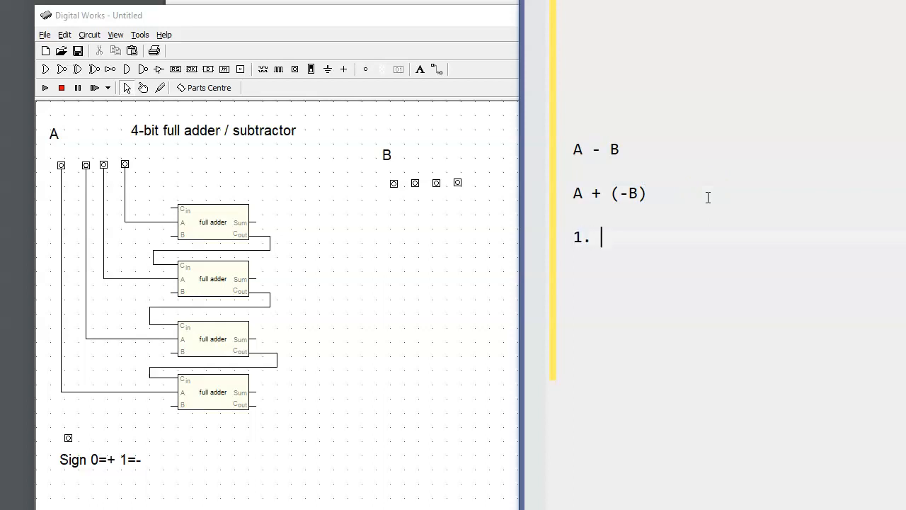
{"action": "type", "text": "flip all"}
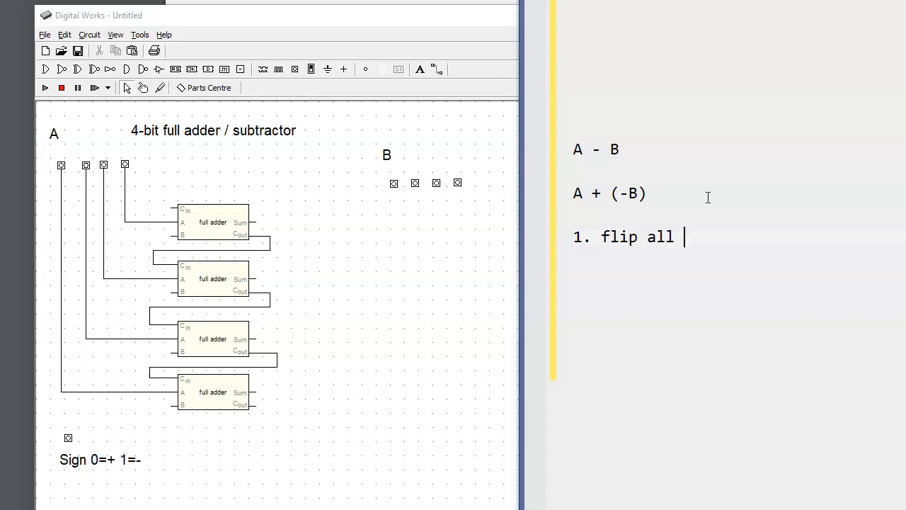
{"action": "type", "text": "bits"}
{"action": "type", "text": "2."}
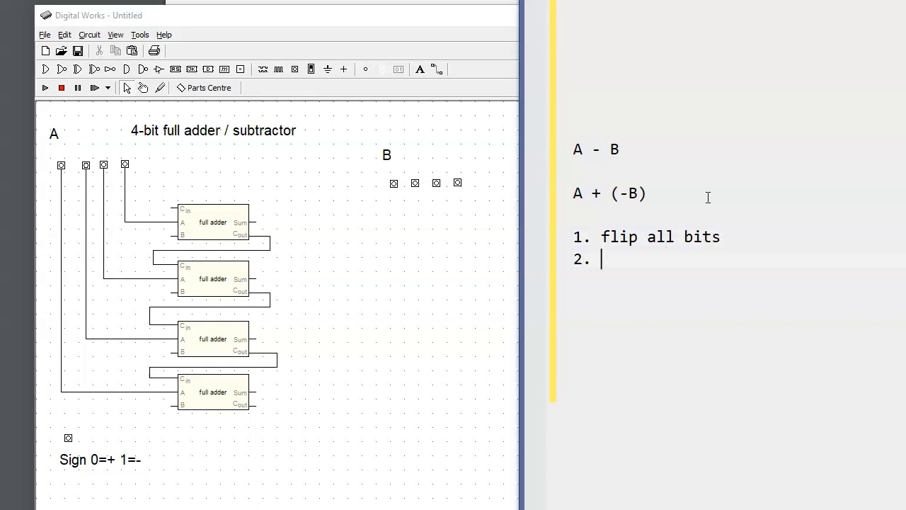
{"action": "type", "text": "add 1"}
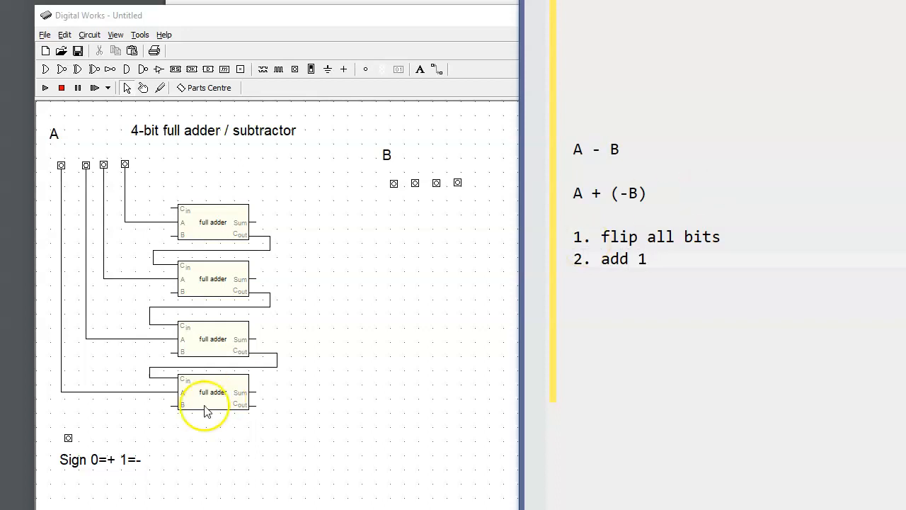
{"action": "mouse_move", "coordinate": [654, 300]}
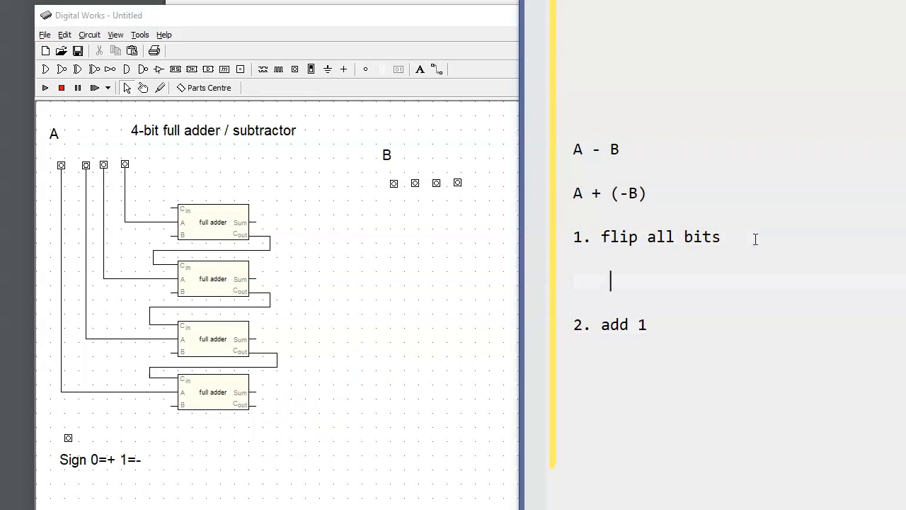
Write the B / Sign truth-table heading and its four input rows 00, 01, 10, 11
{"action": "type", "text": "B"}
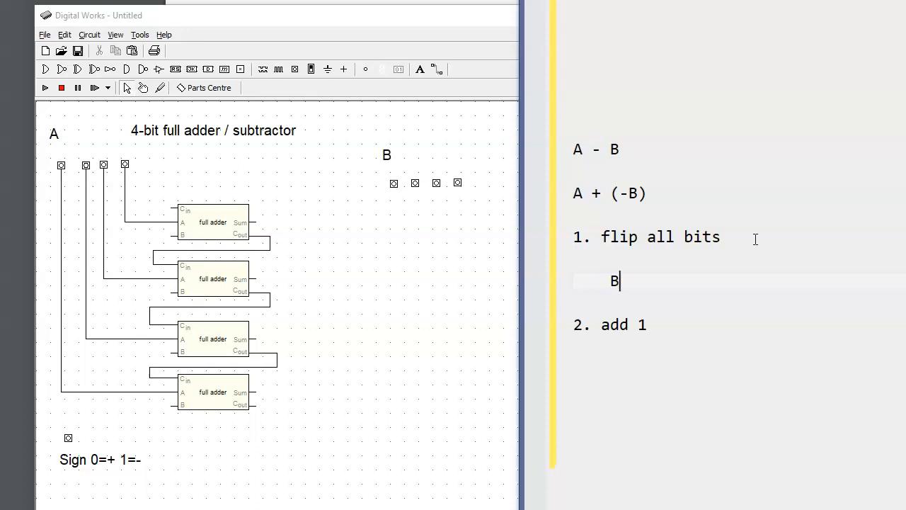
{"action": "type", "text": "\" \""}
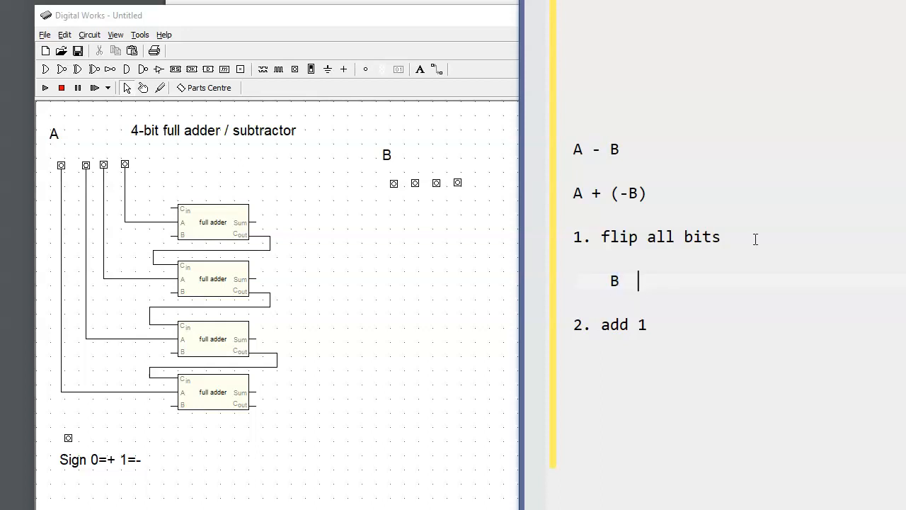
{"action": "type", "text": "Si"}
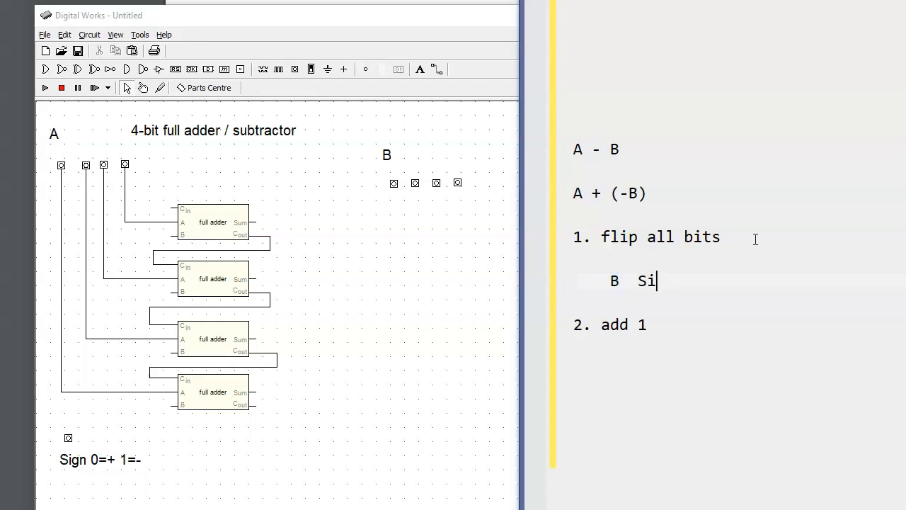
{"action": "type", "text": "gn"}
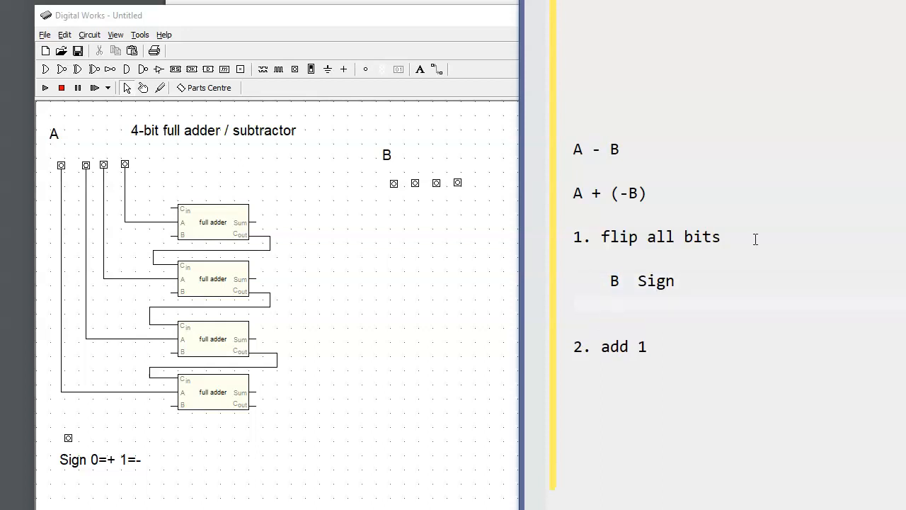
{"action": "left_click", "coordinate": [610, 303]}
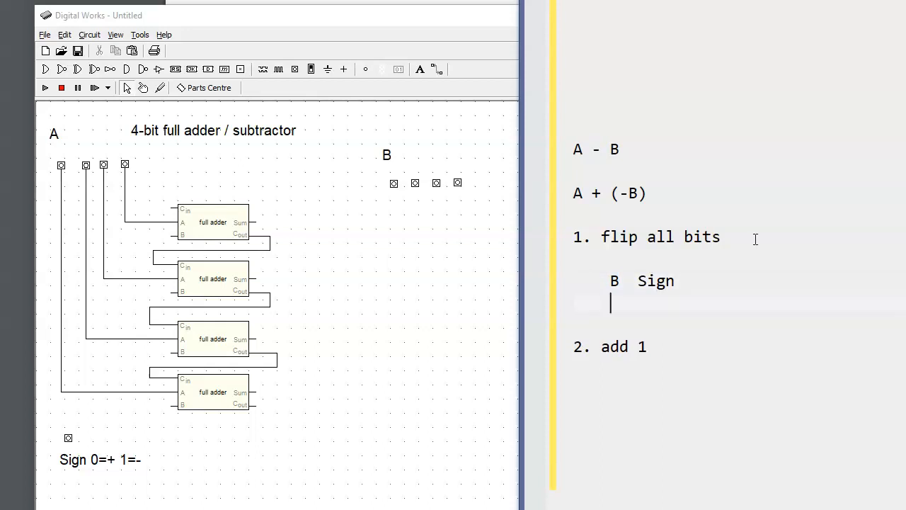
{"action": "type", "text": "0"}
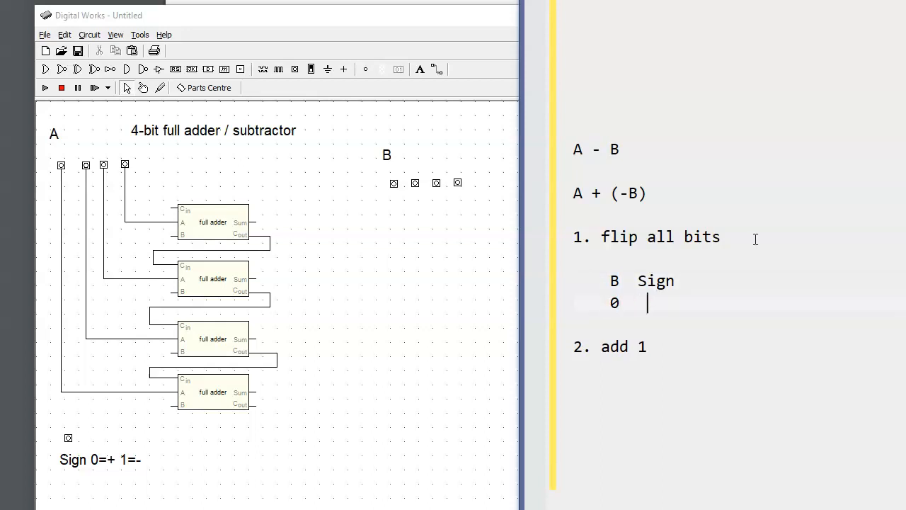
{"action": "type", "text": "0"}
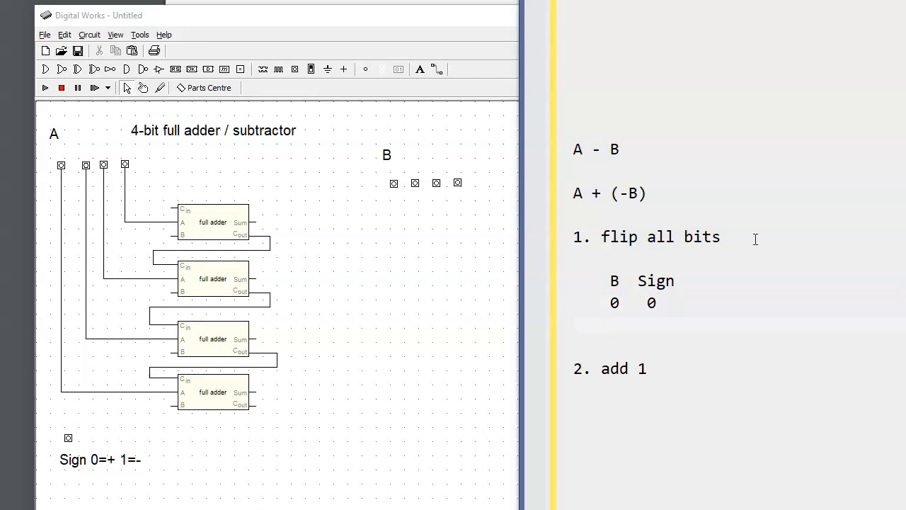
{"action": "type", "text": "0"}
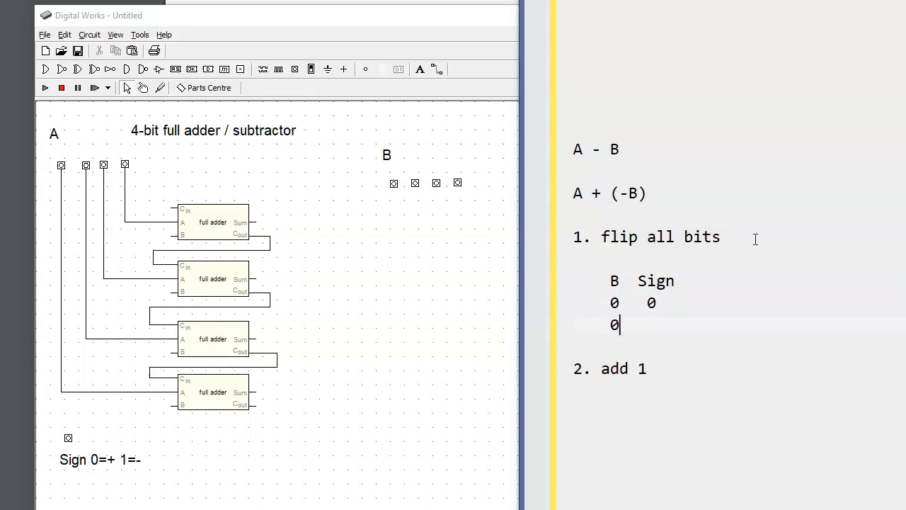
{"action": "type", "text": "1"}
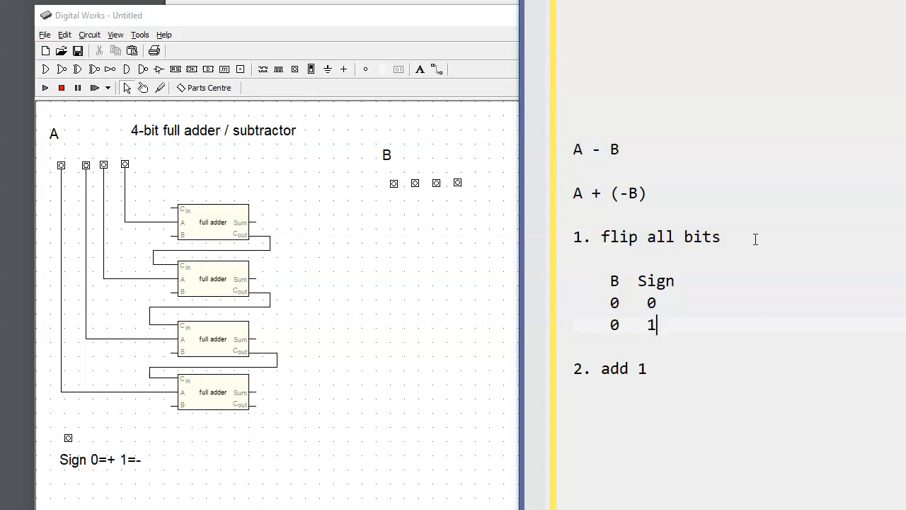
{"action": "type", "text": "1"}
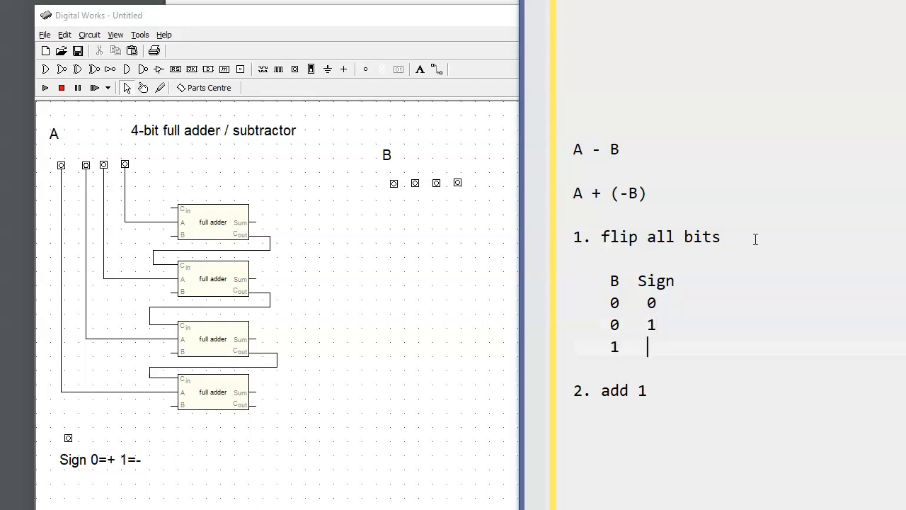
{"action": "type", "text": "0"}
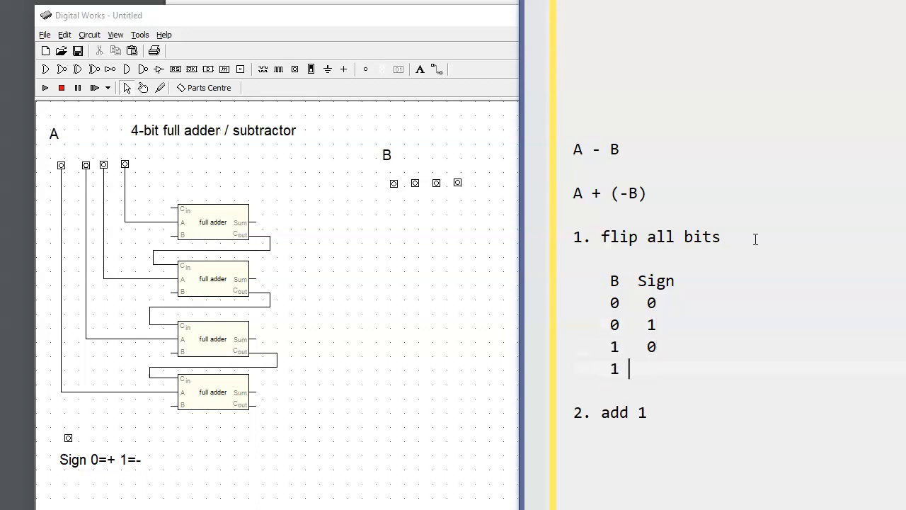
{"action": "type", "text": "1"}
{"action": "left_click", "coordinate": [732, 282]}
{"action": "type", "text": "  B̄"}
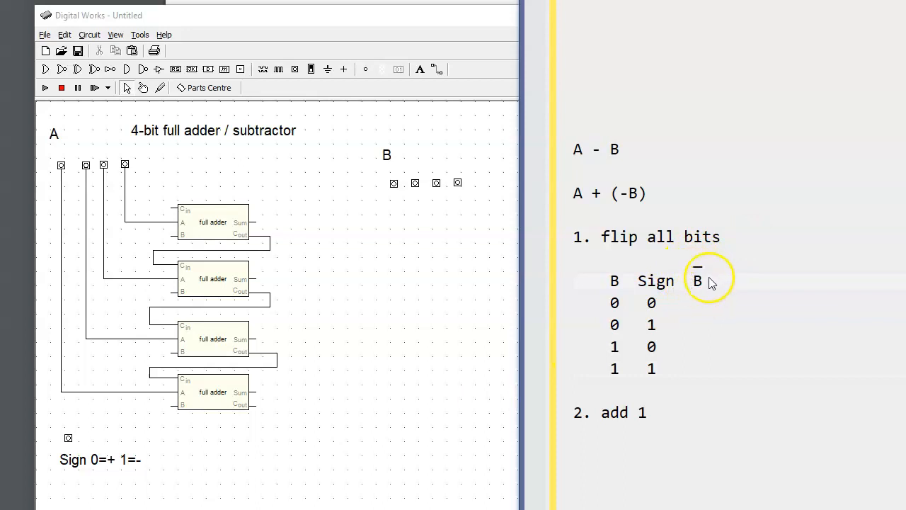
{"action": "mouse_move", "coordinate": [705, 296]}
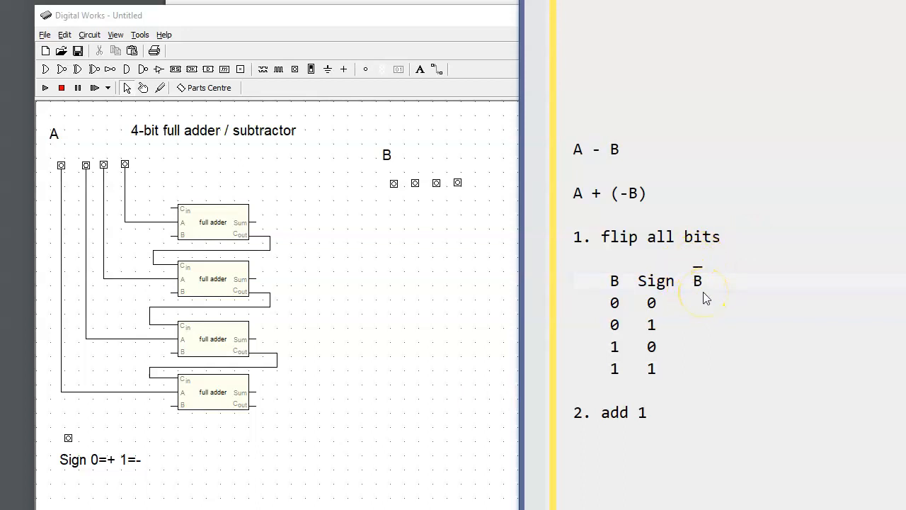
{"action": "mouse_move", "coordinate": [664, 346]}
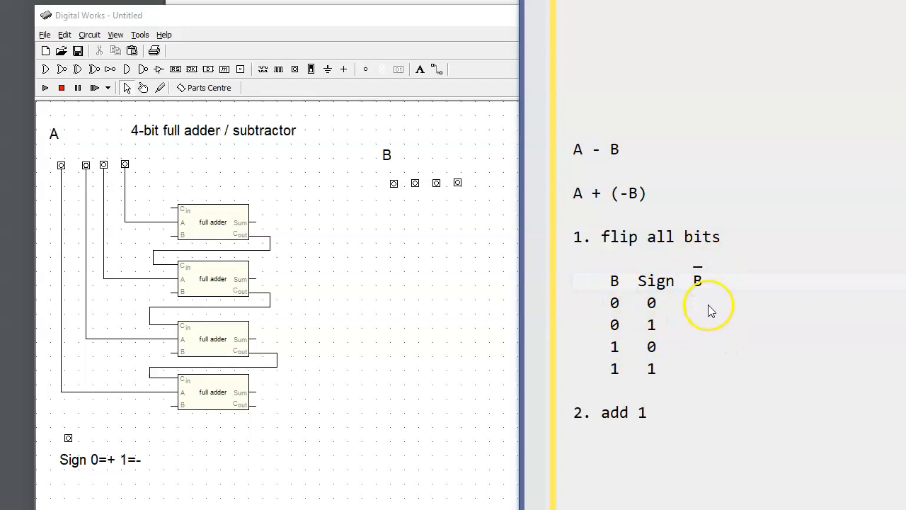
{"action": "mouse_move", "coordinate": [701, 309]}
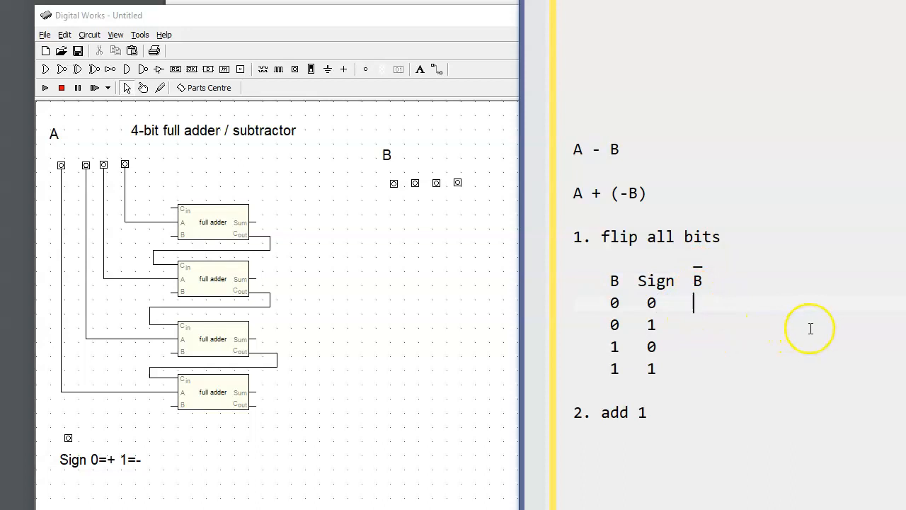
Fill the flipped-B column so the table outputs read 0, 1, 1, 0
{"action": "type", "text": "0"}
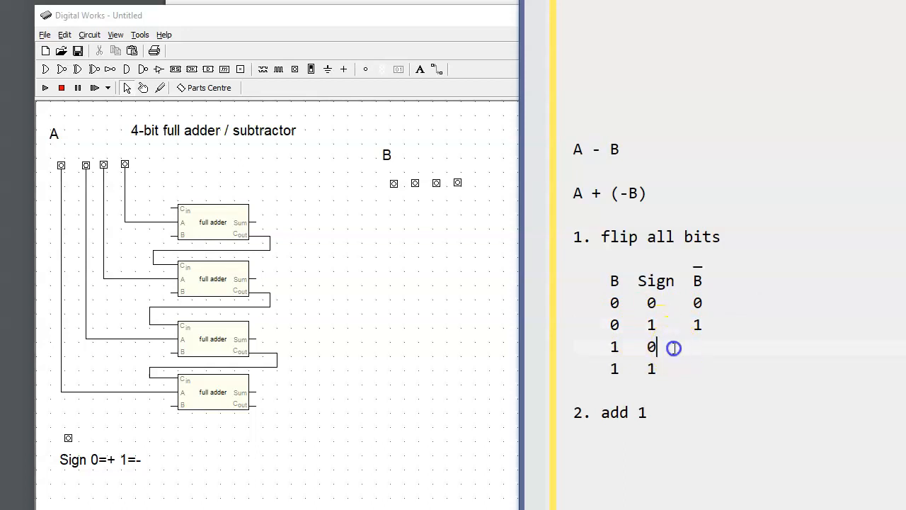
{"action": "mouse_move", "coordinate": [751, 356]}
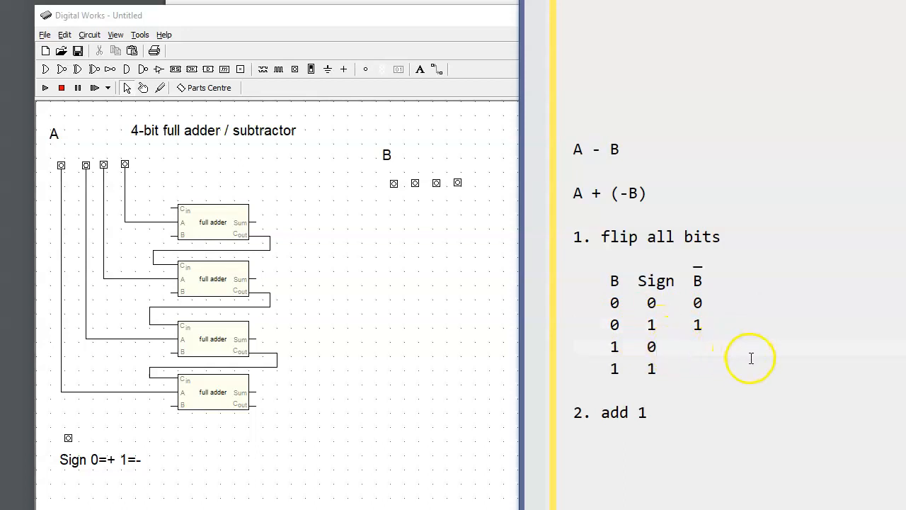
{"action": "type", "text": "1"}
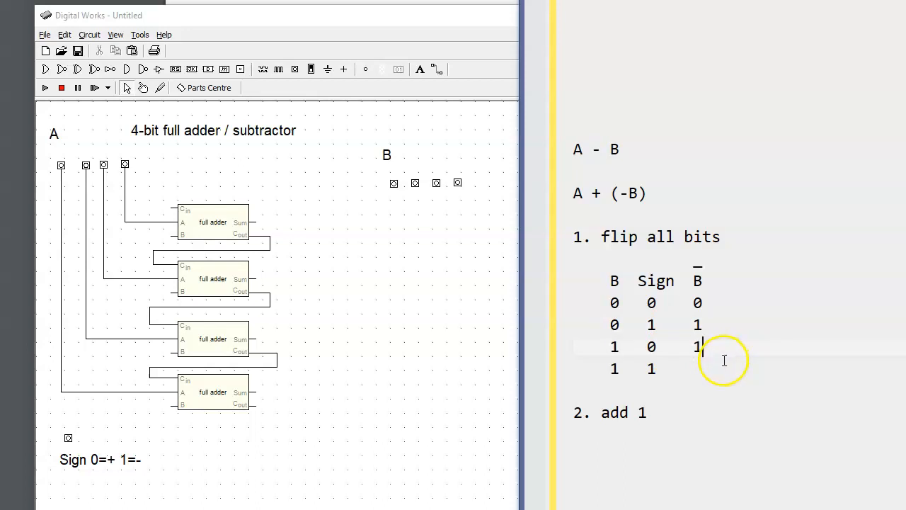
{"action": "double_click", "coordinate": [614, 345]}
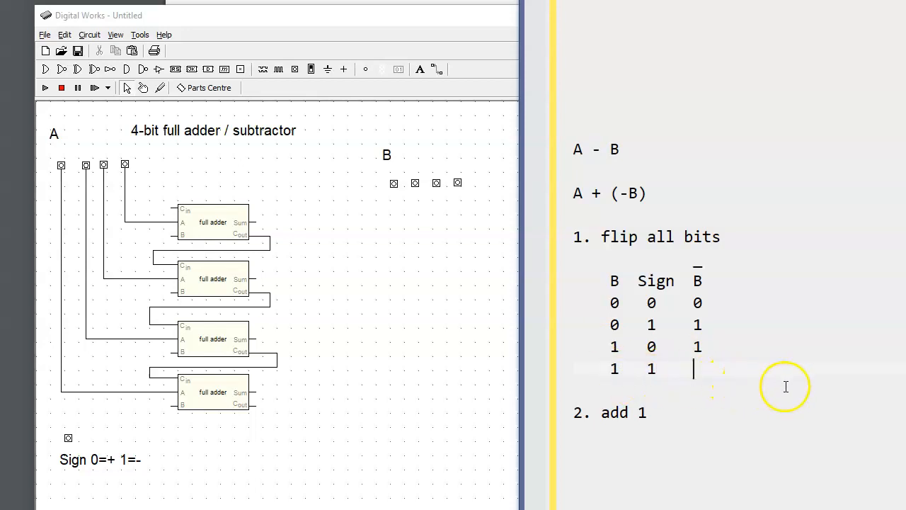
{"action": "type", "text": "0"}
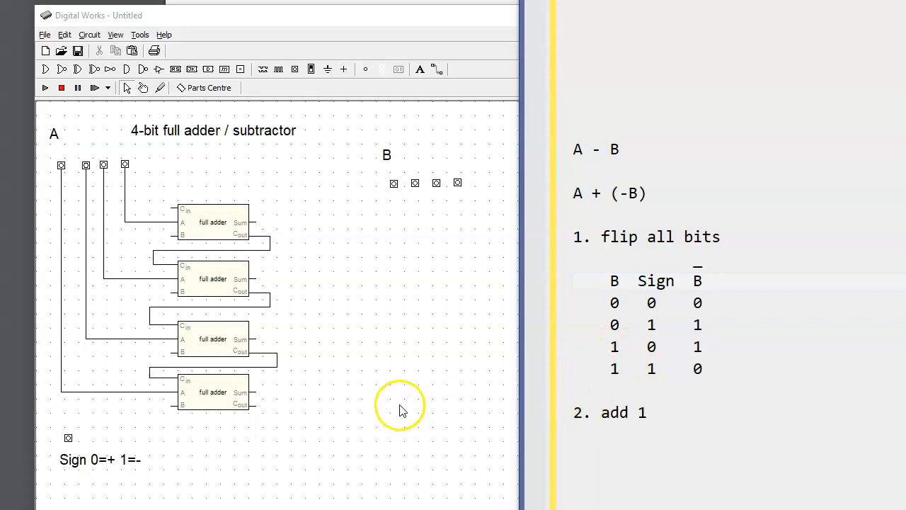
{"action": "left_click", "coordinate": [701, 281]}
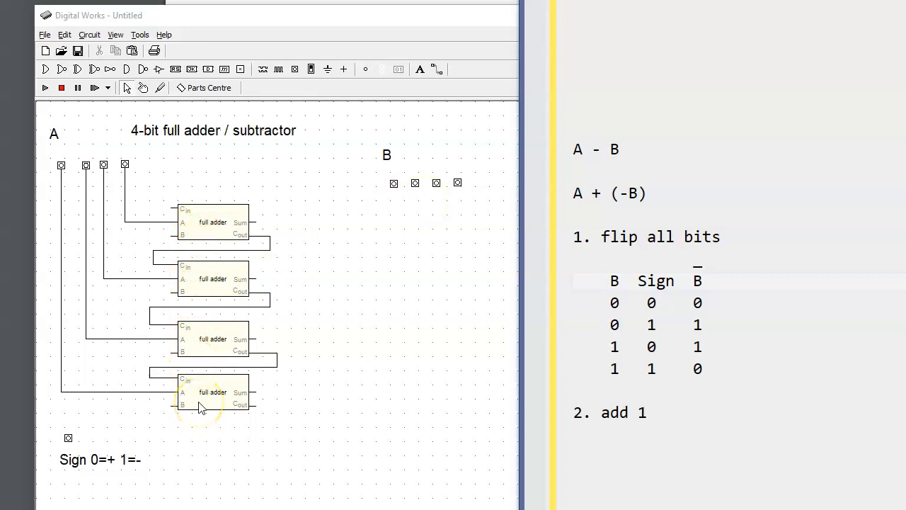
{"action": "mouse_move", "coordinate": [195, 155]}
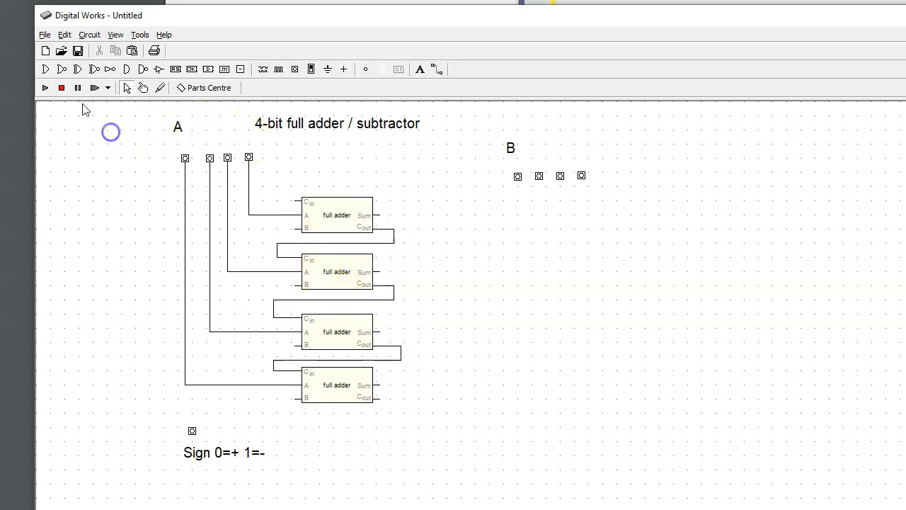
{"action": "mouse_move", "coordinate": [78, 68]}
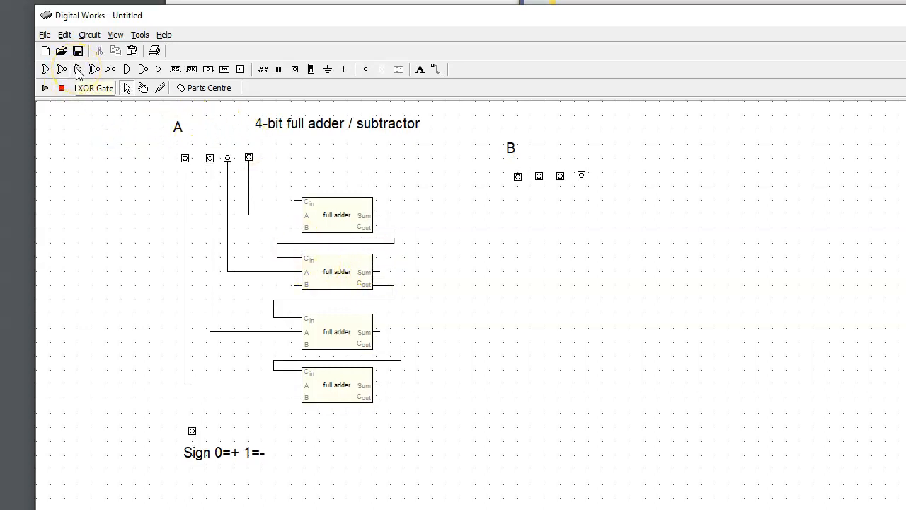
Place four XOR gates in a column left of the full-adder chain
{"action": "left_click", "coordinate": [46, 68]}
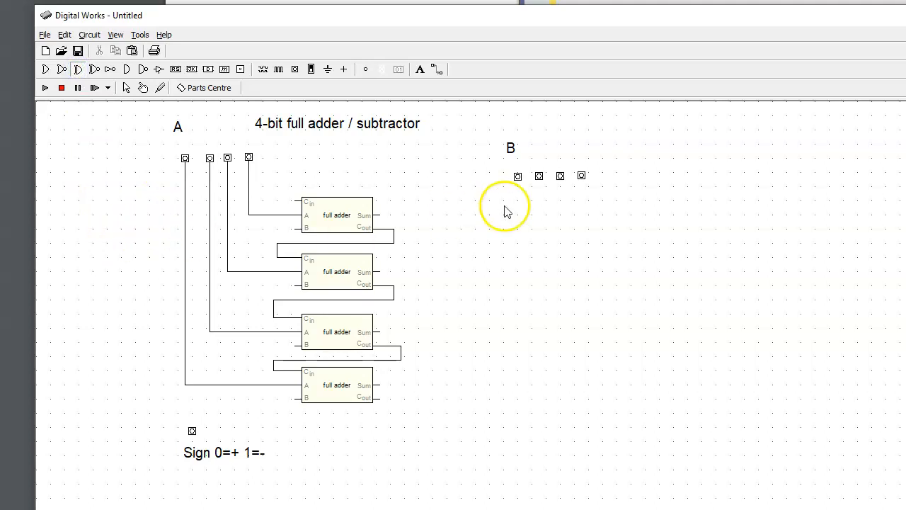
{"action": "mouse_move", "coordinate": [150, 234]}
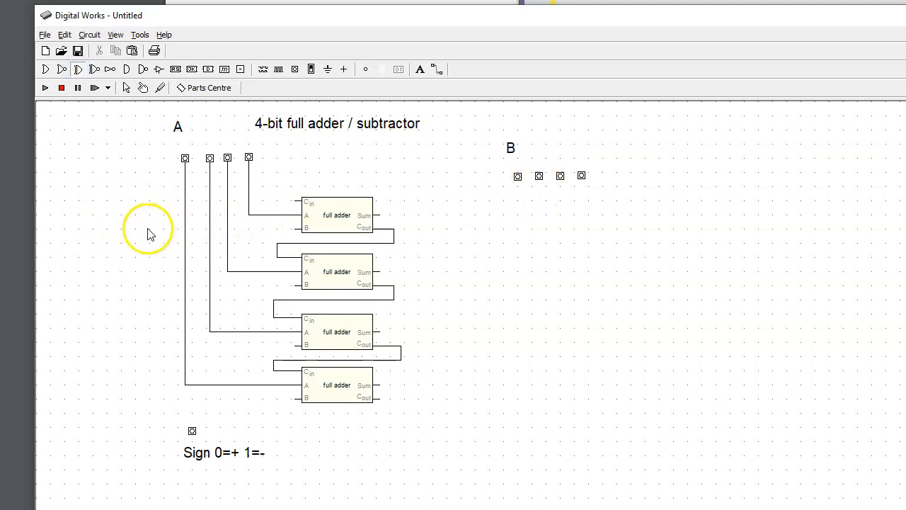
{"action": "left_click", "coordinate": [148, 229]}
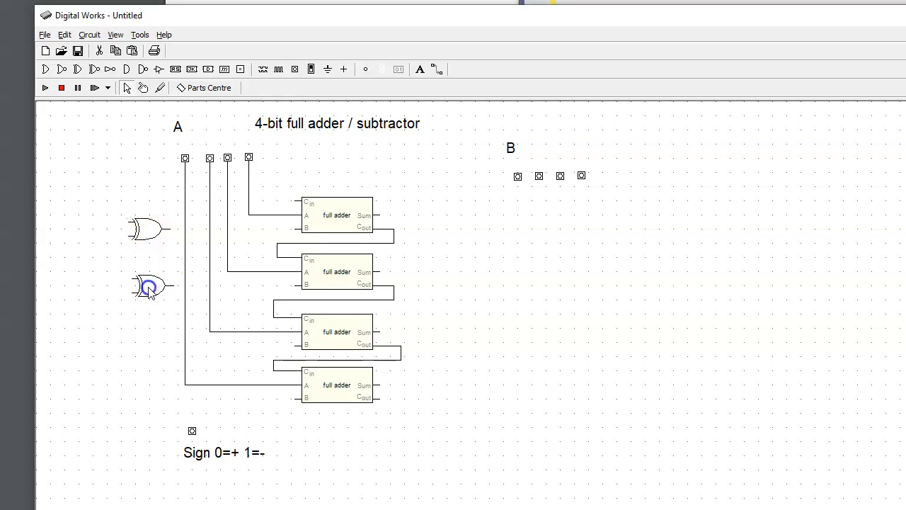
{"action": "left_click_drag", "start_coordinate": [148, 286], "coordinate": [172, 254]}
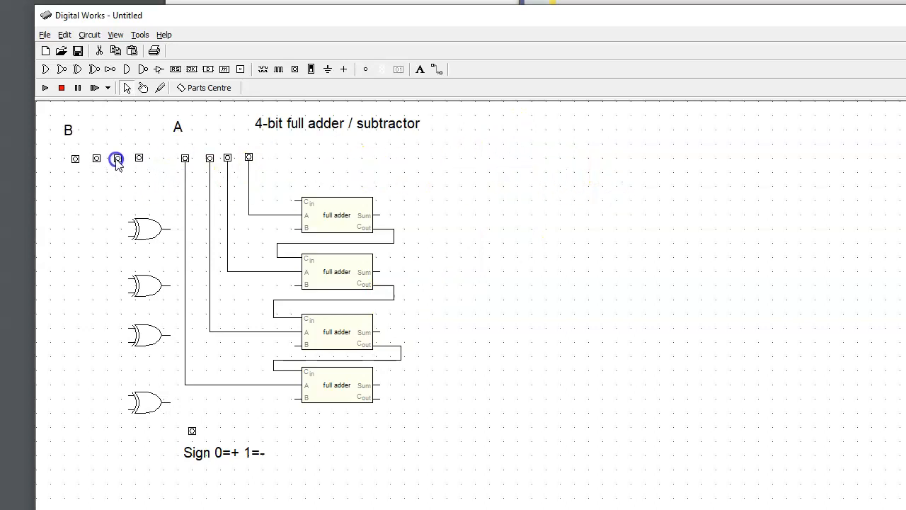
{"action": "mouse_move", "coordinate": [317, 264]}
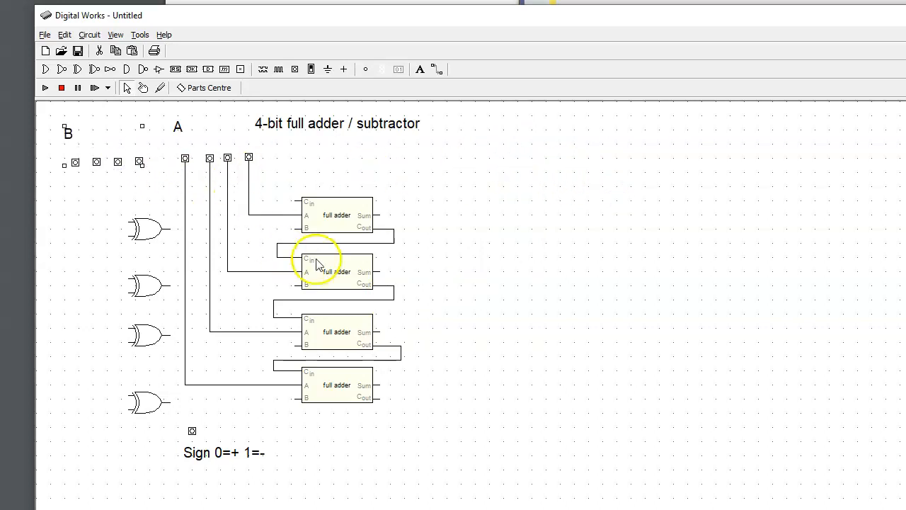
{"action": "mouse_move", "coordinate": [179, 208]}
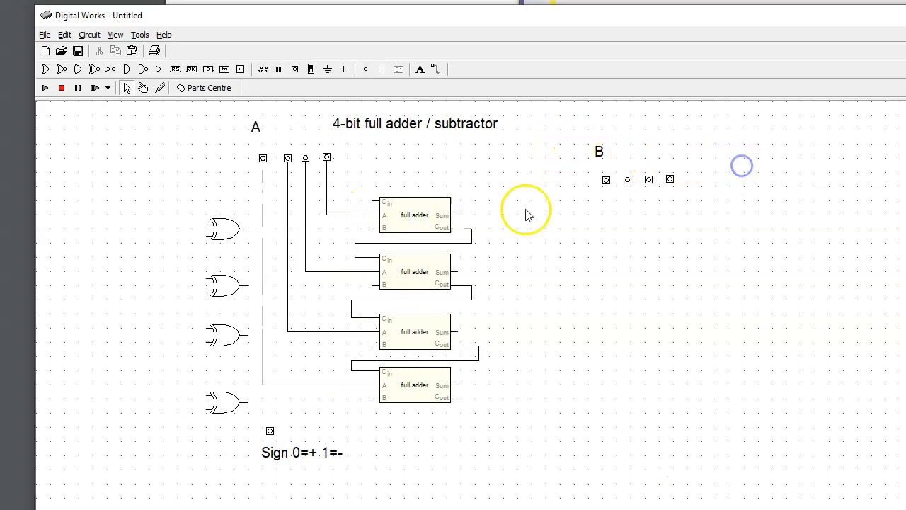
Move the B switches above the XOR gates and the Sign switch to the lower left
{"action": "left_click_drag", "start_coordinate": [742, 166], "coordinate": [658, 197]}
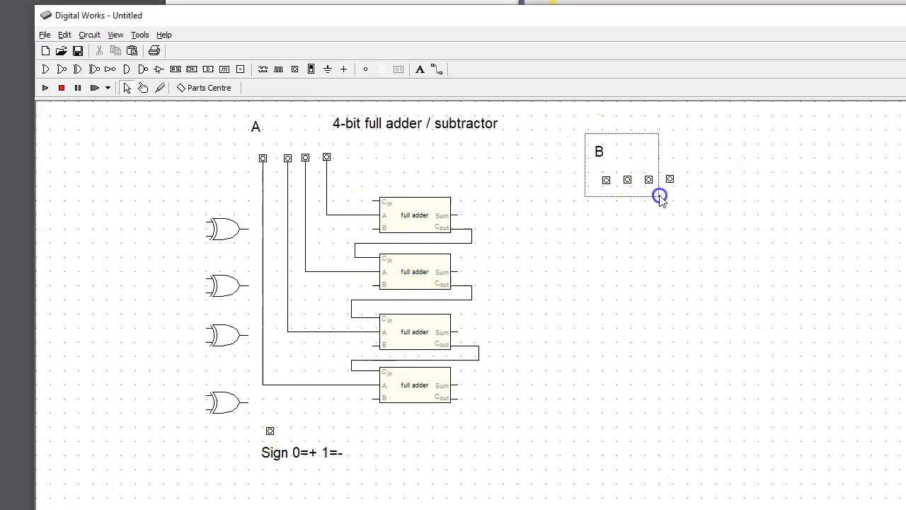
{"action": "left_click_drag", "start_coordinate": [660, 196], "coordinate": [182, 141]}
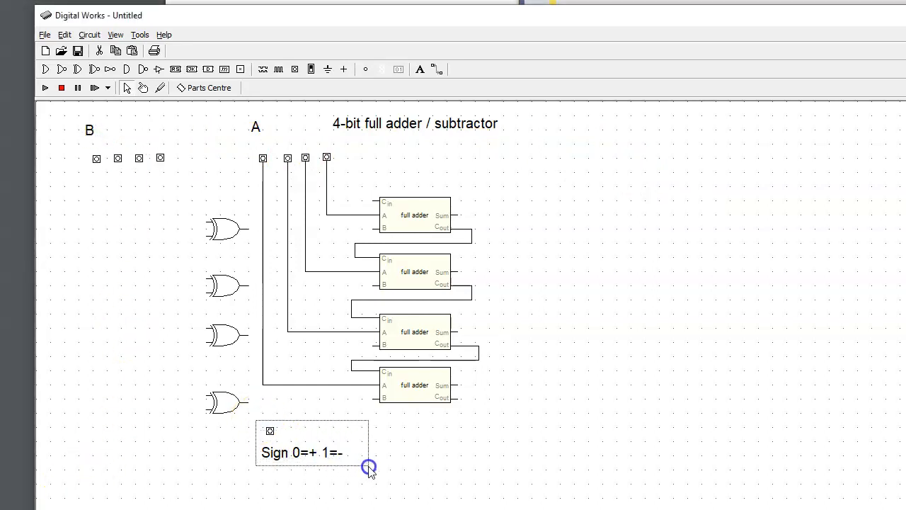
{"action": "left_click_drag", "start_coordinate": [312, 442], "coordinate": [146, 452]}
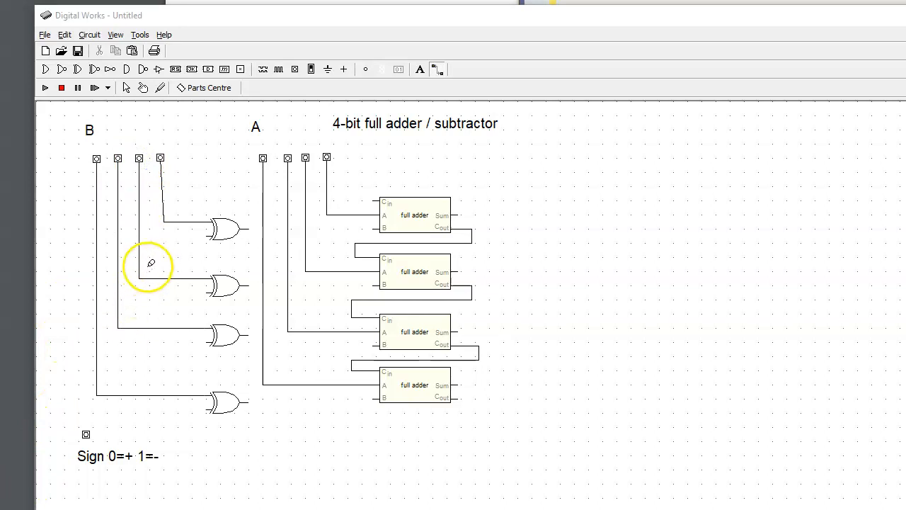
{"action": "mouse_move", "coordinate": [229, 414]}
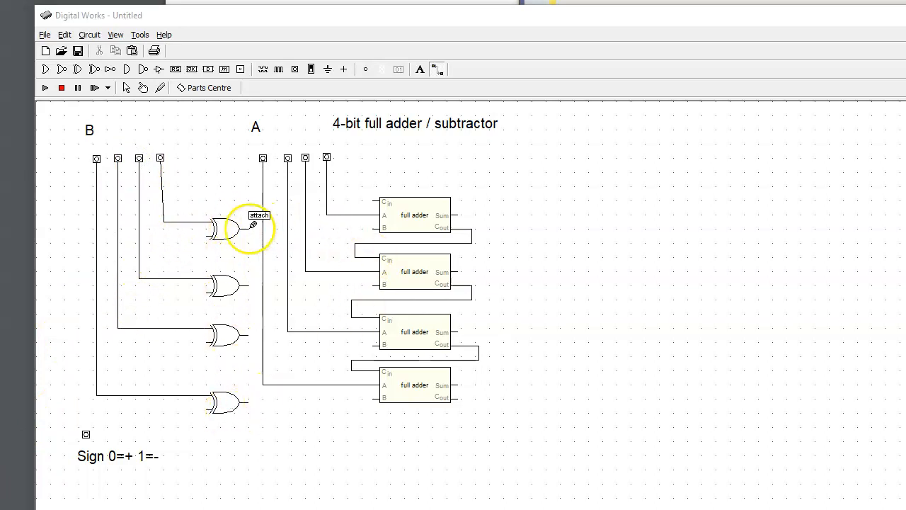
Wire each XOR gate output to the B input of its matching full adder
{"action": "left_click_drag", "start_coordinate": [248, 227], "coordinate": [368, 228]}
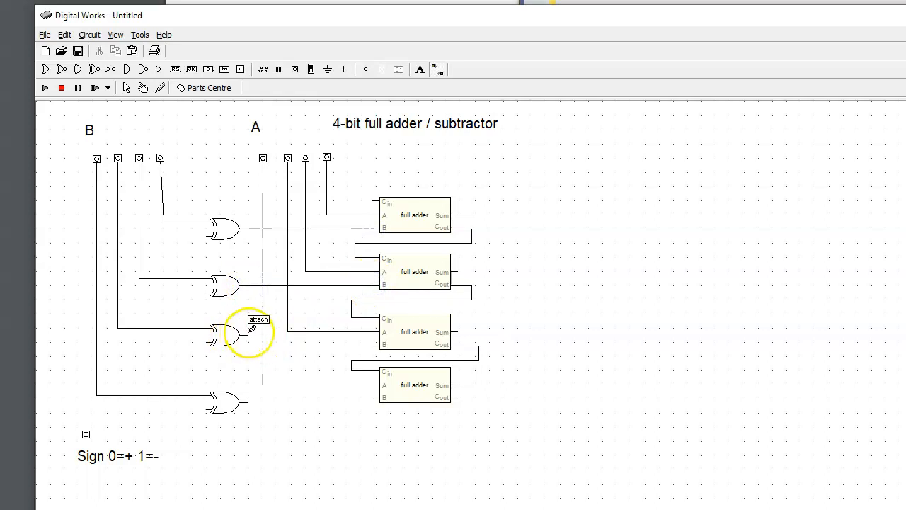
{"action": "left_click_drag", "start_coordinate": [252, 328], "coordinate": [375, 341]}
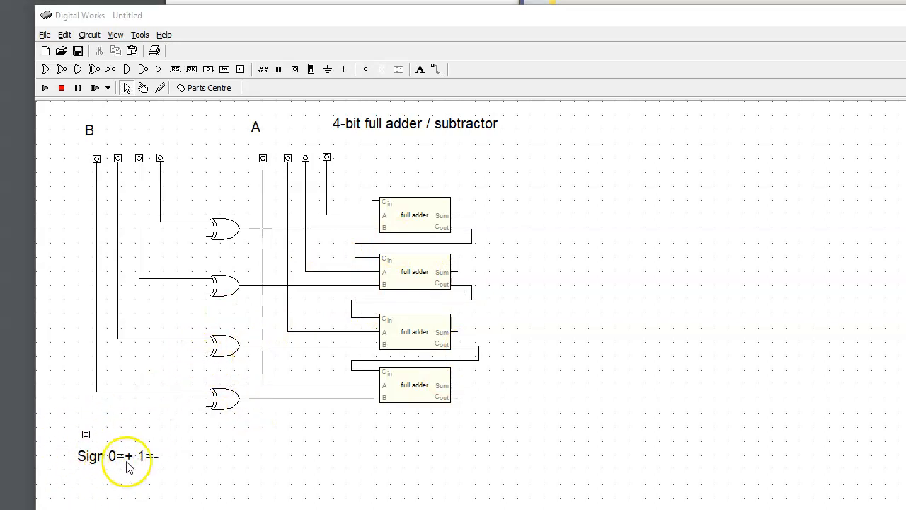
{"action": "mouse_move", "coordinate": [209, 445]}
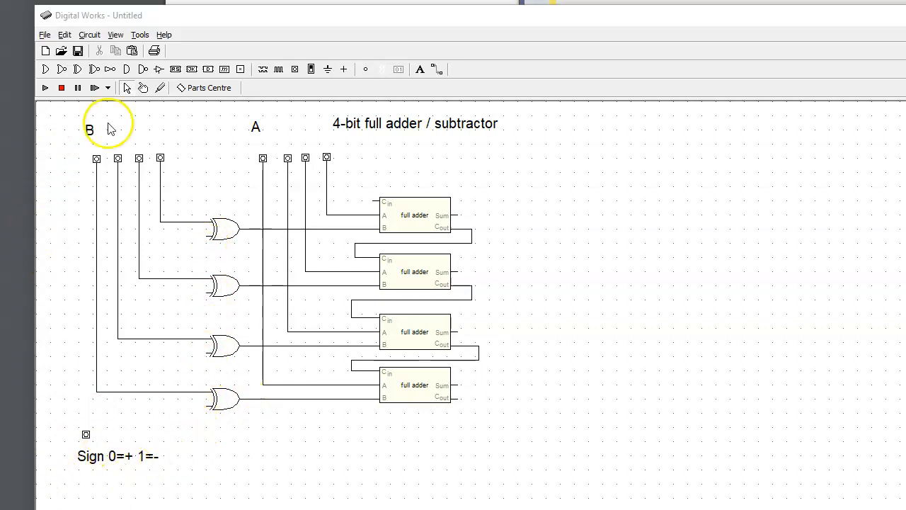
{"action": "mouse_move", "coordinate": [110, 411]}
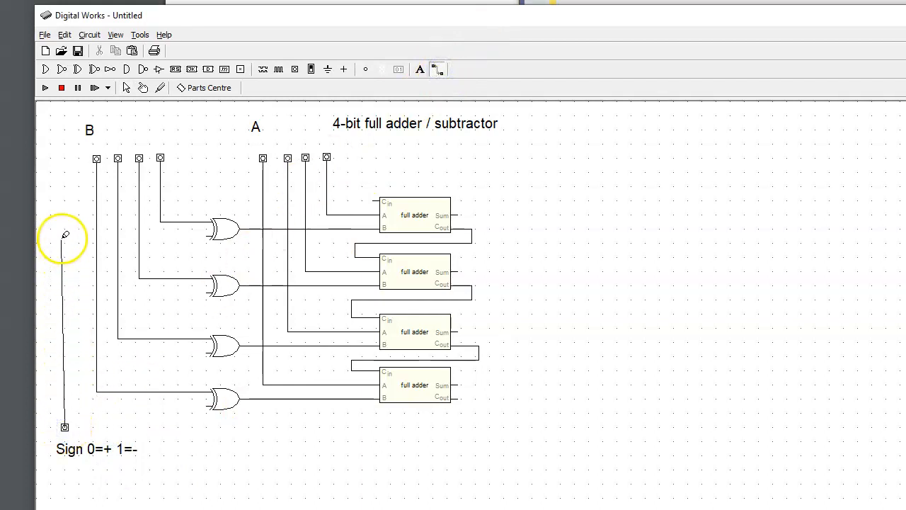
Wire the Sign switch into the second input of all four XOR gates
{"action": "left_click_drag", "start_coordinate": [66, 235], "coordinate": [147, 233]}
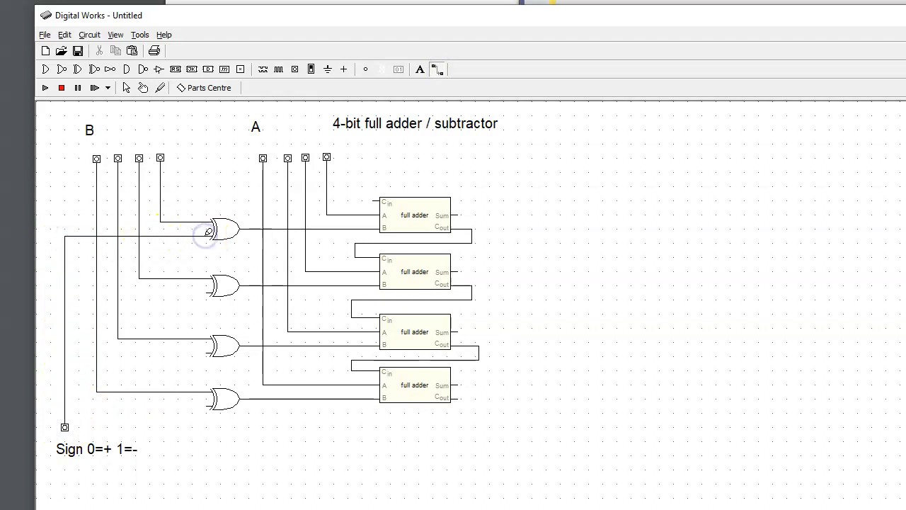
{"action": "mouse_move", "coordinate": [209, 291]}
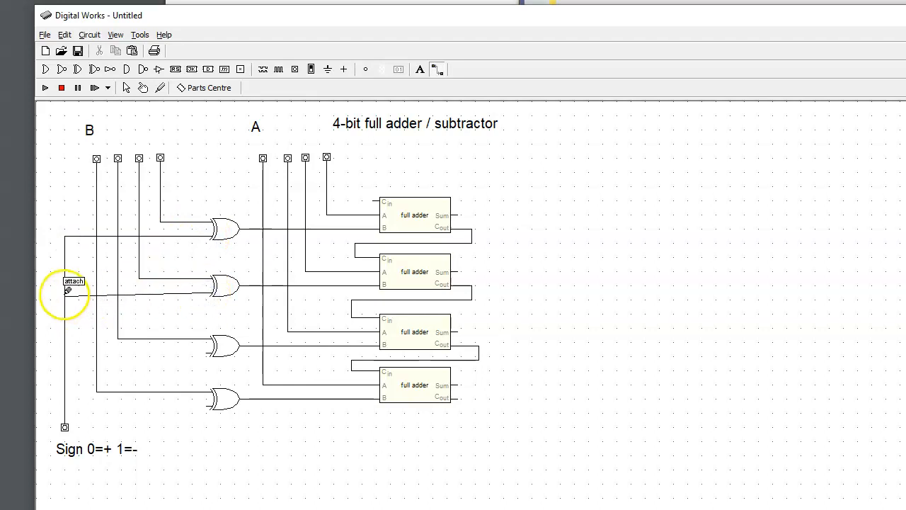
{"action": "mouse_move", "coordinate": [225, 331]}
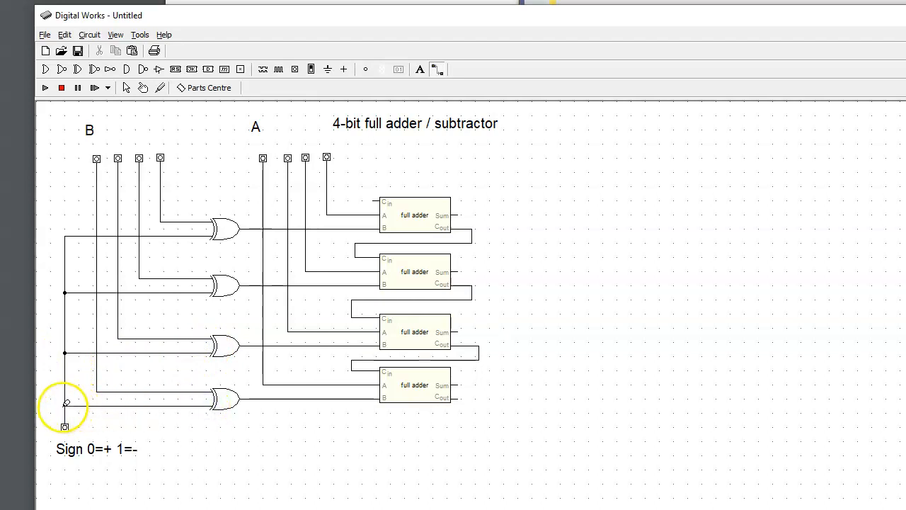
{"action": "mouse_move", "coordinate": [65, 402]}
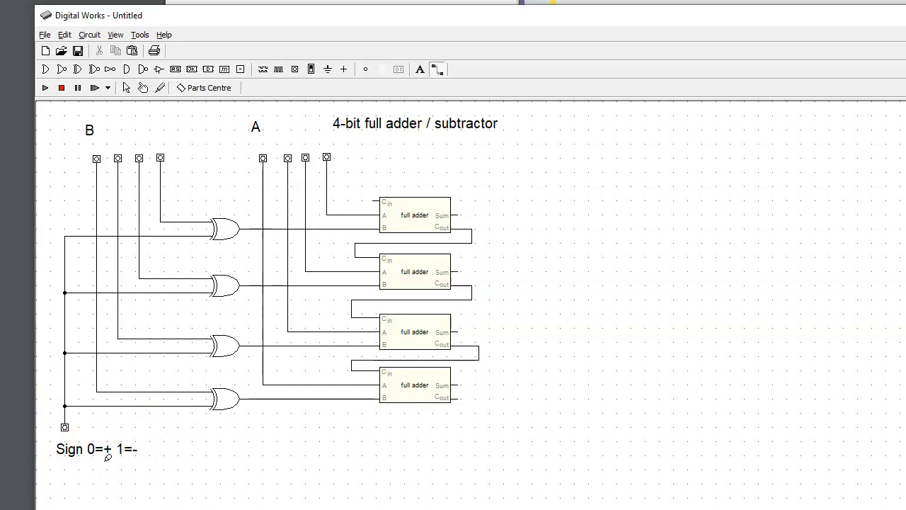
{"action": "left_click", "coordinate": [216, 276]}
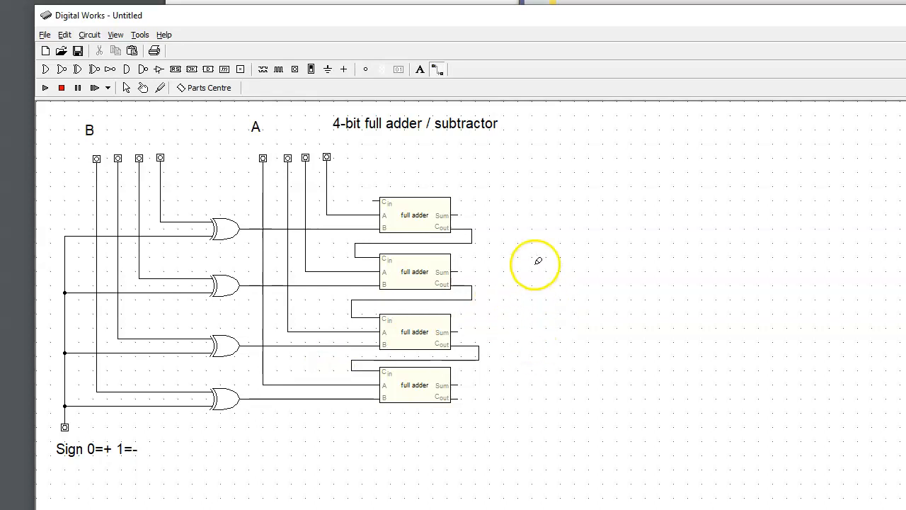
{"action": "mouse_move", "coordinate": [398, 68]}
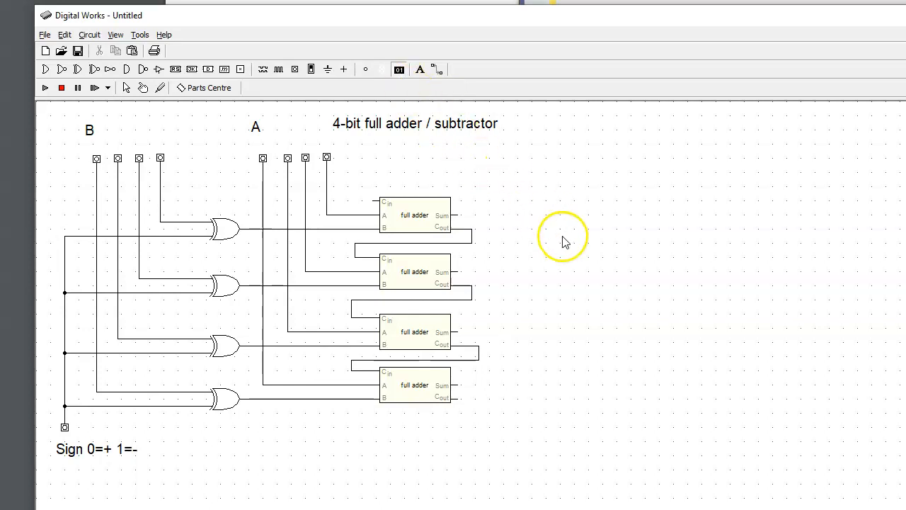
{"action": "mouse_move", "coordinate": [539, 211]}
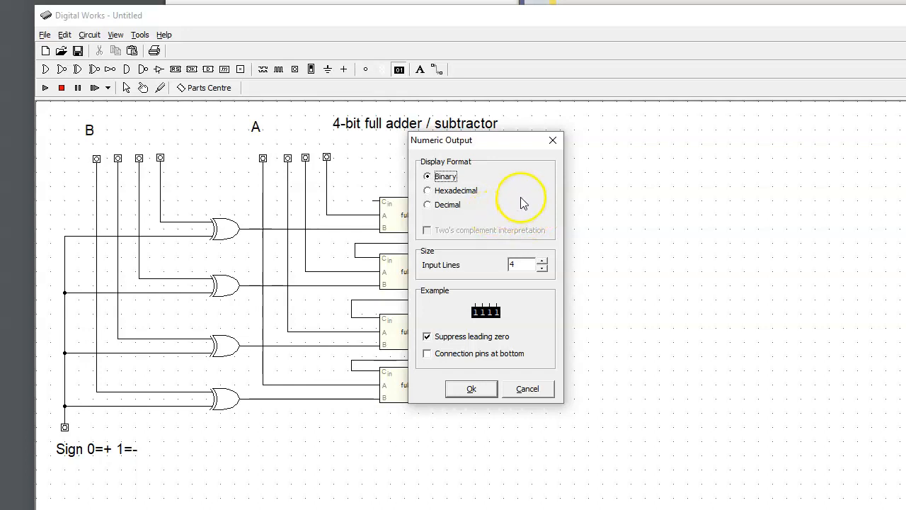
Configure the numeric output as decimal, two's complement, with 4 input lines
{"action": "left_click", "coordinate": [428, 204]}
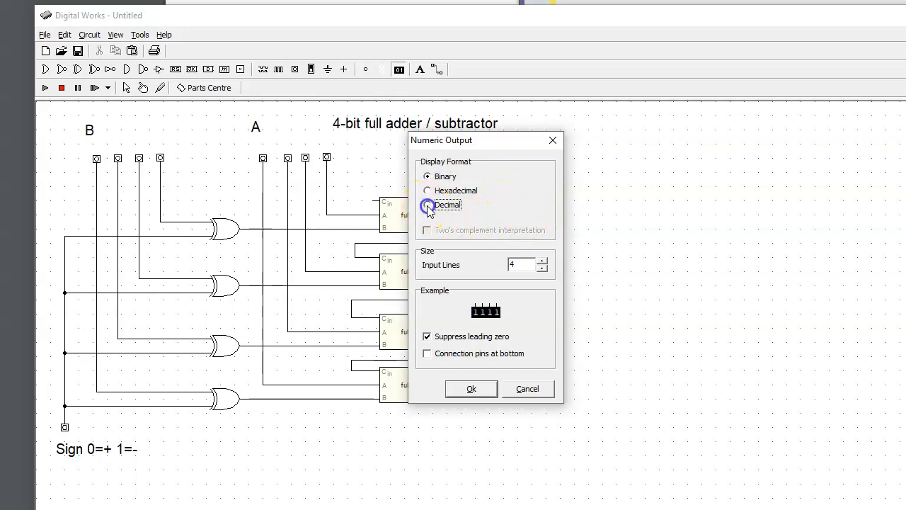
{"action": "left_click", "coordinate": [427, 204]}
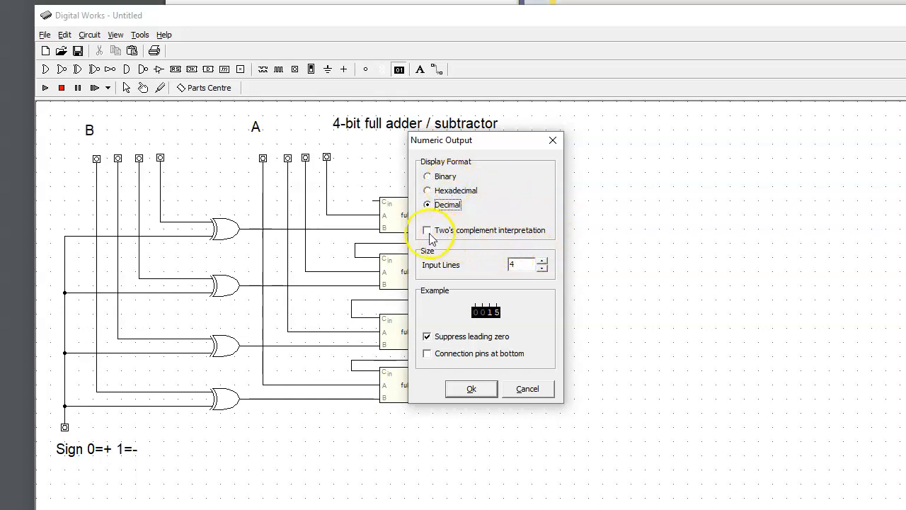
{"action": "left_click", "coordinate": [428, 230]}
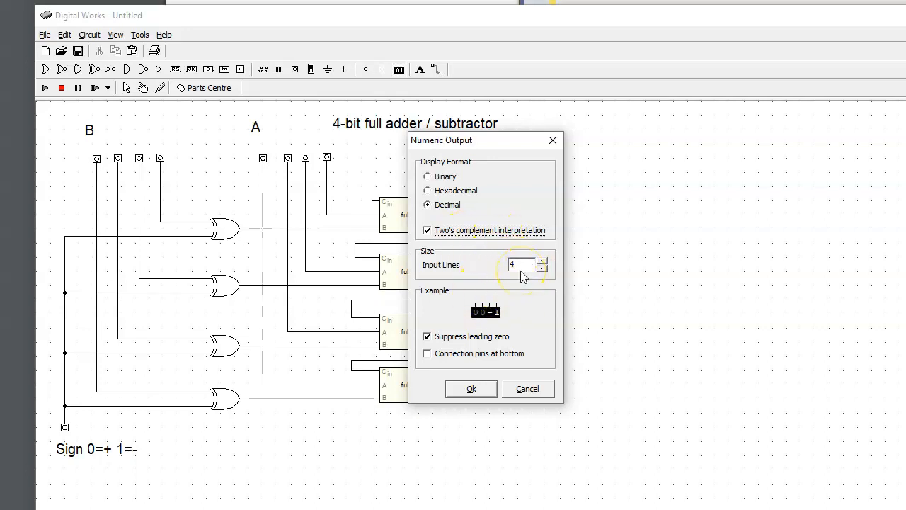
{"action": "mouse_move", "coordinate": [442, 431]}
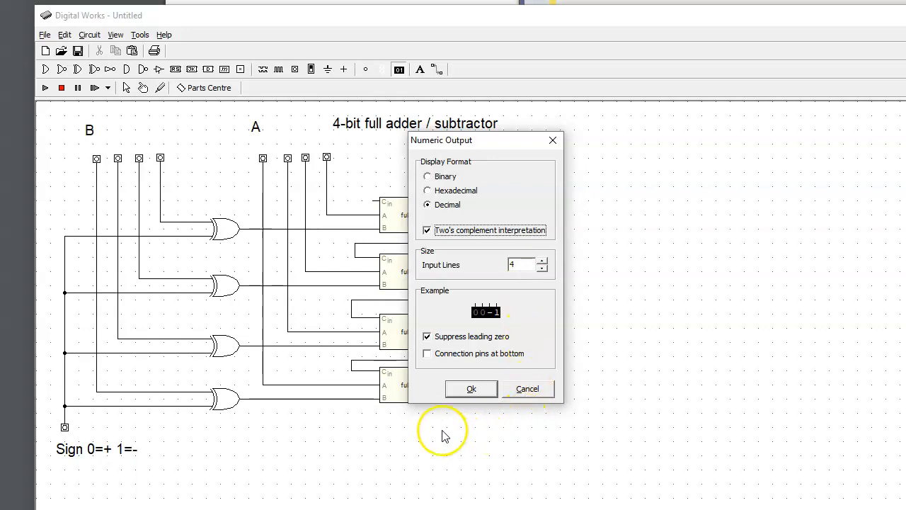
{"action": "left_click", "coordinate": [470, 388]}
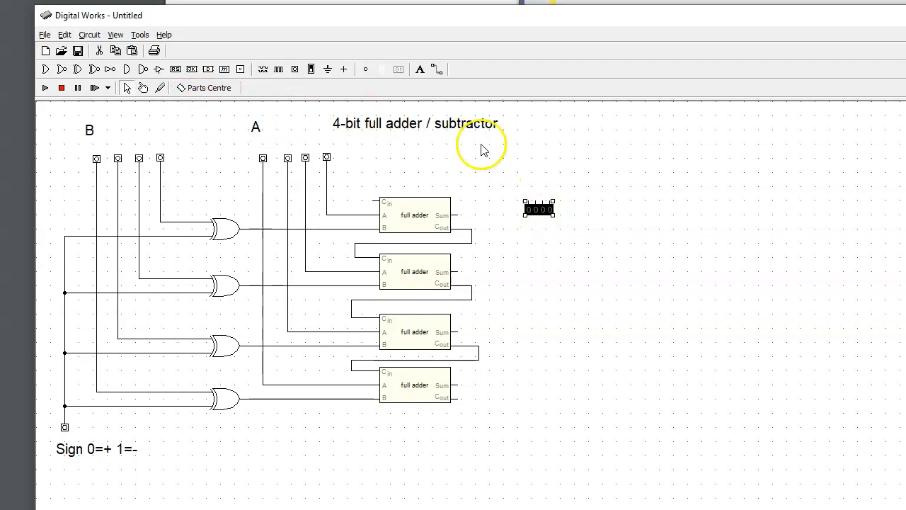
Place the numeric display below-right of the adders and caption it 'Sum'
{"action": "left_click_drag", "start_coordinate": [538, 210], "coordinate": [567, 283]}
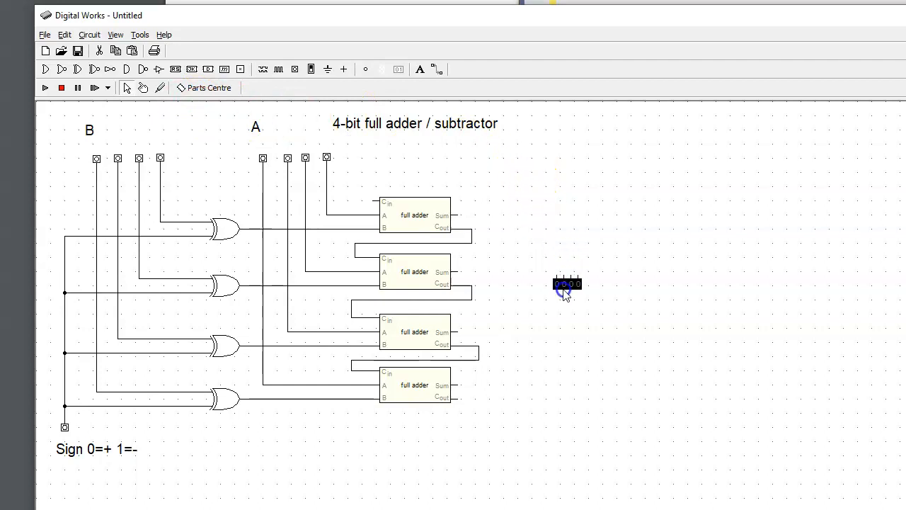
{"action": "left_click_drag", "start_coordinate": [566, 283], "coordinate": [552, 393]}
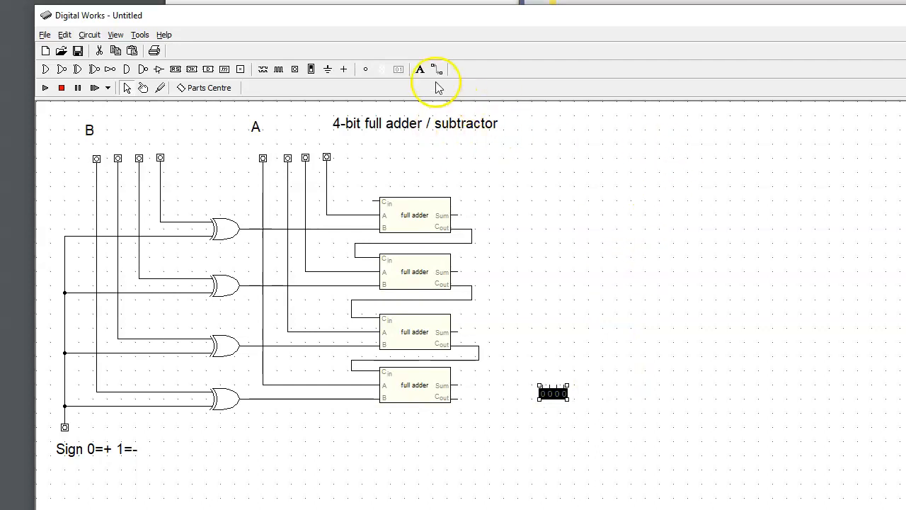
{"action": "left_click", "coordinate": [419, 68]}
{"action": "type", "text": "S"}
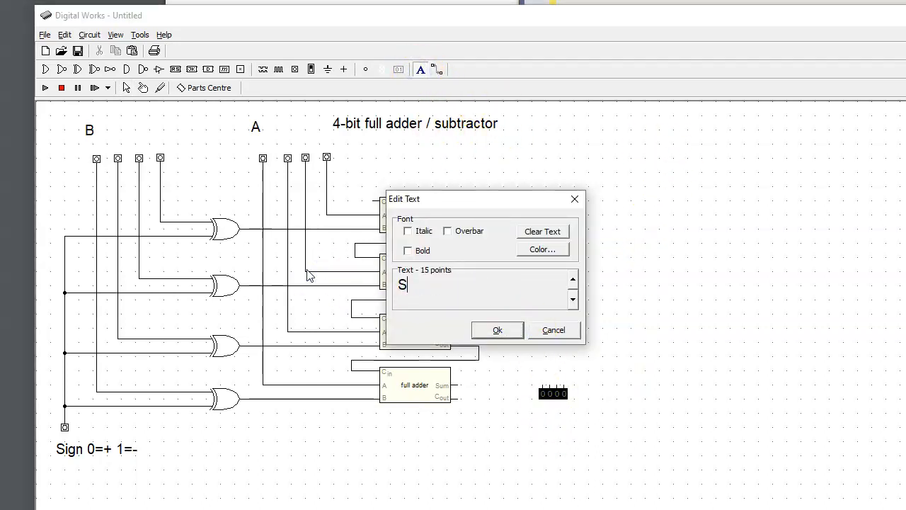
{"action": "type", "text": "um"}
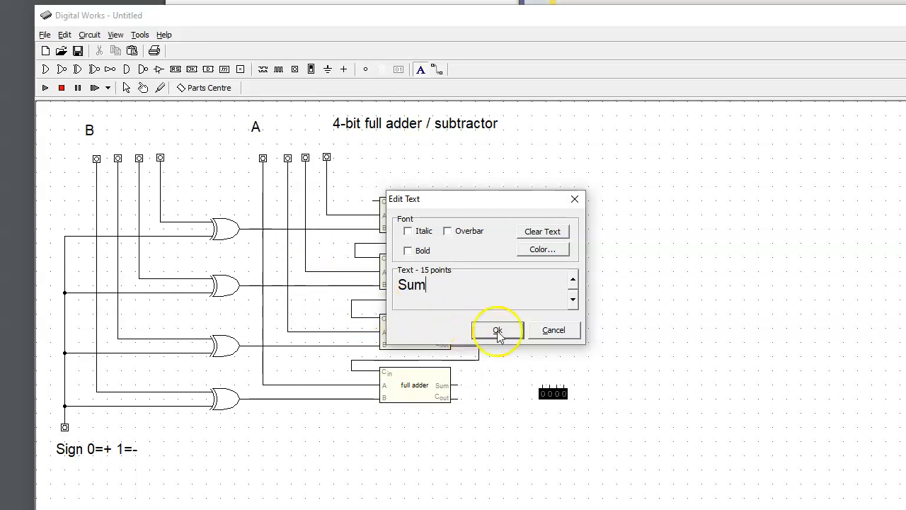
{"action": "left_click", "coordinate": [498, 330]}
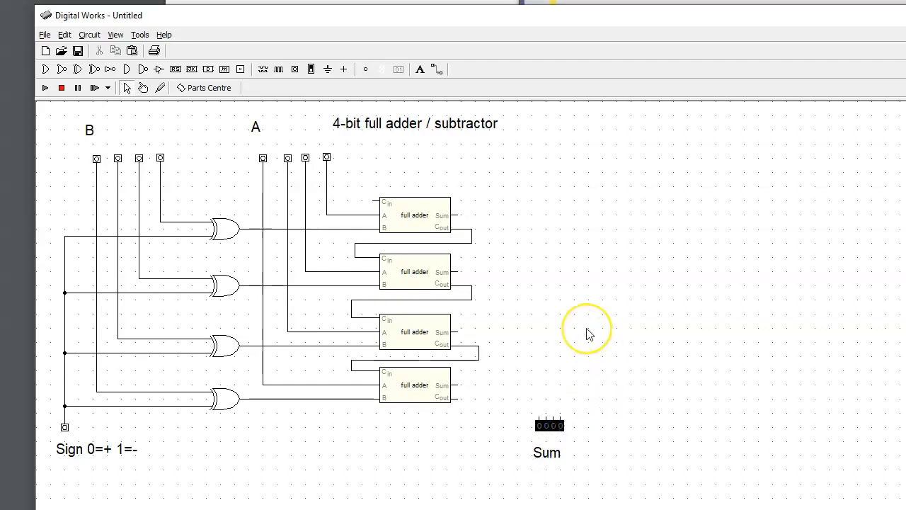
{"action": "mouse_move", "coordinate": [583, 456]}
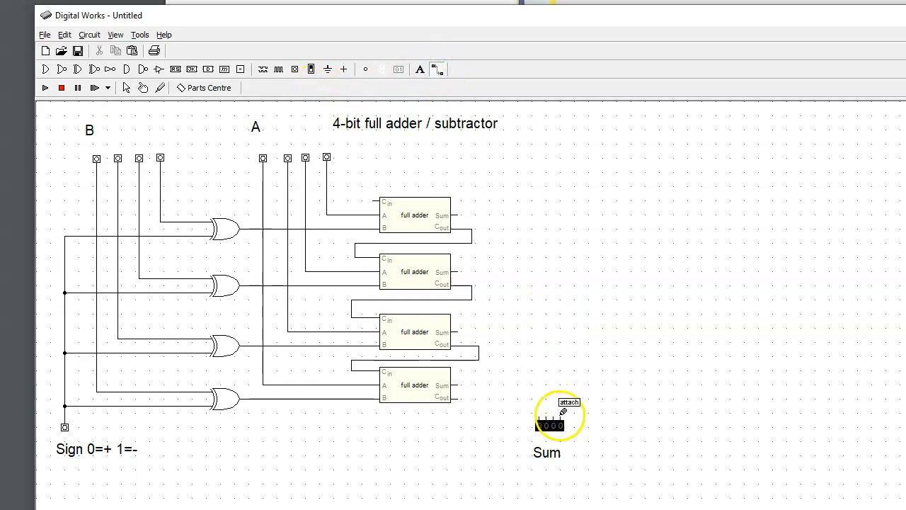
Wire the four full adders' Sum outputs into the numeric display's inputs
{"action": "left_click_drag", "start_coordinate": [552, 424], "coordinate": [552, 214]}
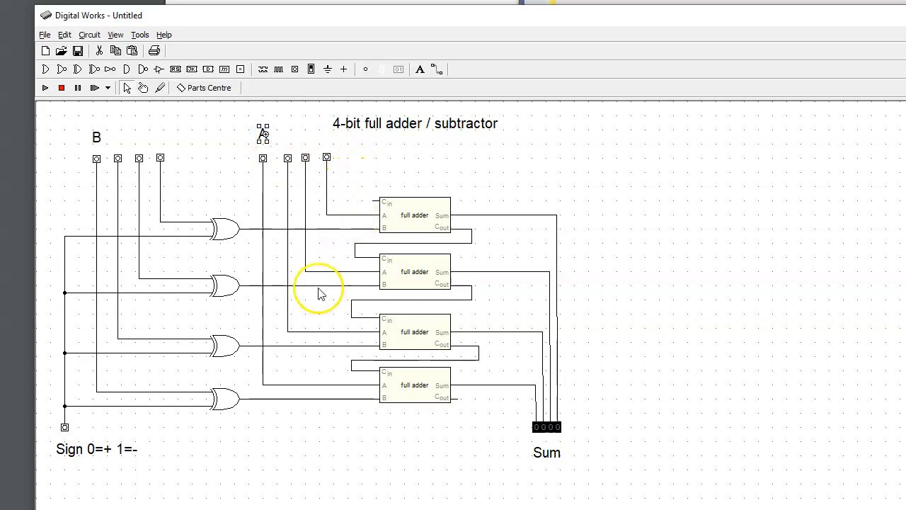
{"action": "mouse_move", "coordinate": [329, 256]}
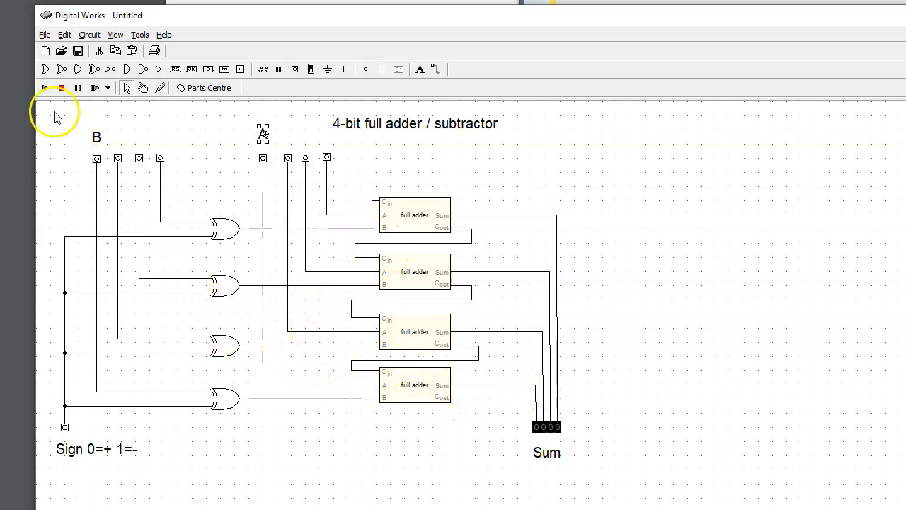
Bring up the Save Circuit dialog with Four_Bit_Adder_Subtractor.dwm as the file name
{"action": "left_click", "coordinate": [45, 88]}
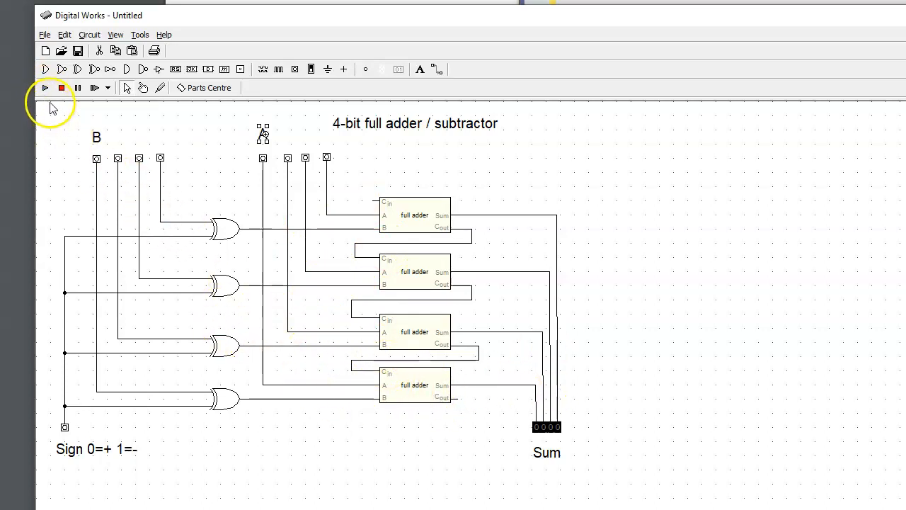
{"action": "left_click", "coordinate": [45, 88]}
{"action": "type", "text": "Four_Bit_Adder_Subtractor.dwm"}
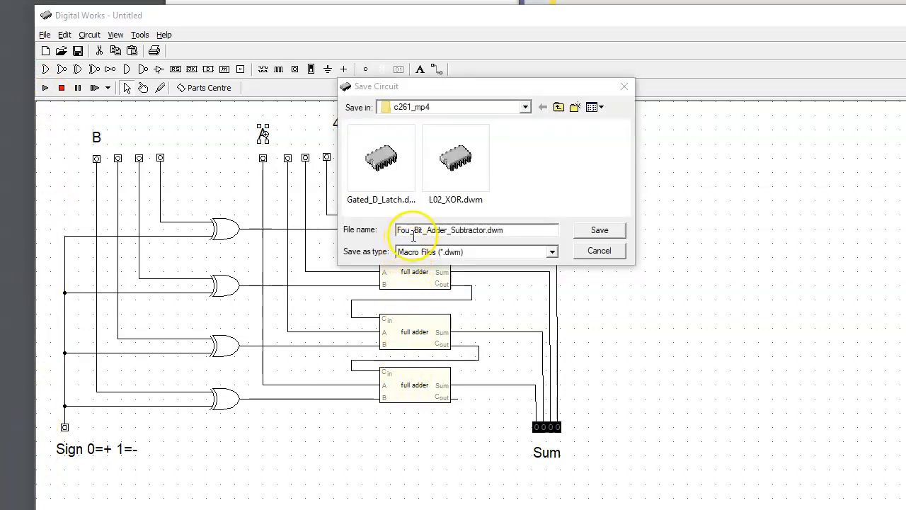
{"action": "mouse_move", "coordinate": [470, 249]}
{"action": "type", "text": "r"}
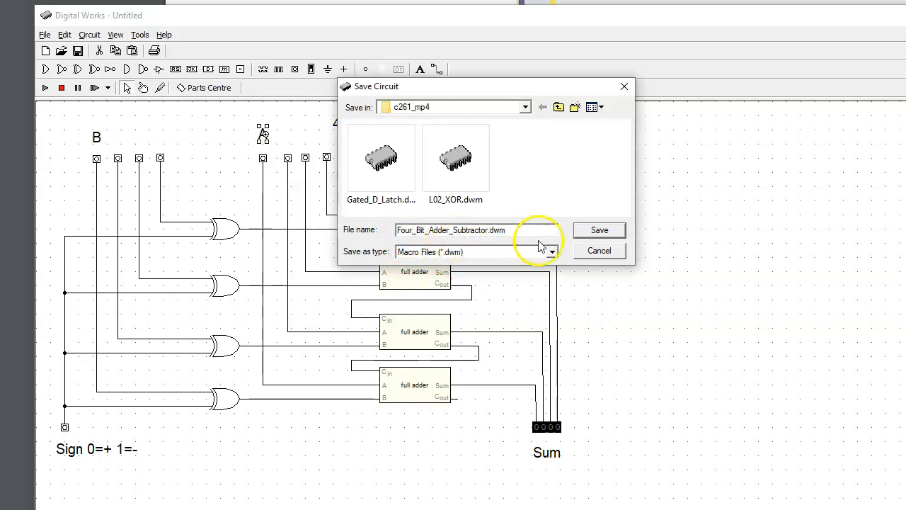
Save the circuit as Four_Bit_Adder_Subtractor and stop the running simulation
{"action": "left_click", "coordinate": [599, 229]}
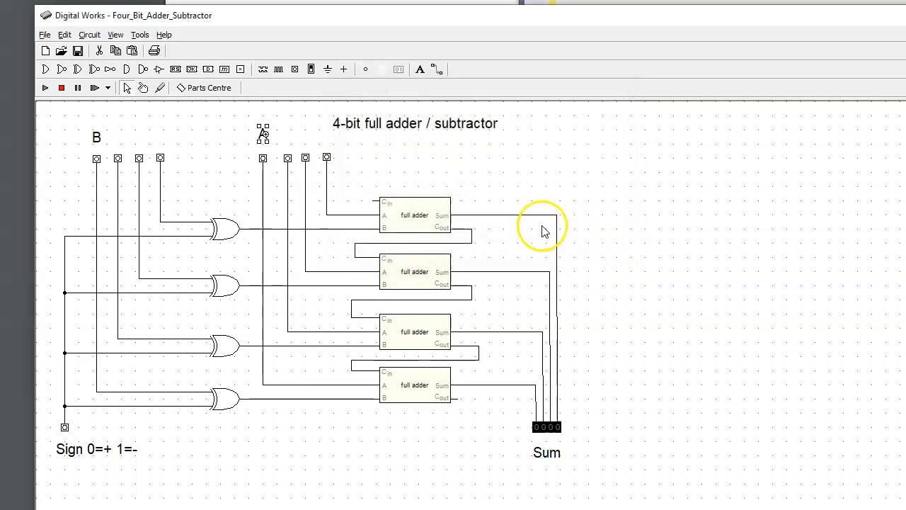
{"action": "mouse_move", "coordinate": [346, 198]}
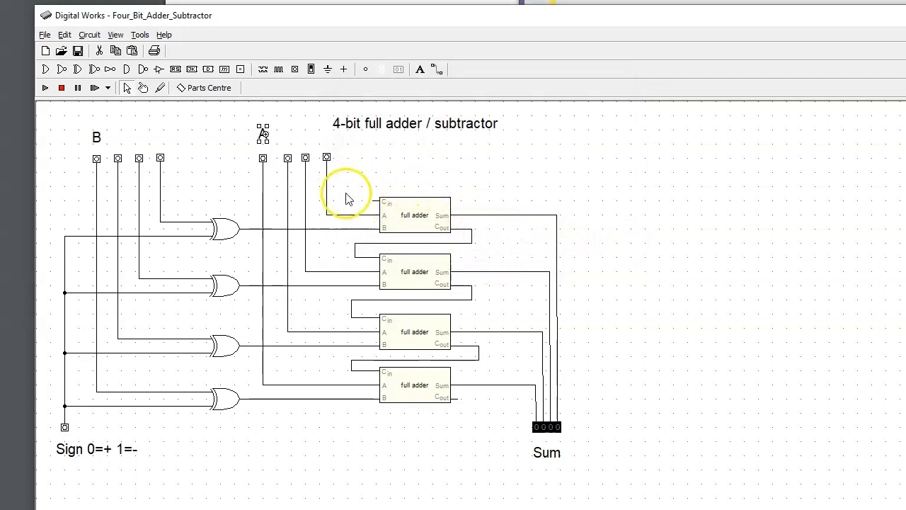
{"action": "mouse_move", "coordinate": [219, 206]}
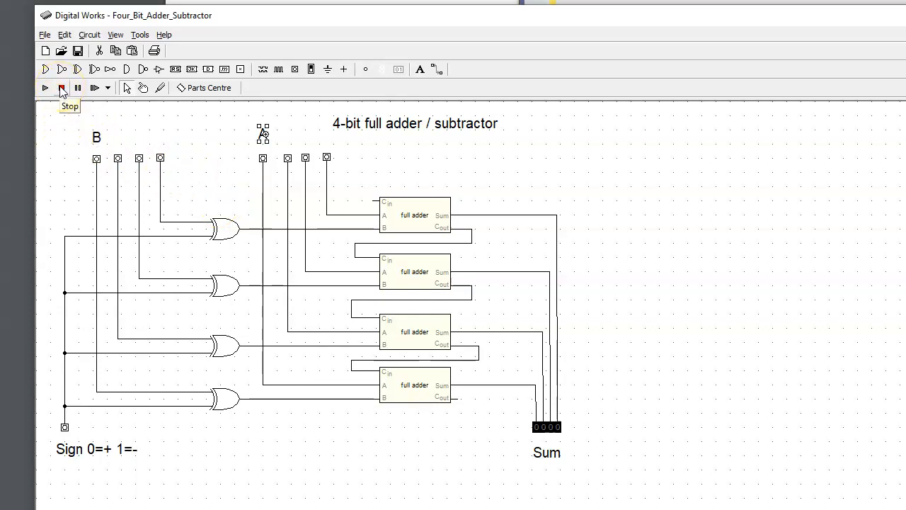
{"action": "left_click", "coordinate": [61, 88]}
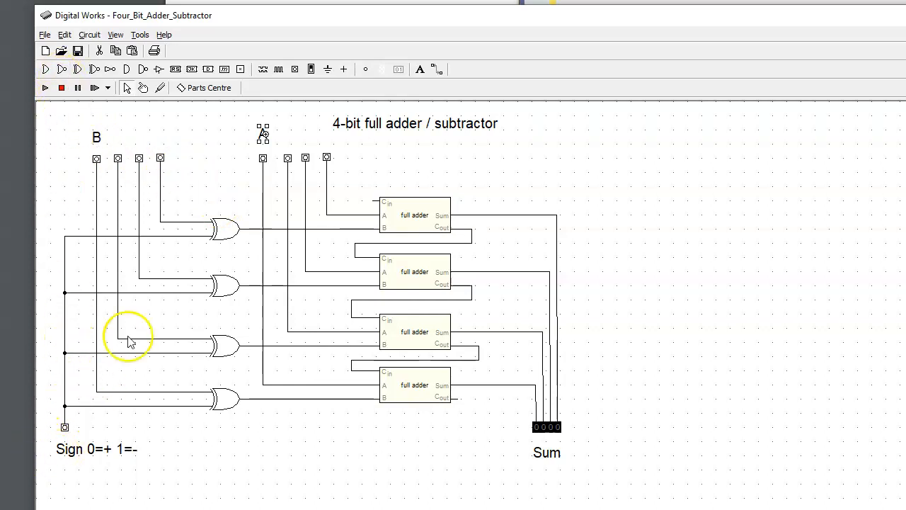
{"action": "mouse_move", "coordinate": [493, 272]}
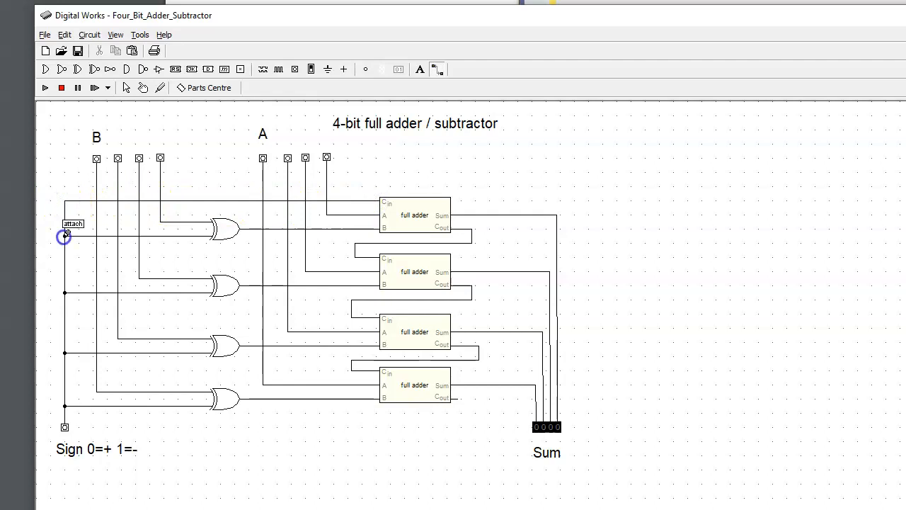
{"action": "mouse_move", "coordinate": [90, 226]}
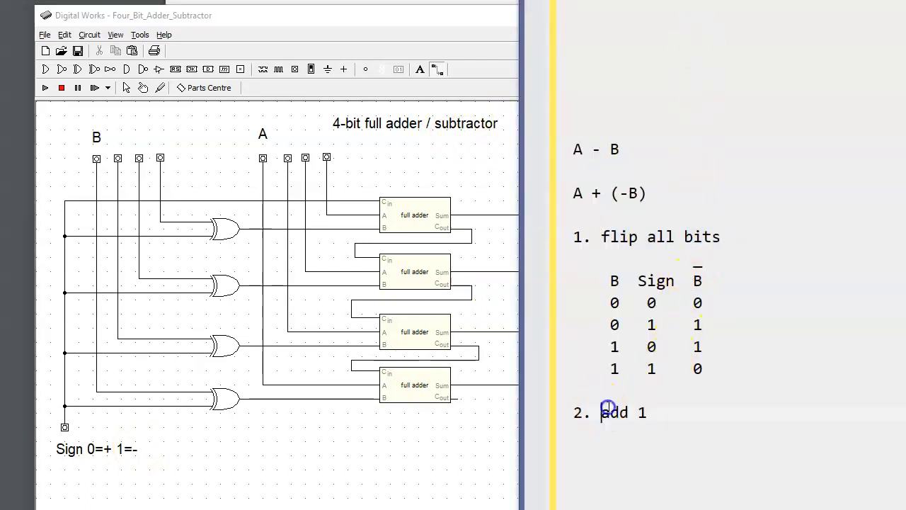
Highlight the 'add 1' step in the two's complement subtraction notes
{"action": "double_click", "coordinate": [622, 412]}
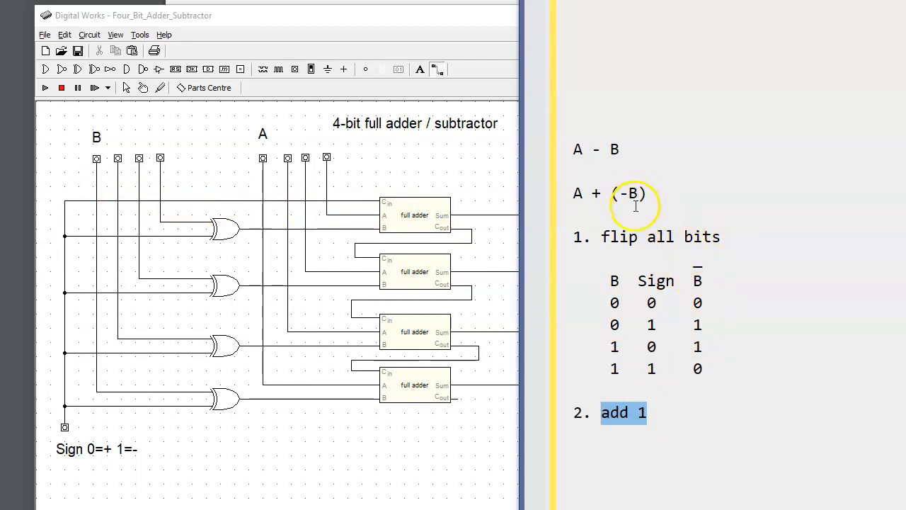
{"action": "mouse_move", "coordinate": [206, 274]}
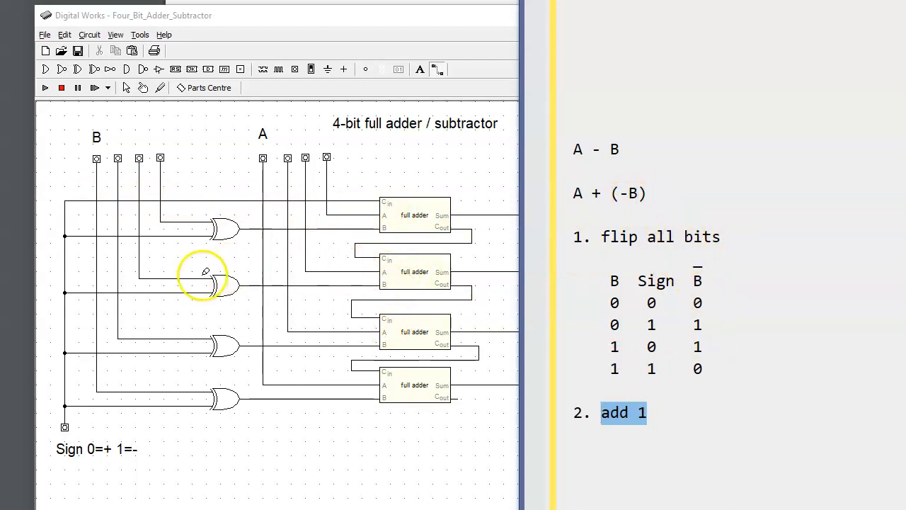
{"action": "mouse_move", "coordinate": [122, 56]}
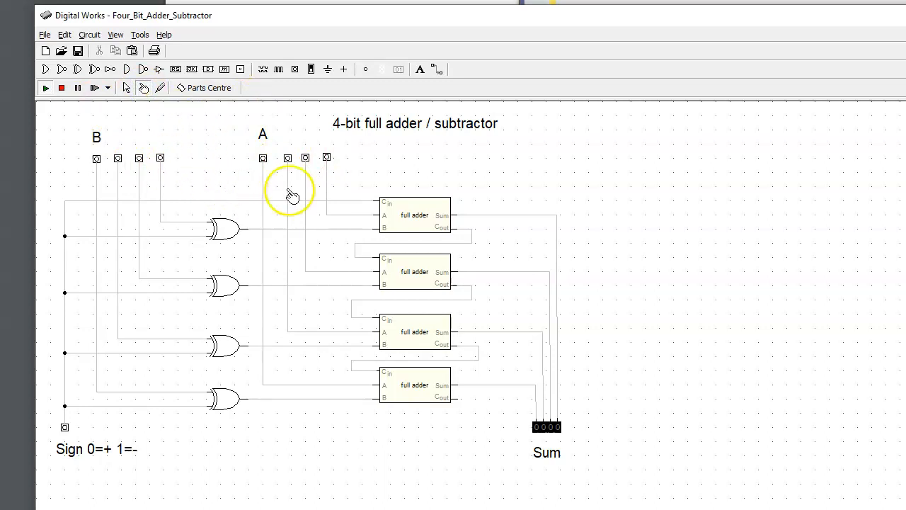
Set A = 1 and B = 3 on the input switches so the Sum display reads 4
{"action": "left_click", "coordinate": [326, 157]}
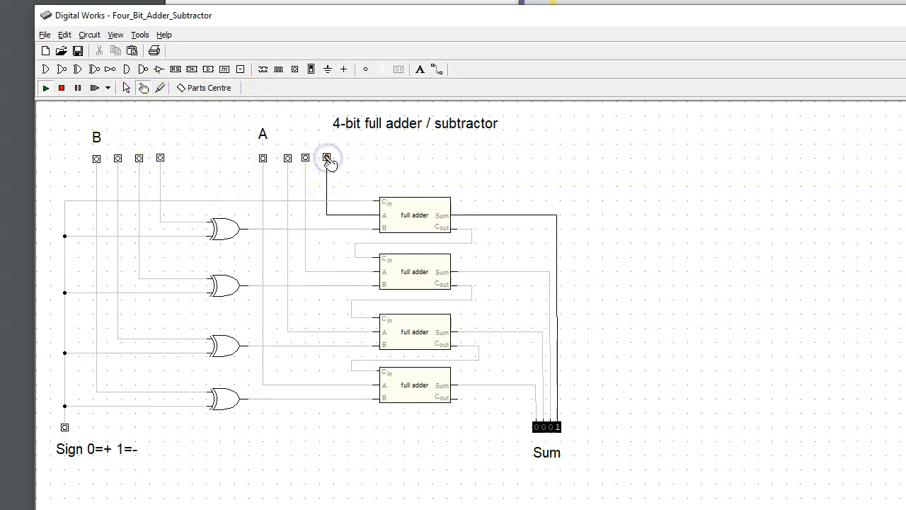
{"action": "left_click", "coordinate": [325, 158]}
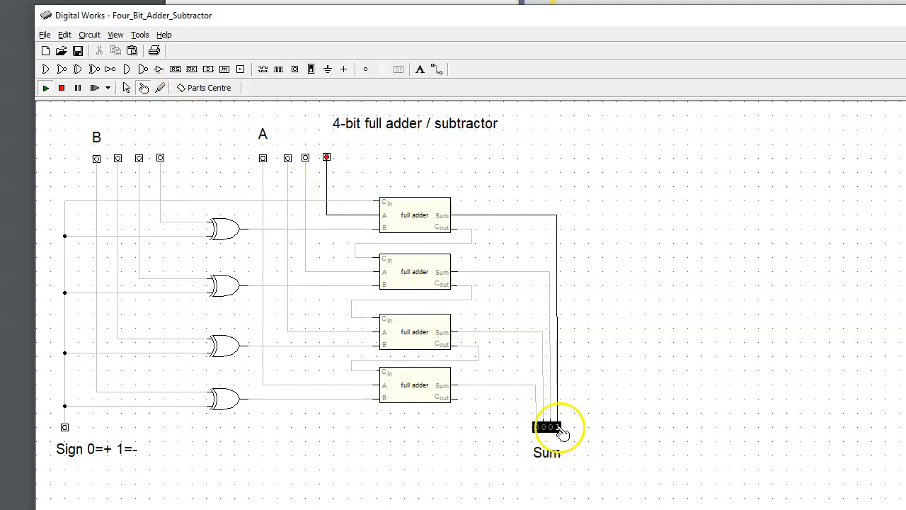
{"action": "left_click", "coordinate": [160, 159]}
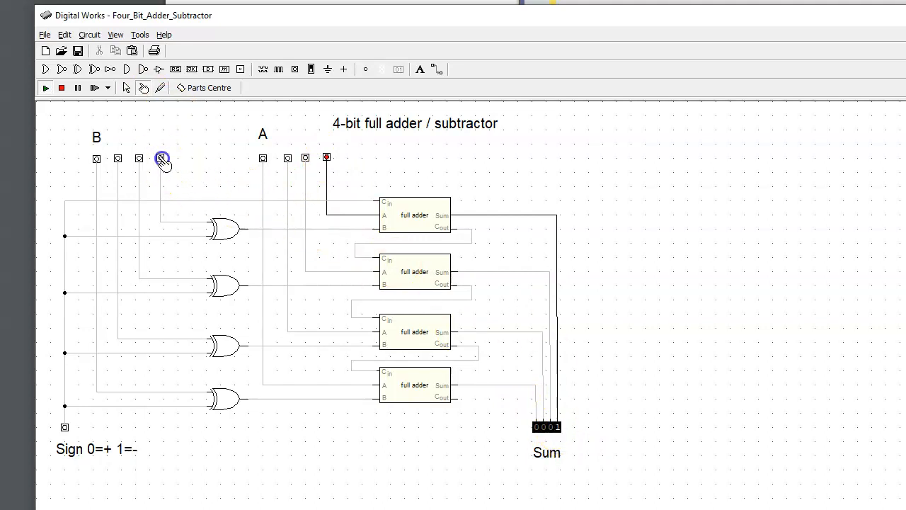
{"action": "left_click", "coordinate": [160, 158]}
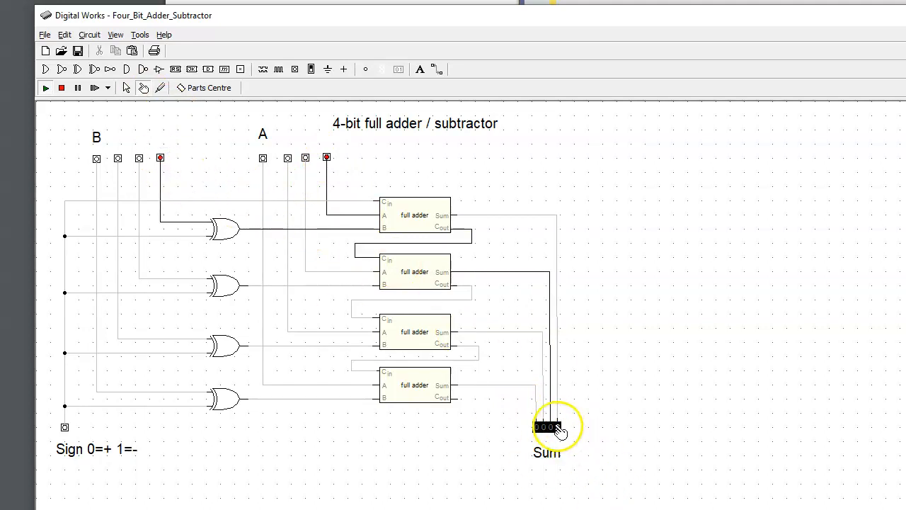
{"action": "left_click", "coordinate": [139, 158]}
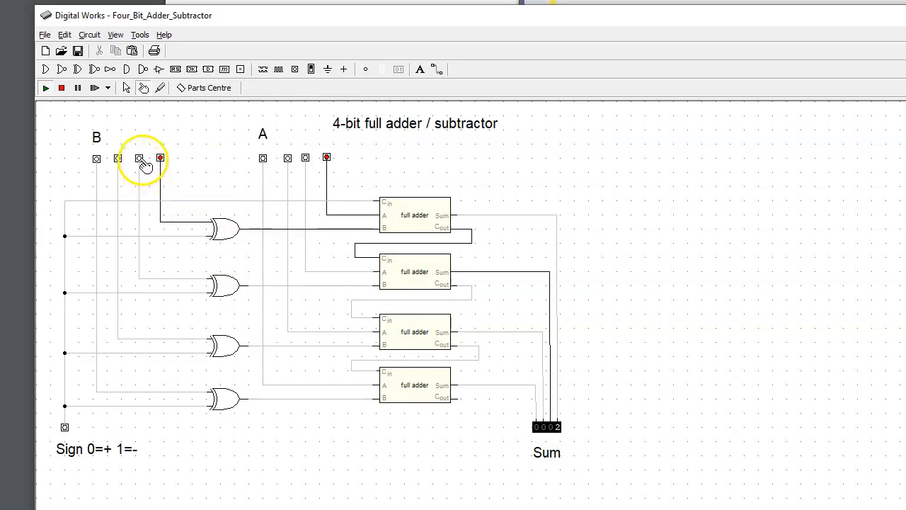
{"action": "left_click", "coordinate": [139, 158]}
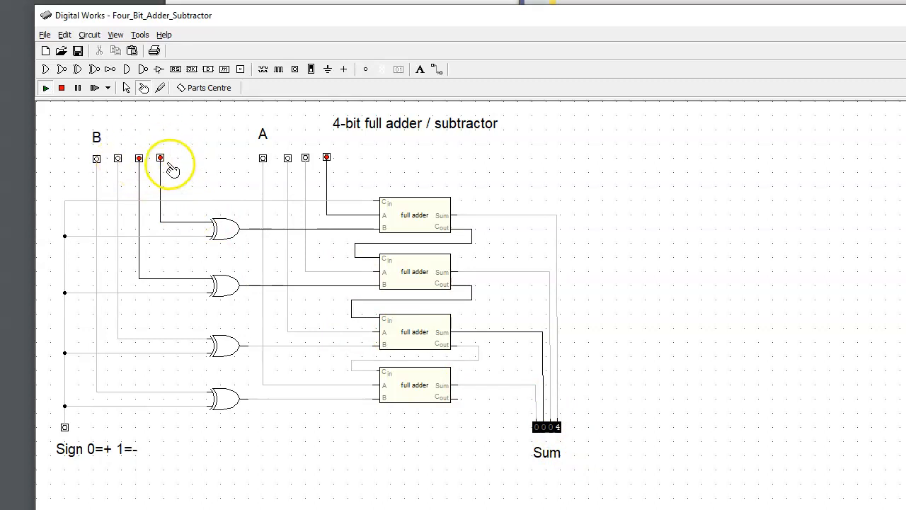
{"action": "left_click", "coordinate": [139, 159]}
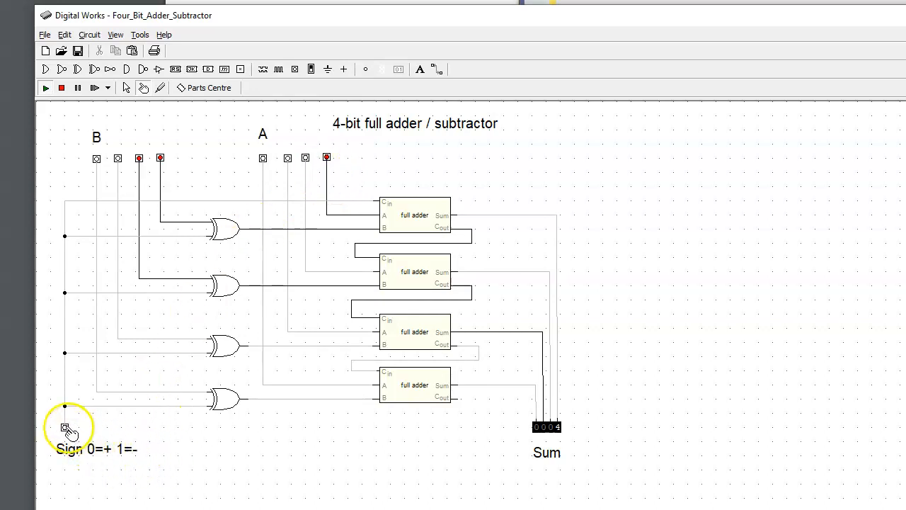
Set the Sign switch to 1 so the Sum display shows 1 - 3 = -2
{"action": "left_click", "coordinate": [65, 427]}
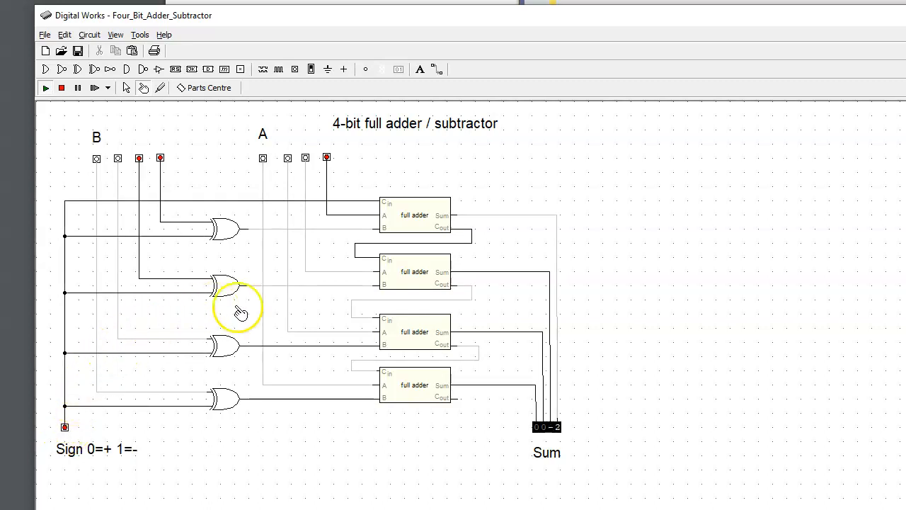
{"action": "mouse_move", "coordinate": [292, 314]}
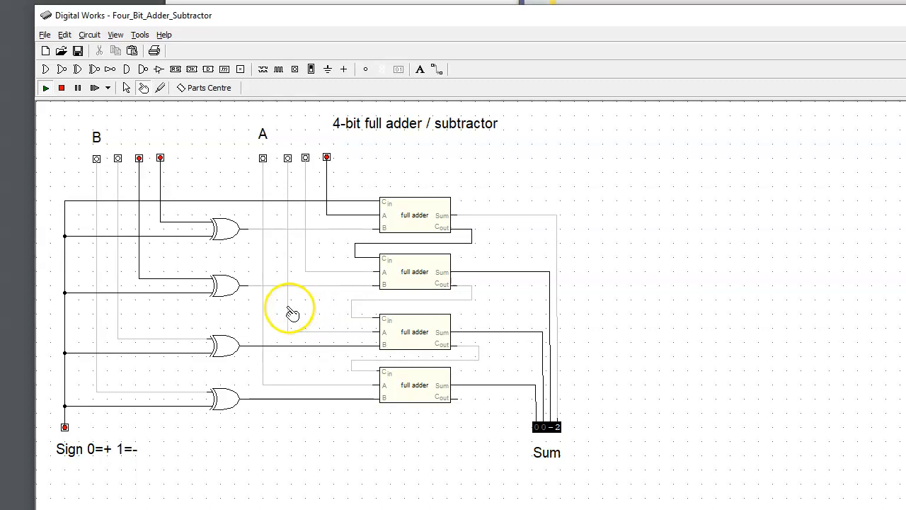
{"action": "mouse_move", "coordinate": [323, 198]}
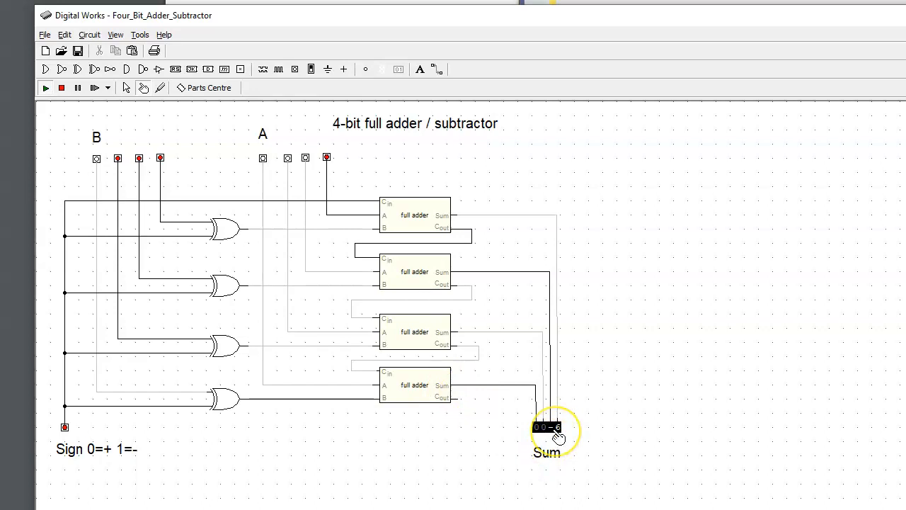
{"action": "mouse_move", "coordinate": [258, 238]}
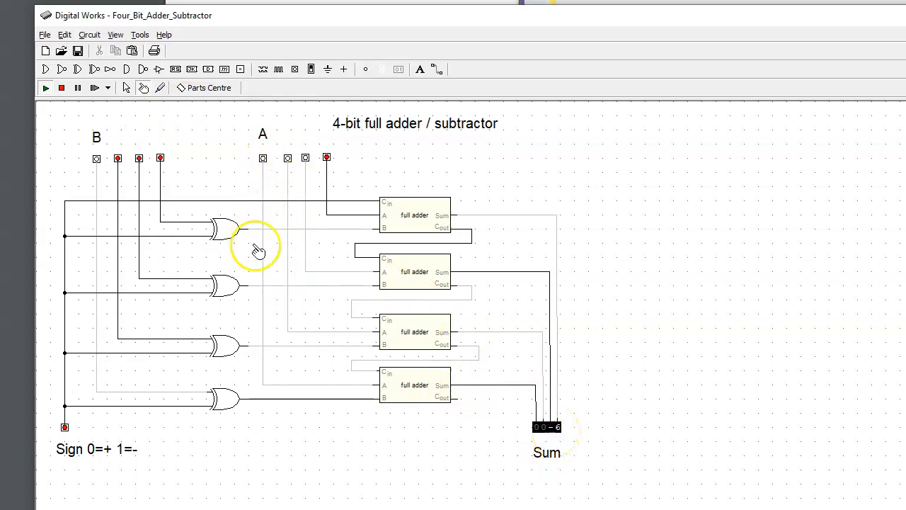
{"action": "mouse_move", "coordinate": [165, 131]}
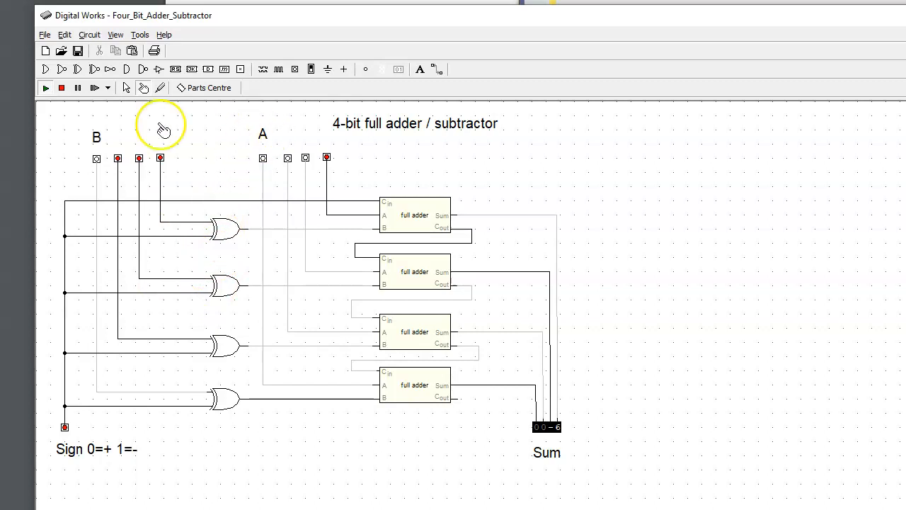
{"action": "mouse_move", "coordinate": [97, 136]}
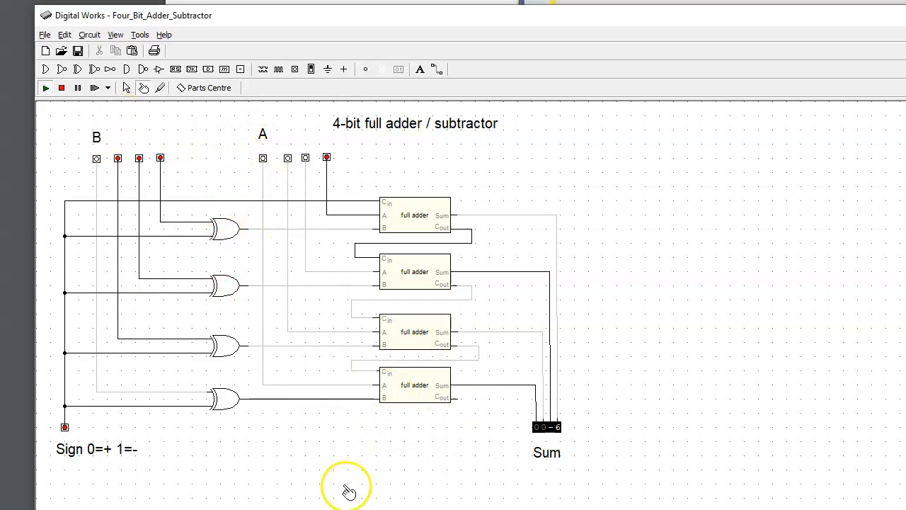
{"action": "mouse_move", "coordinate": [382, 455]}
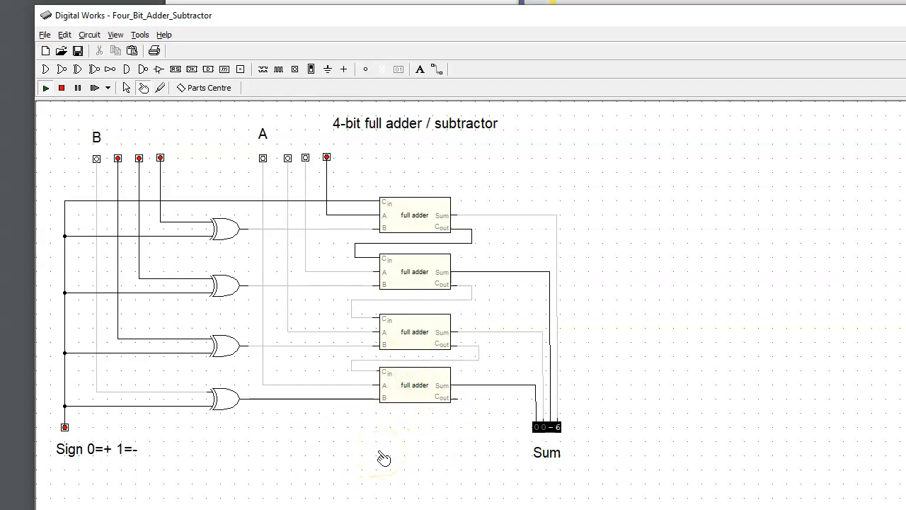
{"action": "mouse_move", "coordinate": [453, 232]}
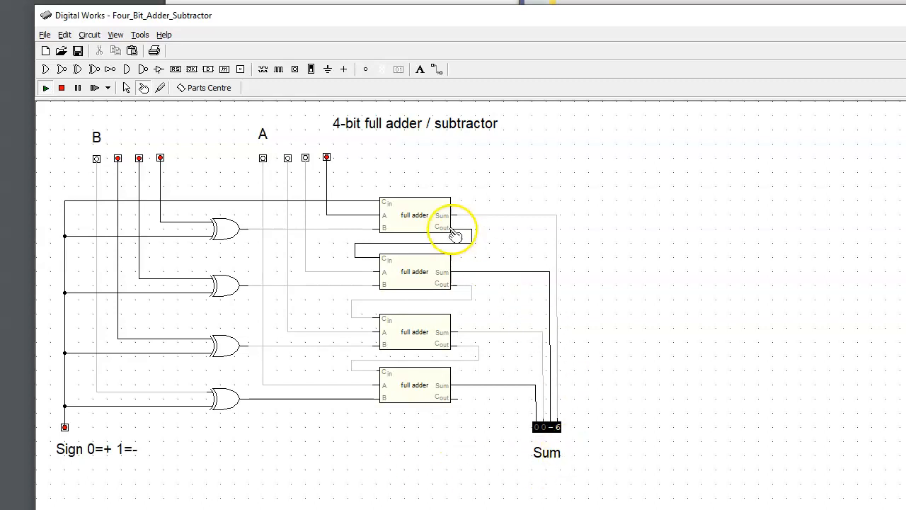
{"action": "mouse_move", "coordinate": [531, 293]}
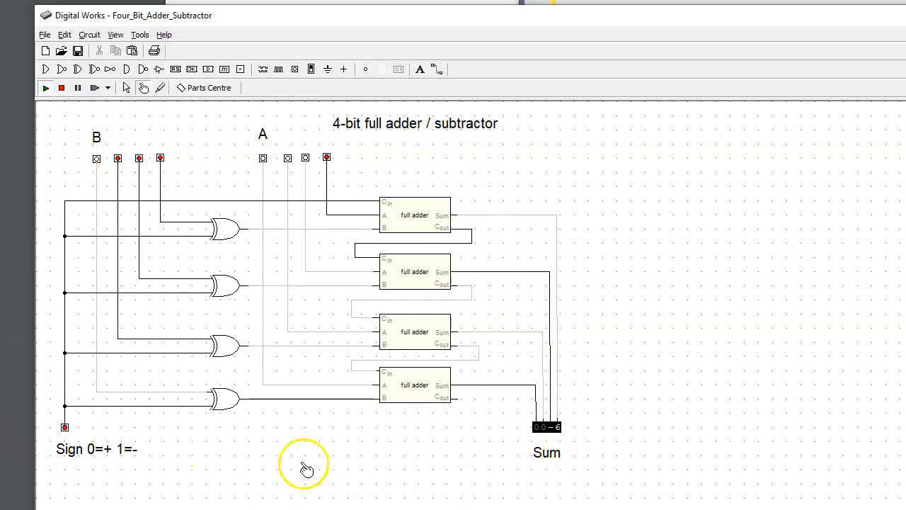
{"action": "mouse_move", "coordinate": [317, 469]}
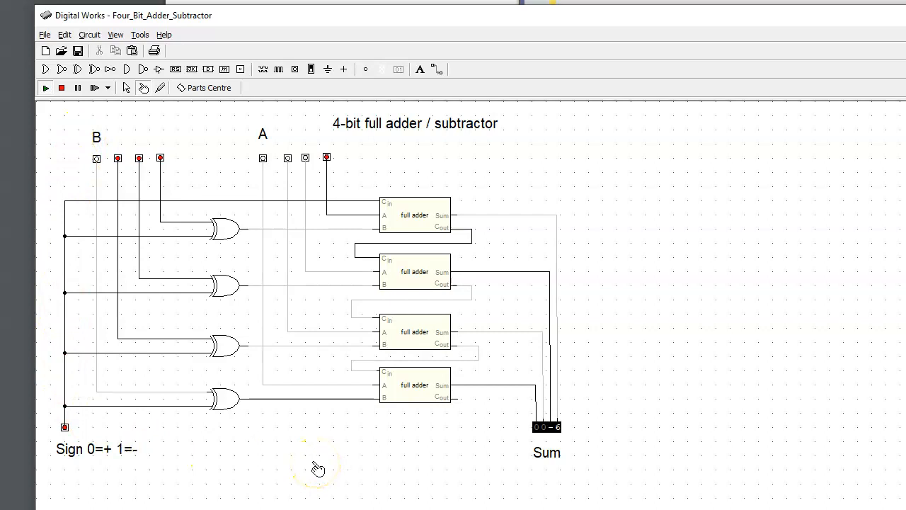
{"action": "mouse_move", "coordinate": [147, 496]}
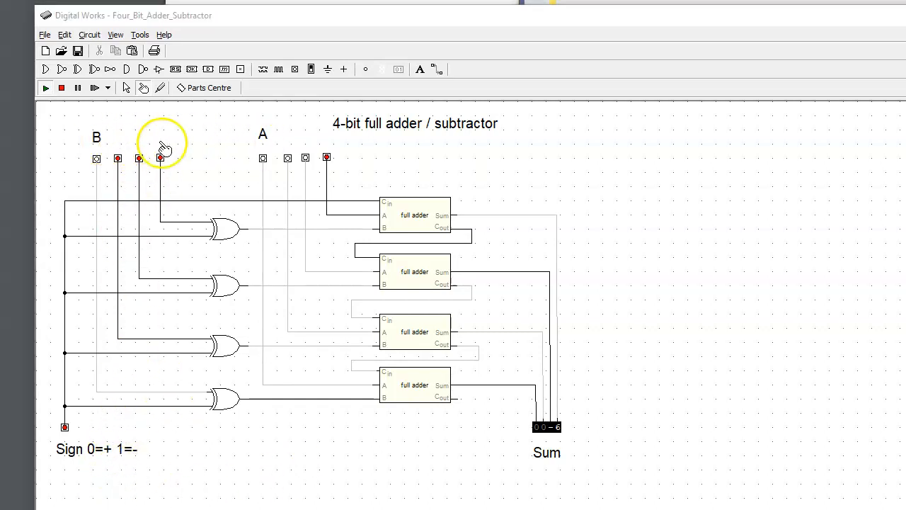
{"action": "mouse_move", "coordinate": [116, 155]}
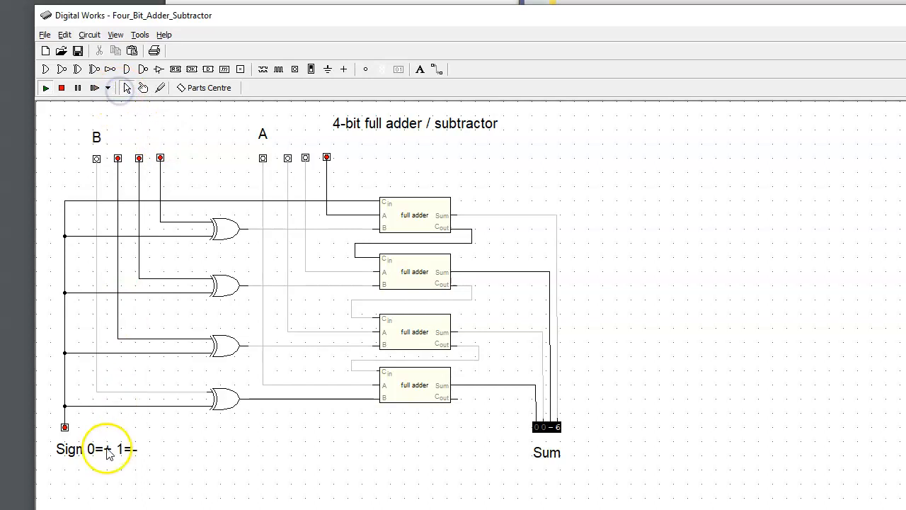
Replace the Sign label's annotation text with 'MODE: 0(A+B) 1(A-B)' and confirm it
{"action": "right_click", "coordinate": [96, 447]}
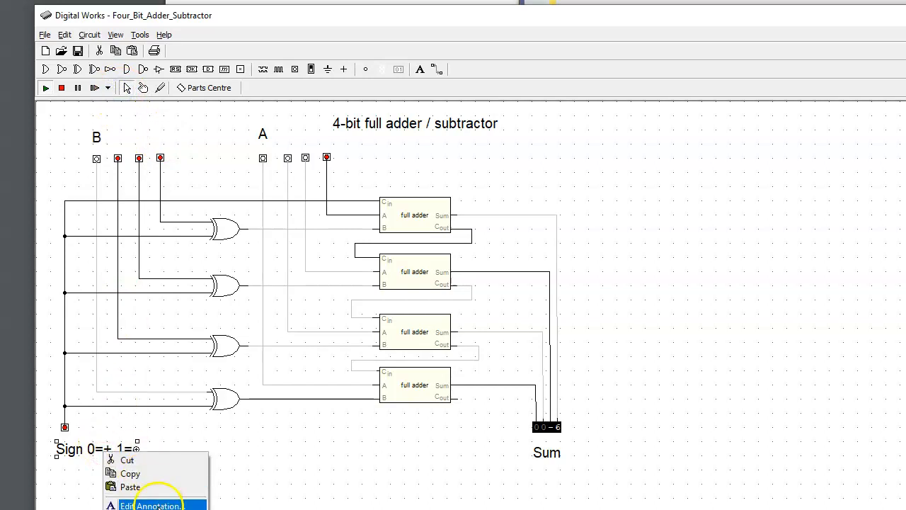
{"action": "left_click", "coordinate": [150, 504]}
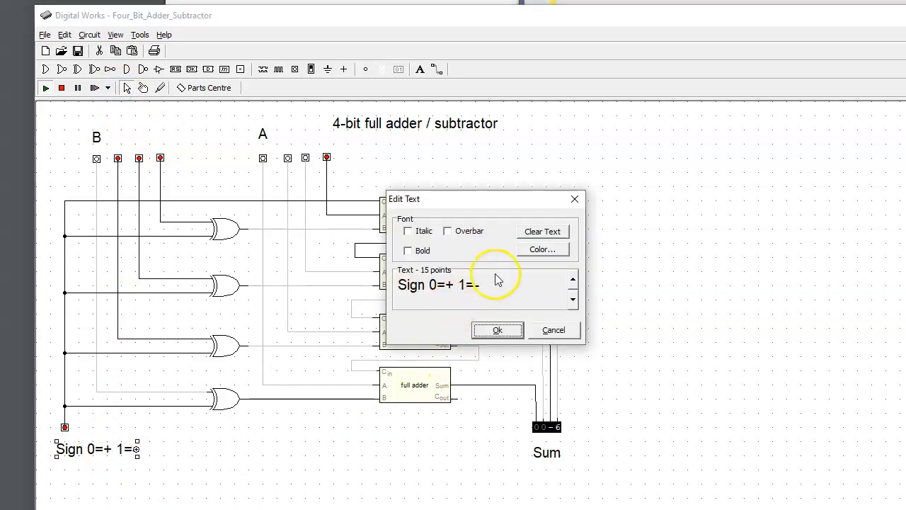
{"action": "triple_click", "coordinate": [437, 283]}
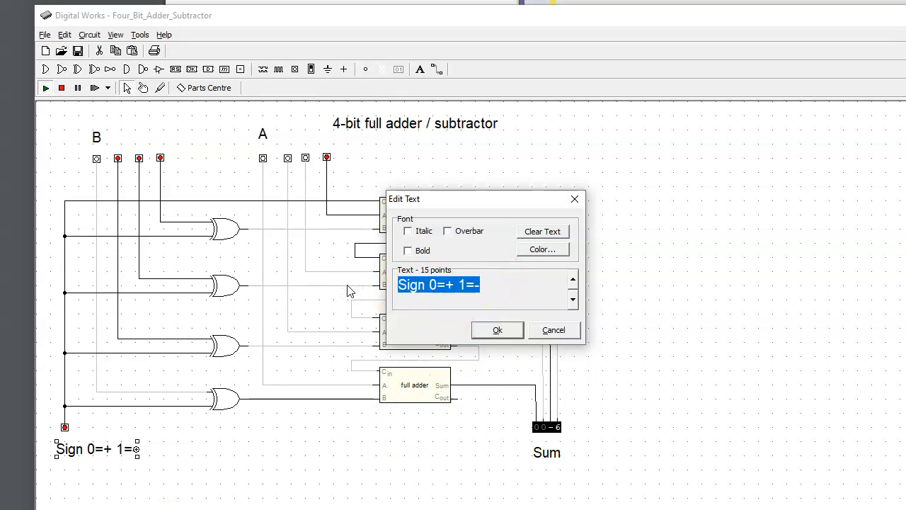
{"action": "type", "text": "MO"}
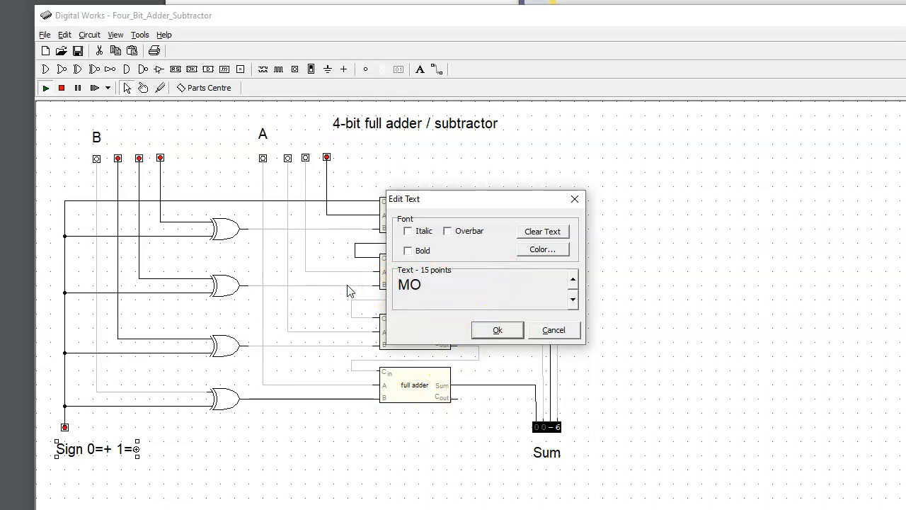
{"action": "type", "text": "DE"}
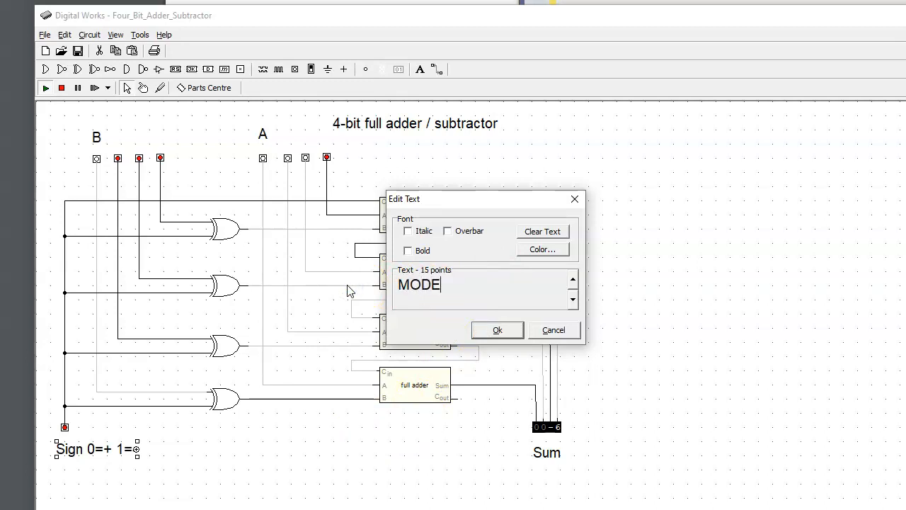
{"action": "type", "text": ":"}
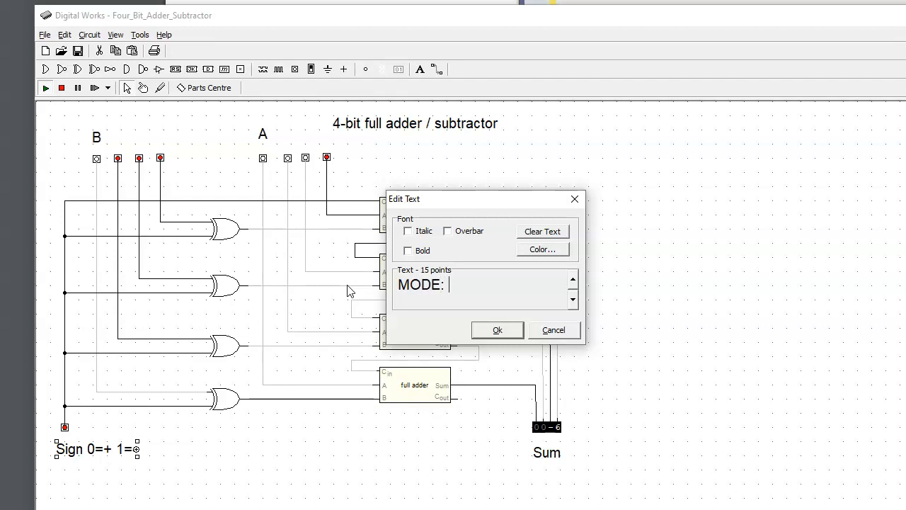
{"action": "type", "text": "0"}
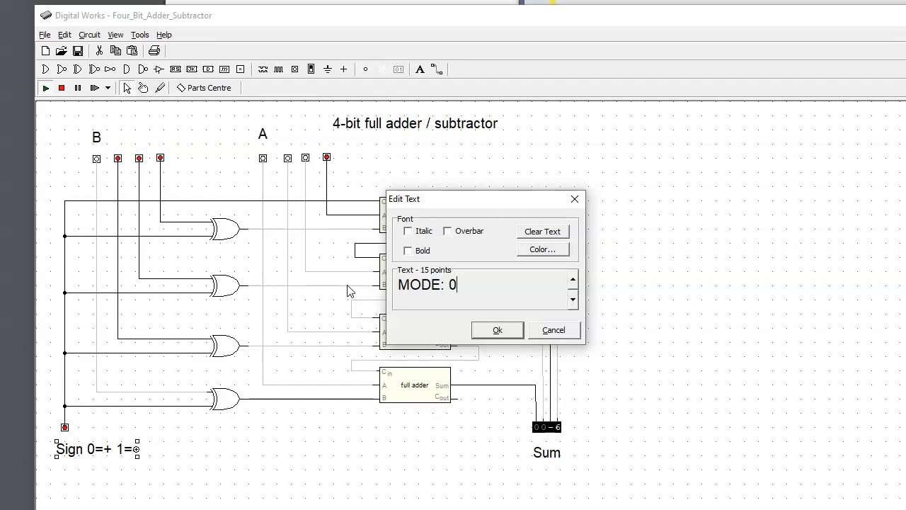
{"action": "type", "text": "()"}
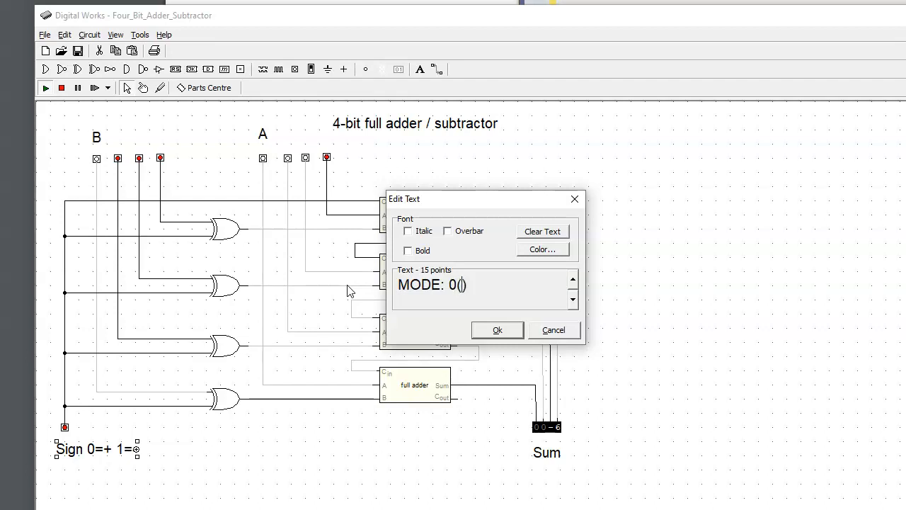
{"action": "type", "text": "A+B"}
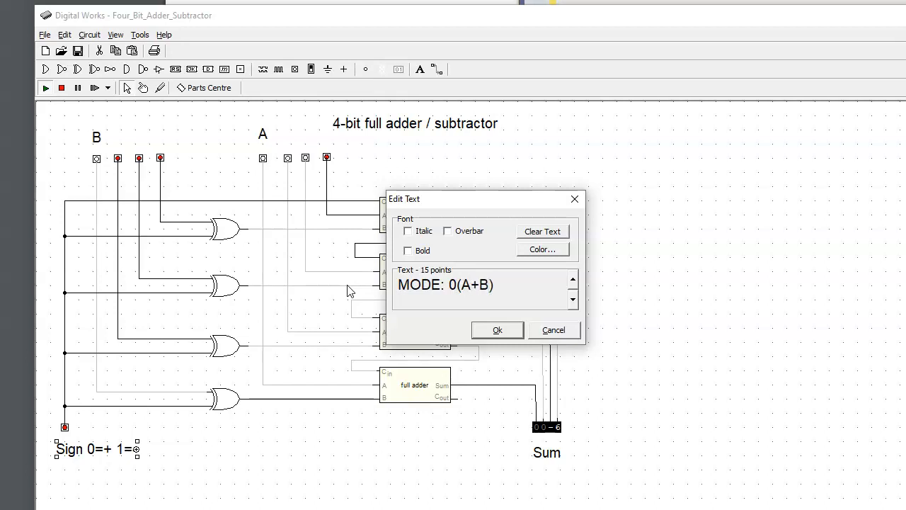
{"action": "type", "text": "1"}
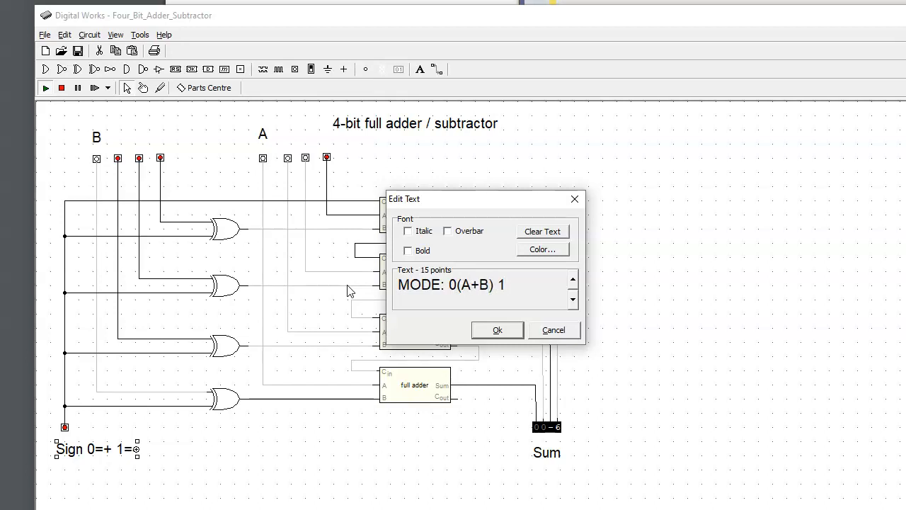
{"action": "type", "text": "()"}
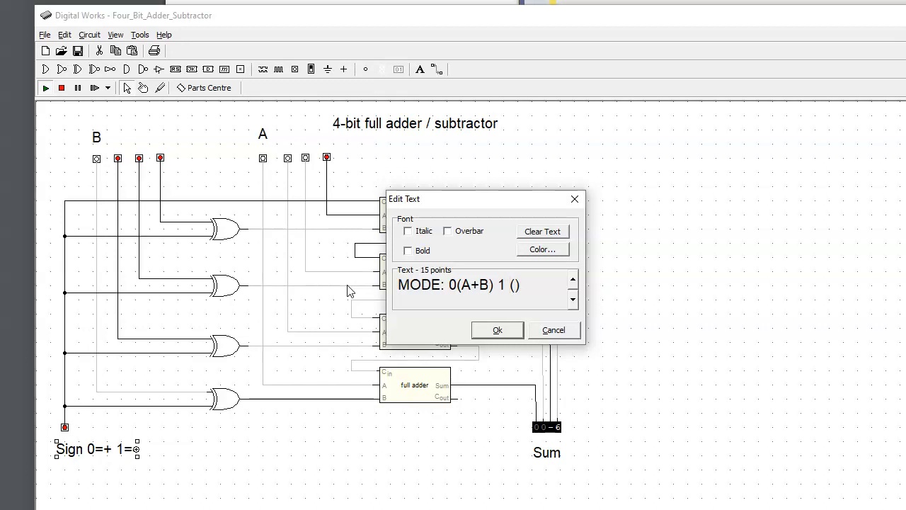
{"action": "type", "text": "A-"}
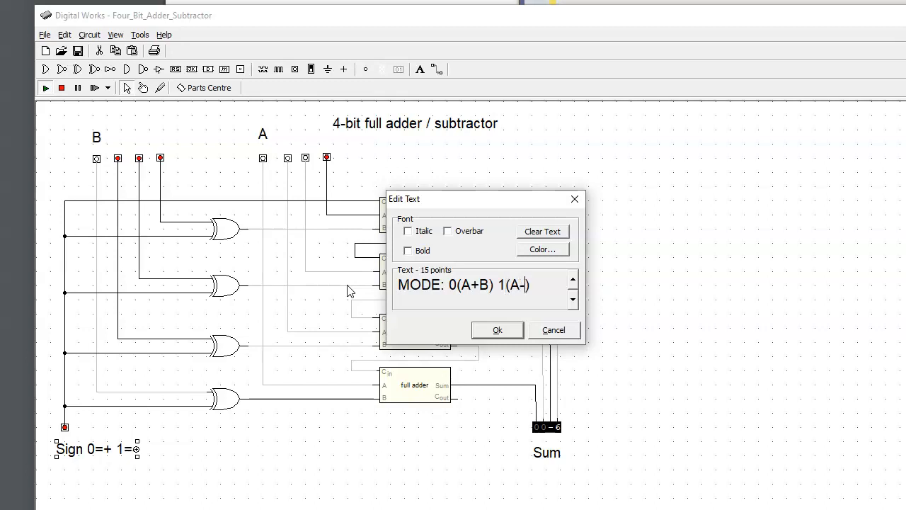
{"action": "type", "text": "B"}
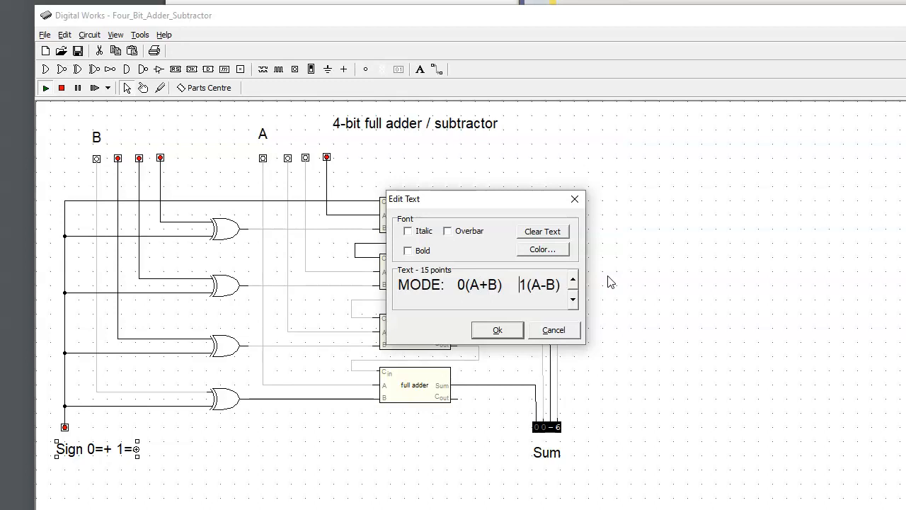
{"action": "left_click", "coordinate": [496, 330]}
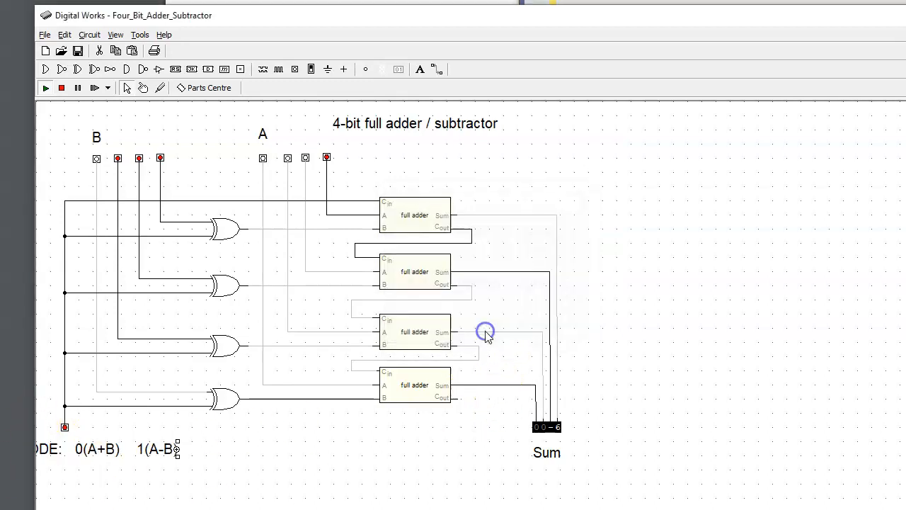